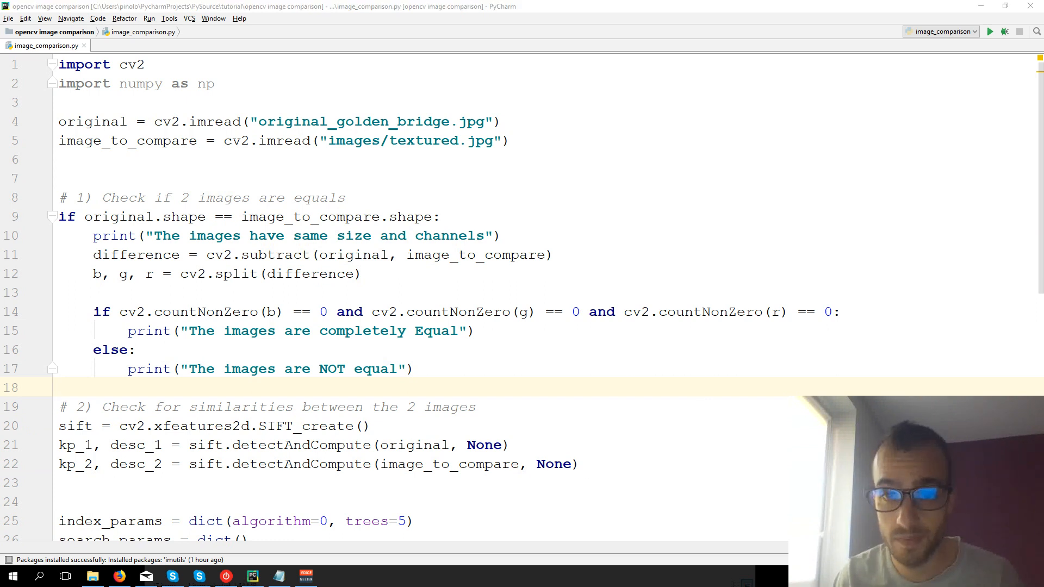
Run the script (reports not equal, 620 good matches) and select the golden bridge file name in imread.
scroll("down", 3)
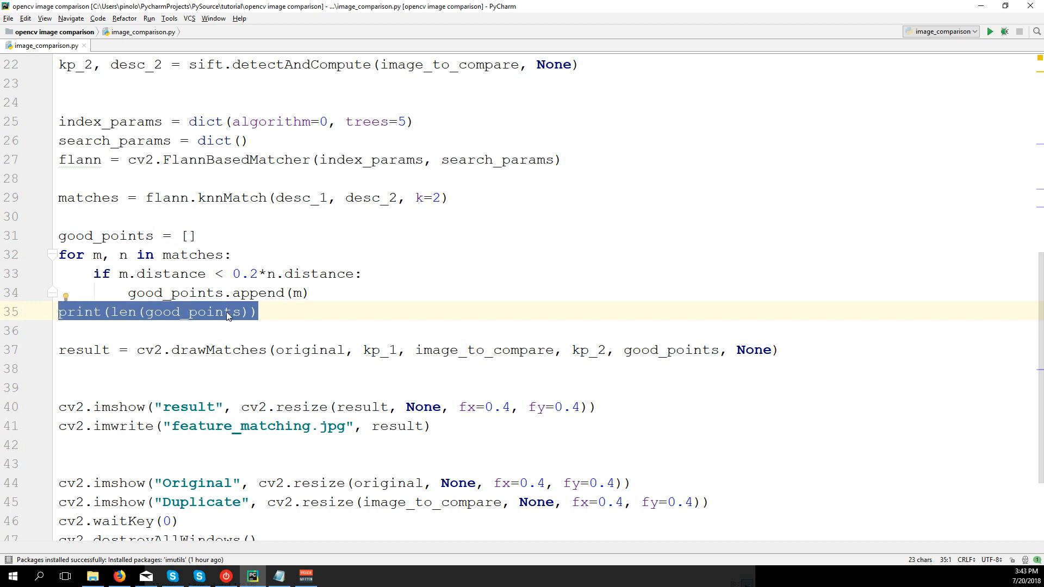
mouse_move(764, 50)
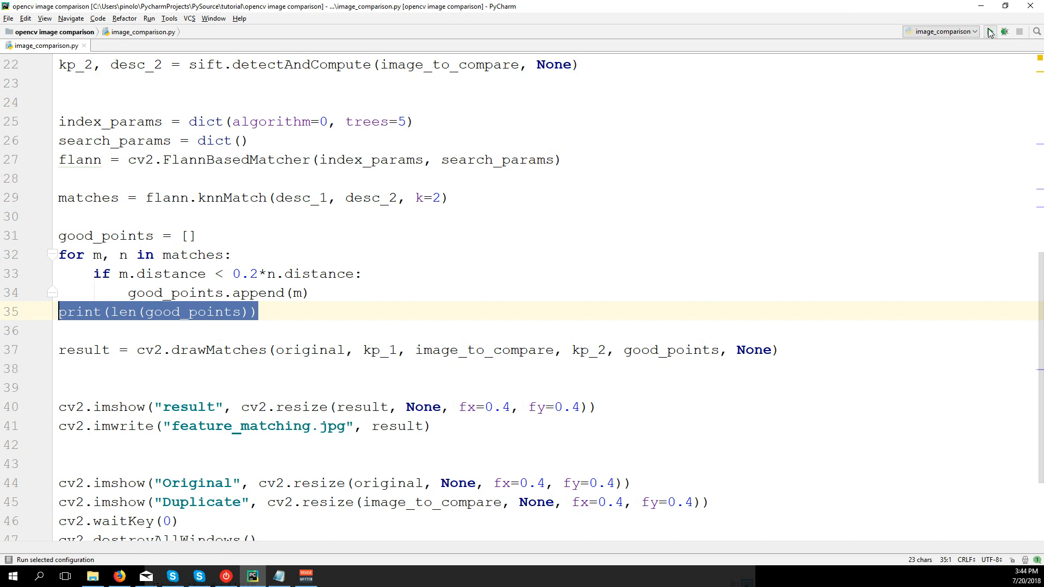
left_click(990, 32)
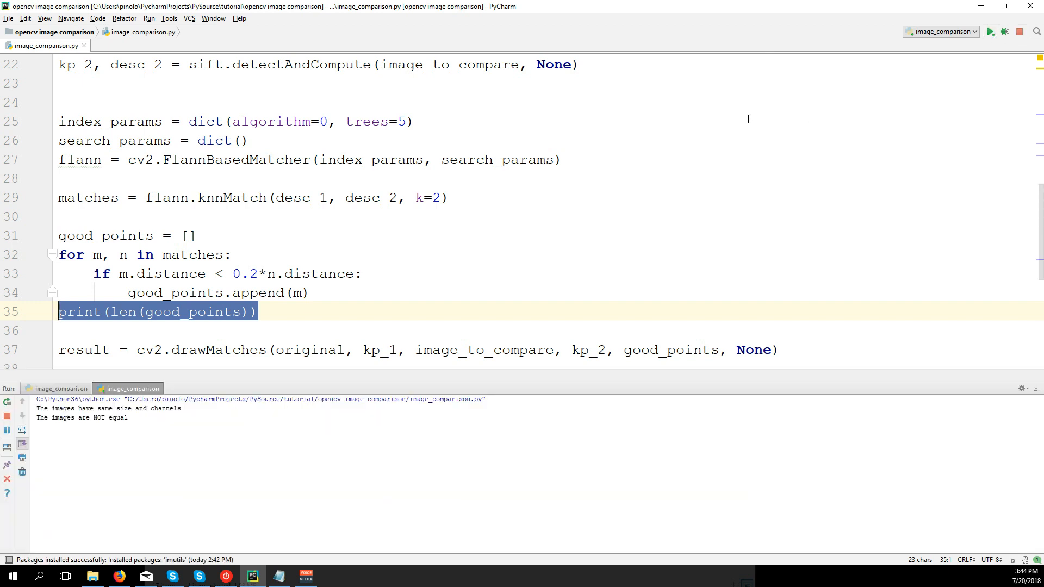
mouse_move(418, 221)
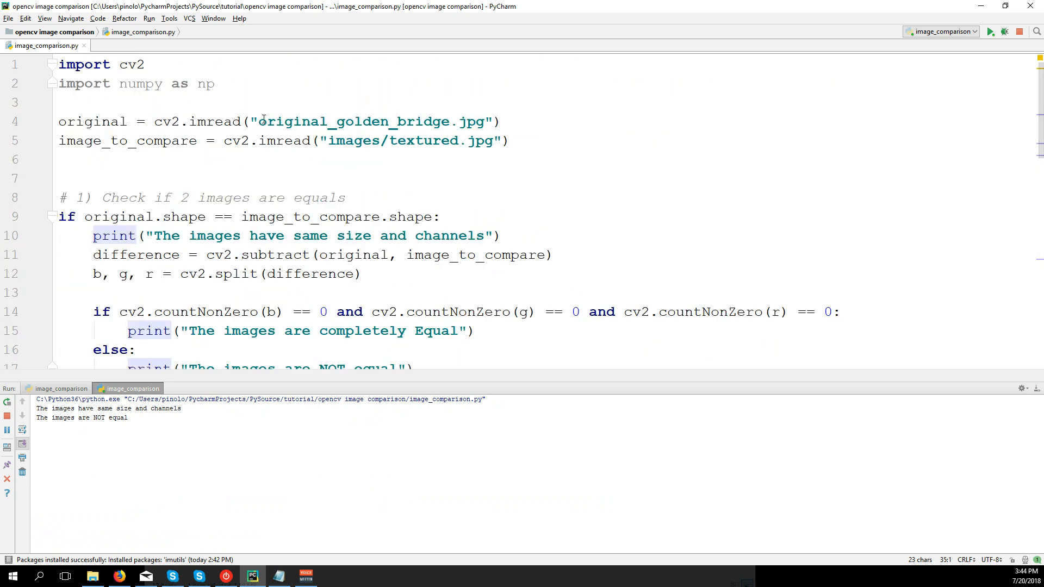
double_click(352, 120)
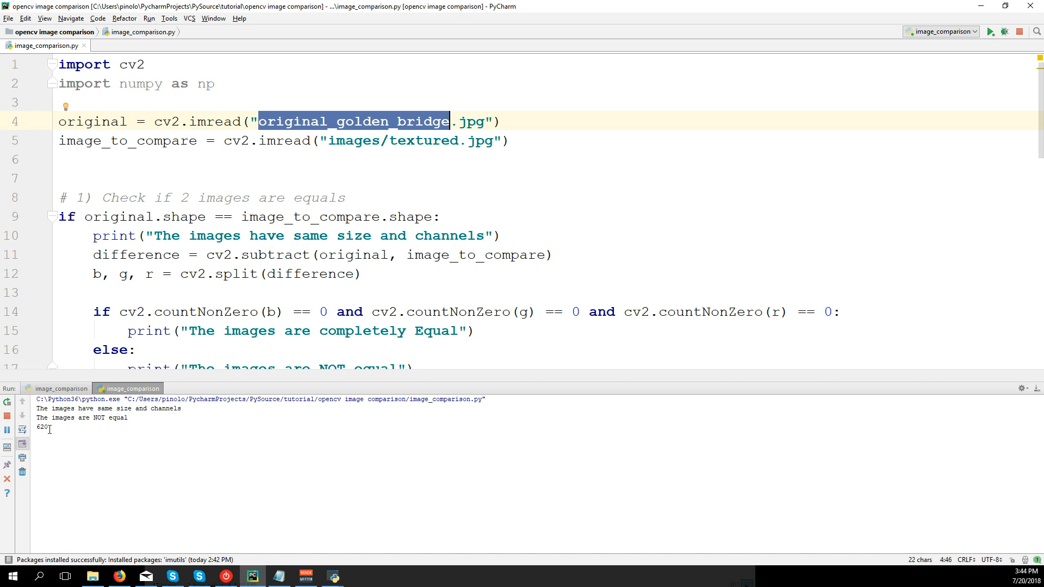
scroll("down", 3)
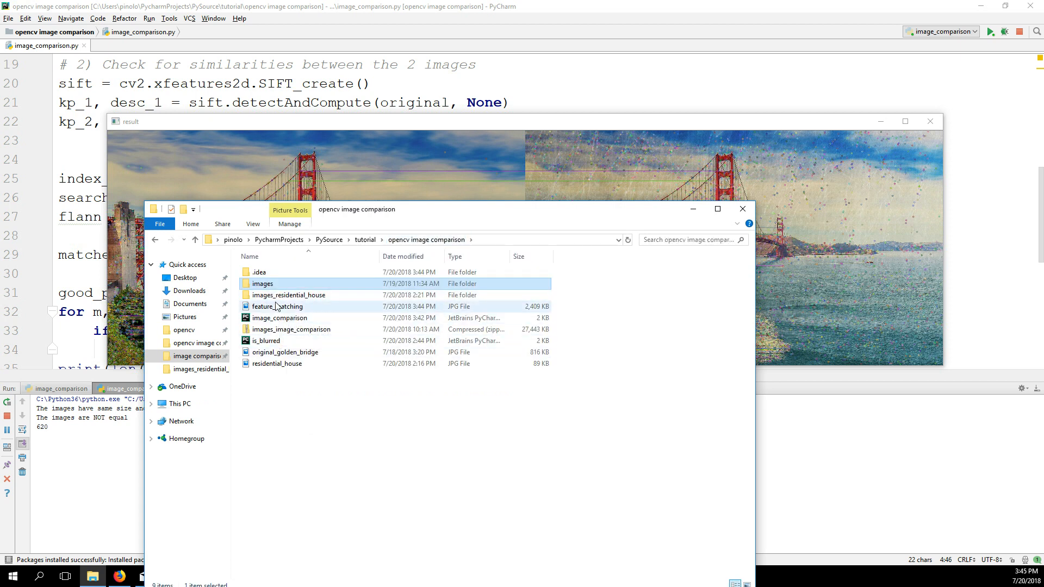
left_click(286, 351)
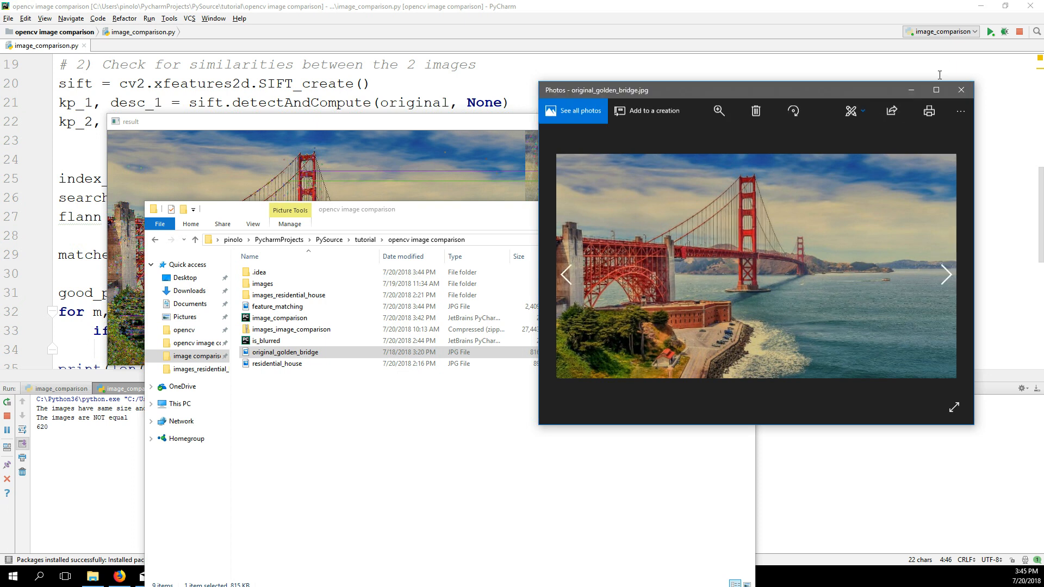
left_click(937, 90)
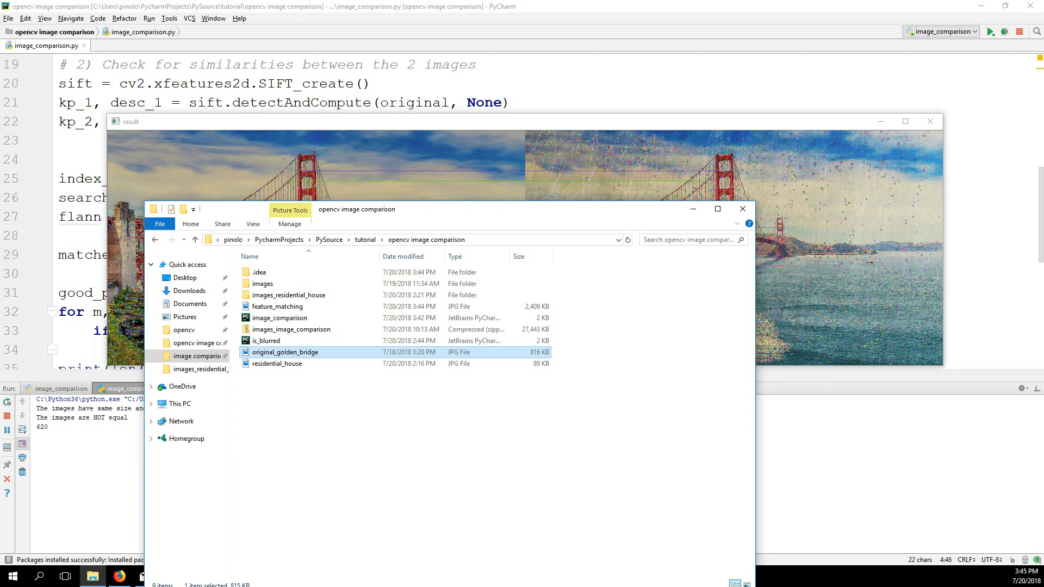
left_click(276, 364)
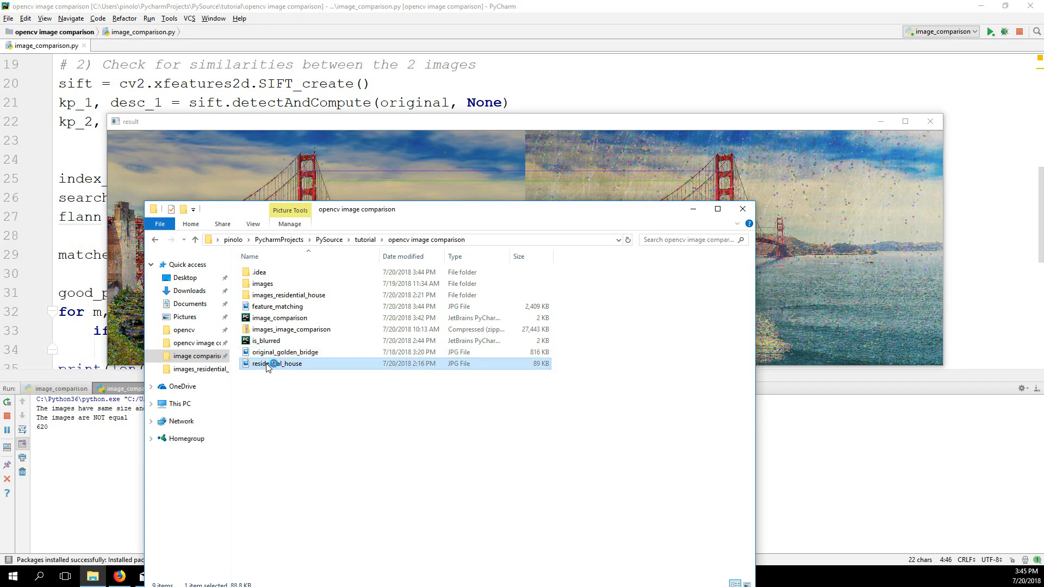
Open the residential house image from the project folder in Photos.
double_click(278, 363)
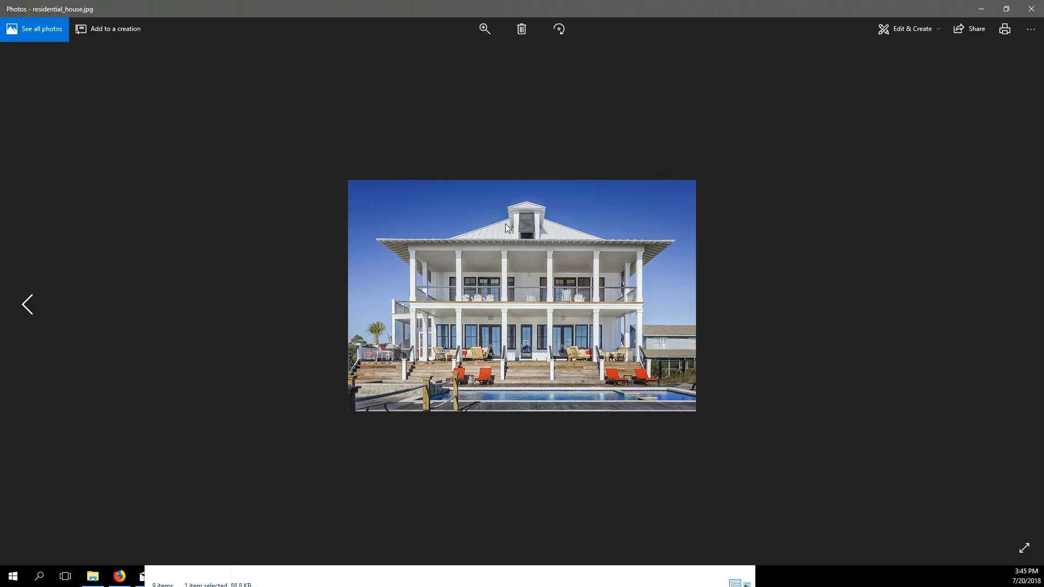
mouse_move(328, 257)
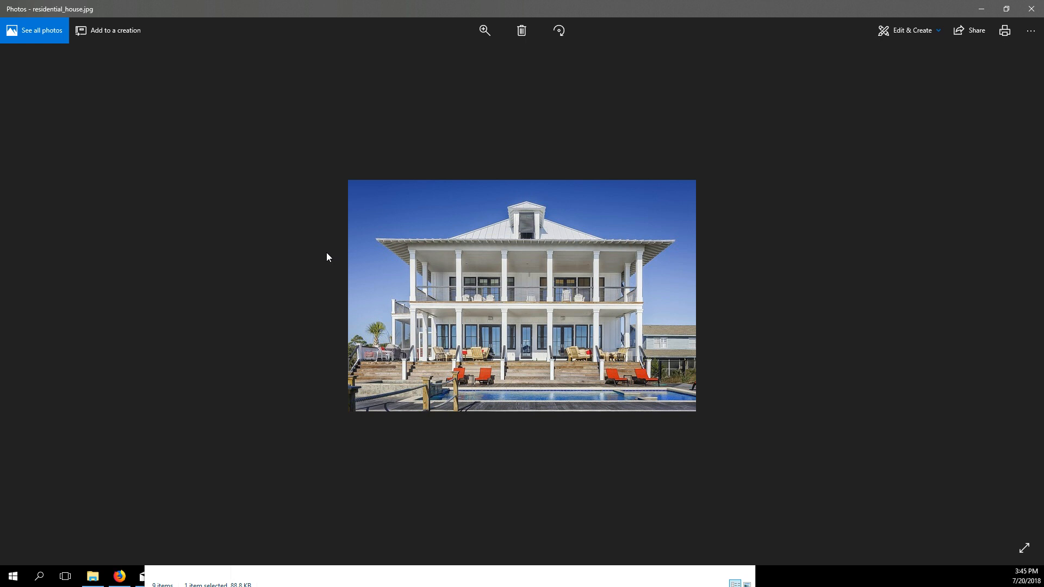
mouse_move(527, 271)
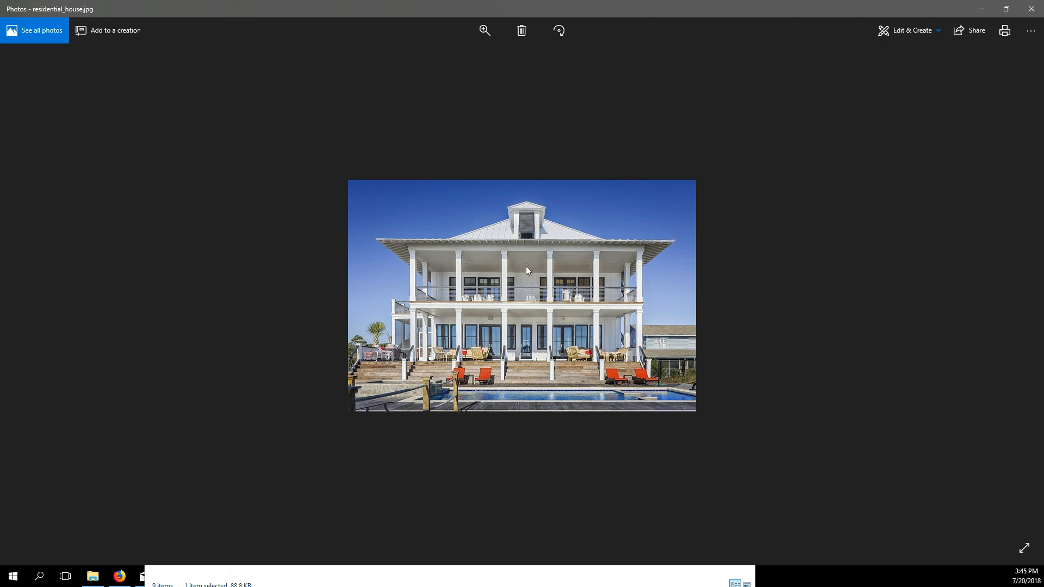
mouse_move(476, 300)
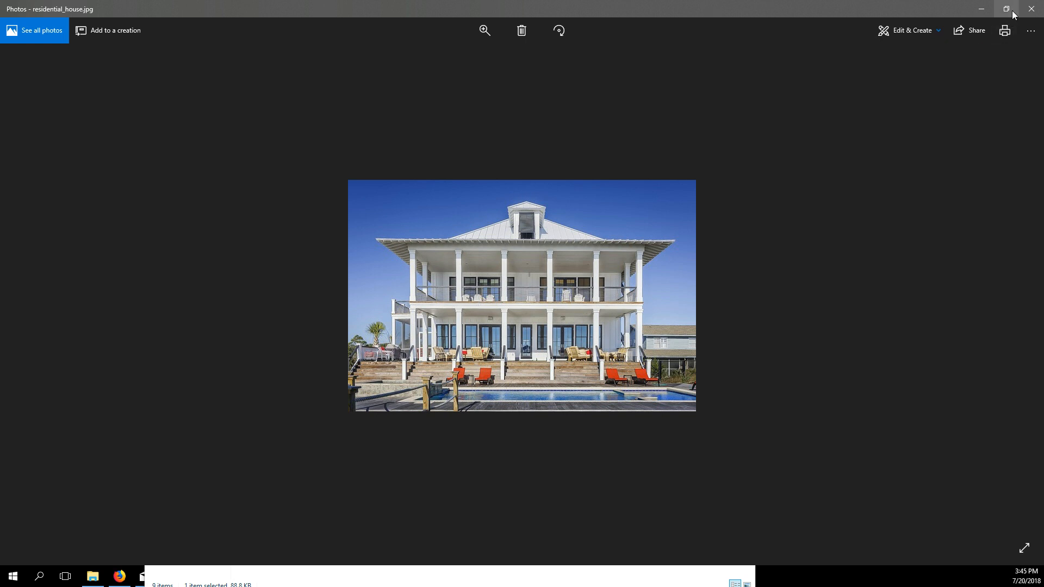
mouse_move(843, 149)
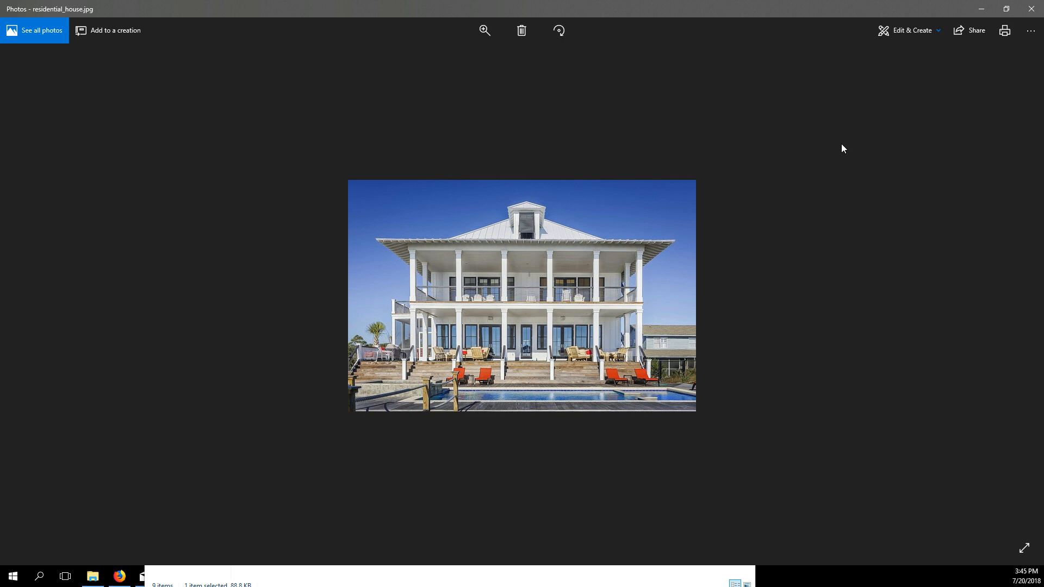
mouse_move(666, 371)
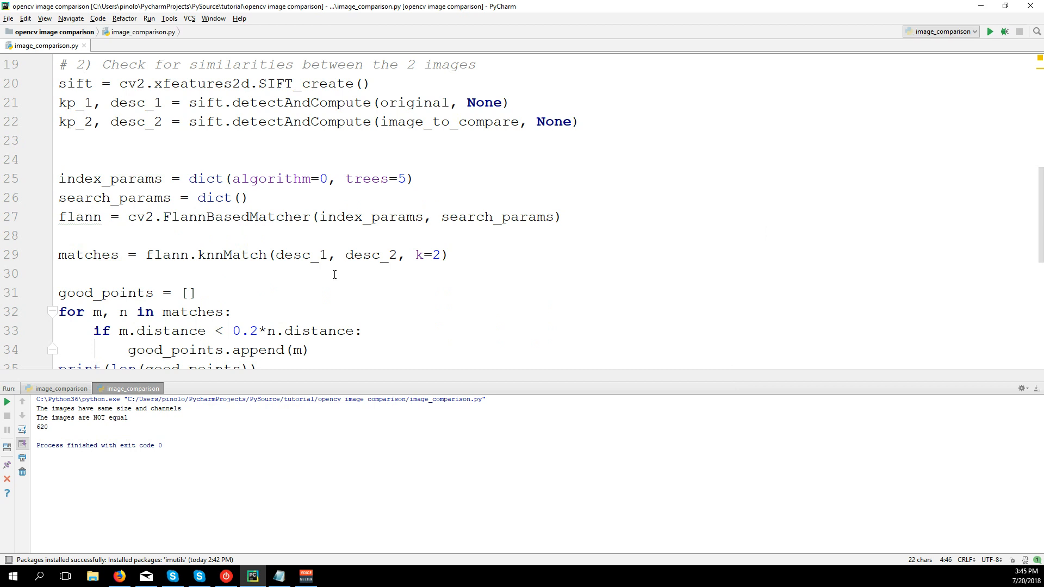
Add print("Keypoints 1ST Image:", len(kp_1)) below the detectAndCompute lines.
scroll("down", 3)
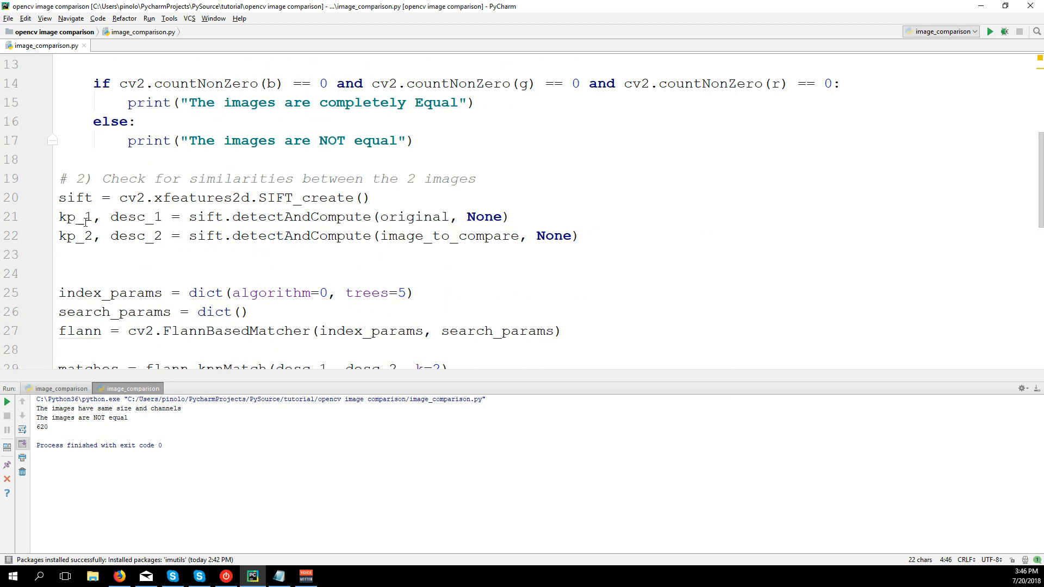
double_click(73, 216)
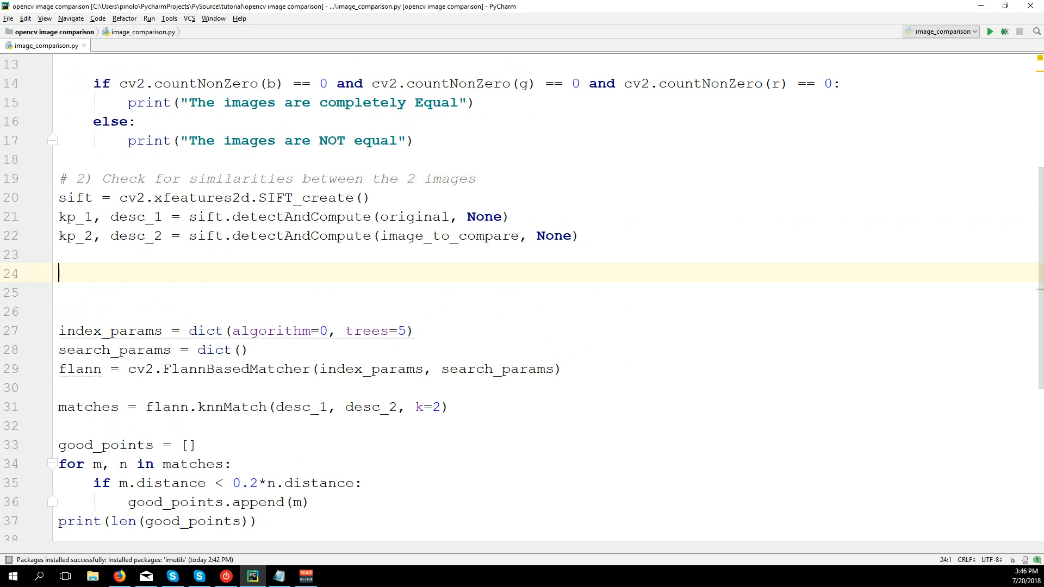
type("print(")
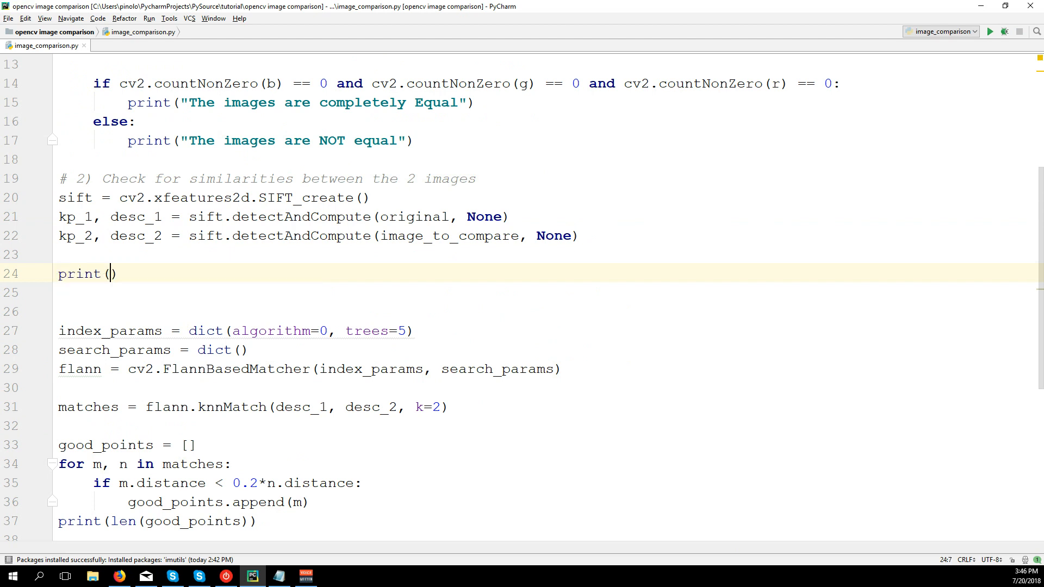
type("\"")
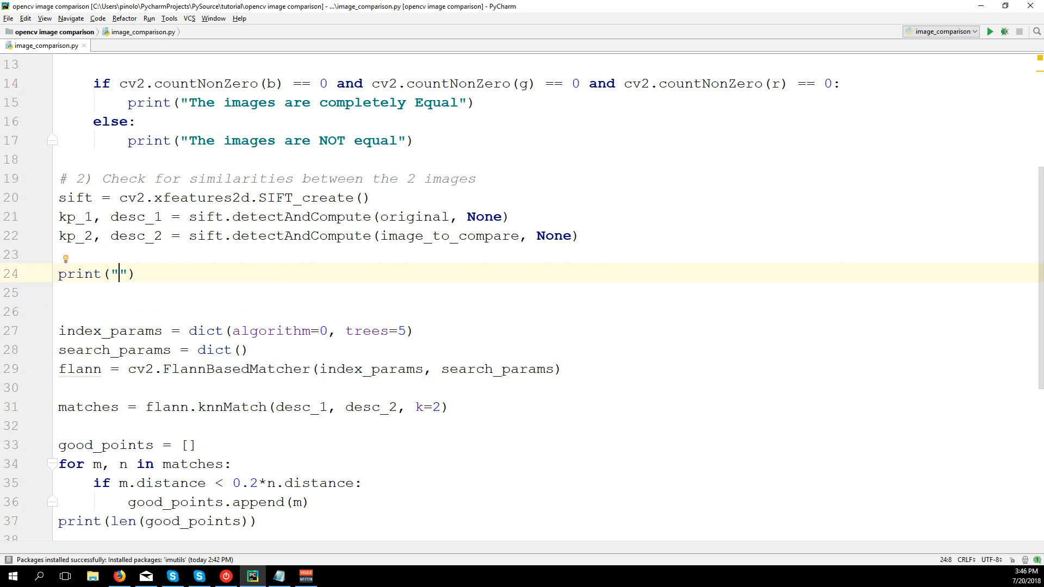
type("Key")
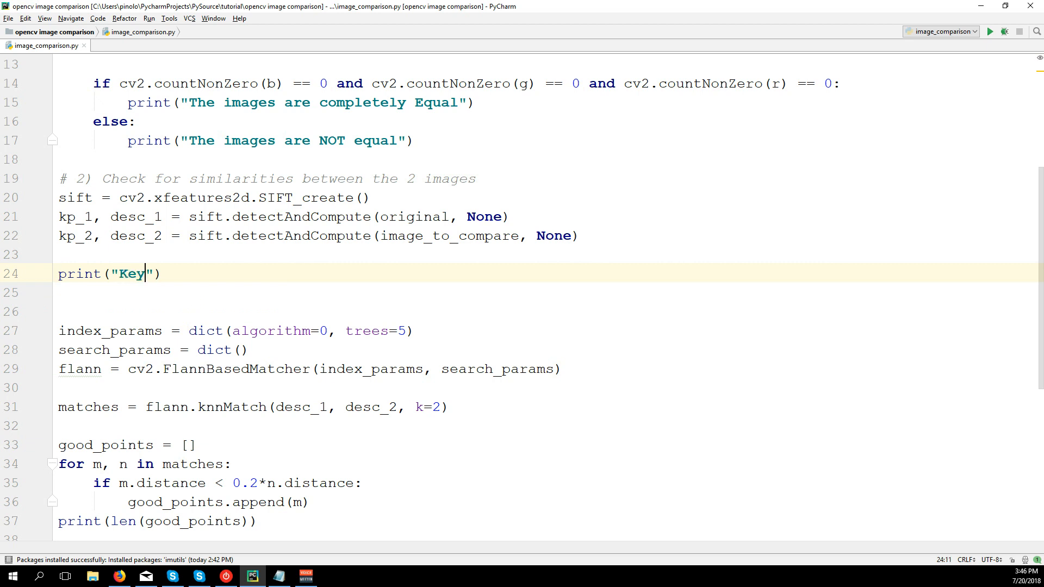
type("points")
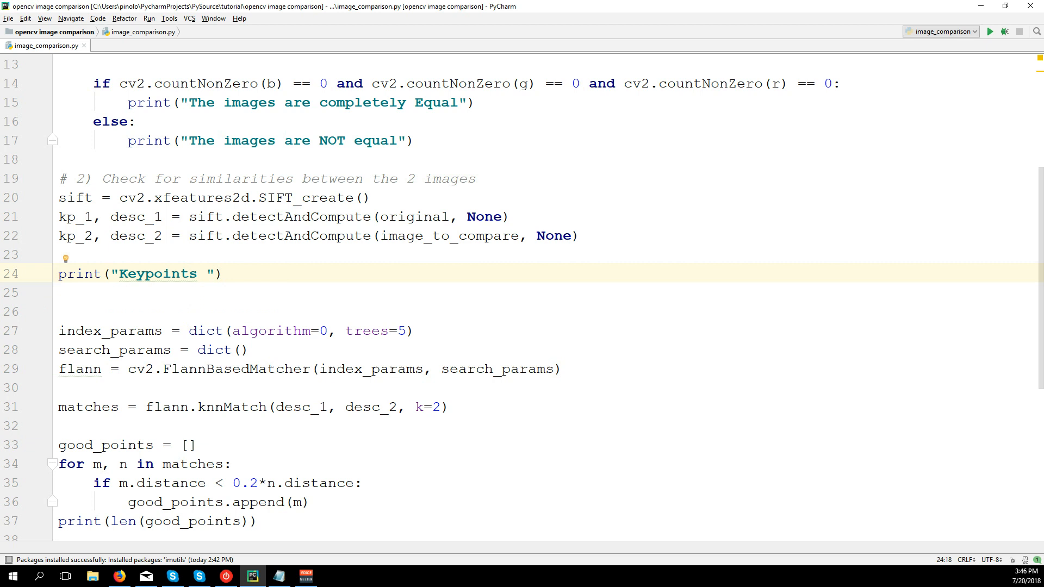
type("1ST Image")
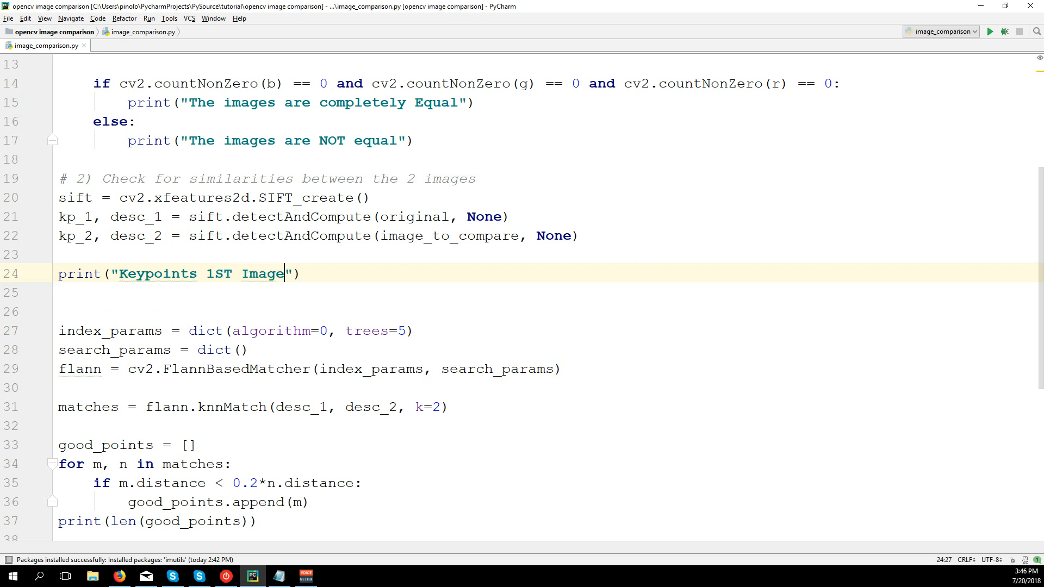
type(":")
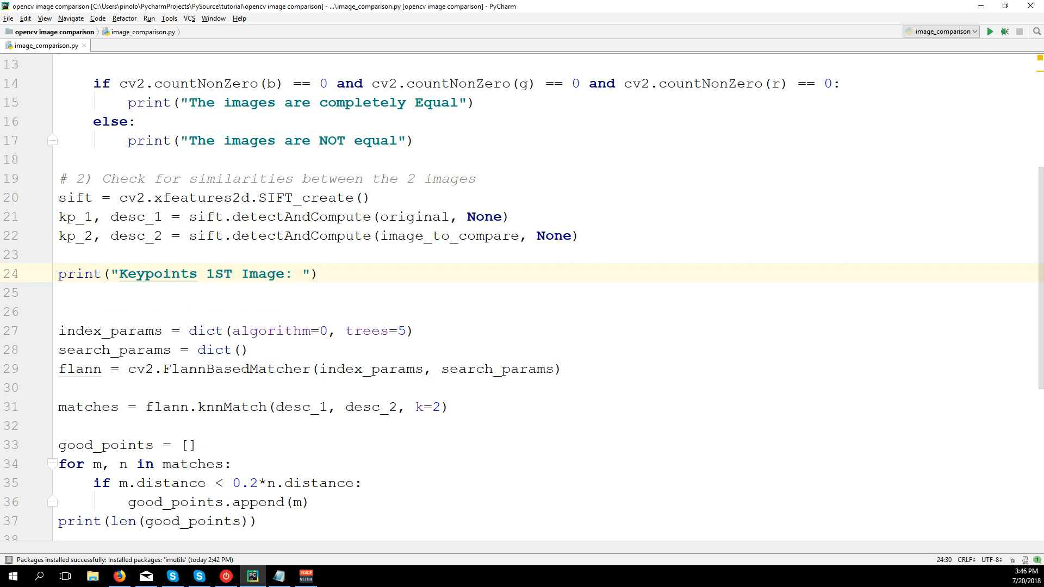
key("Backspace")
type(" + str")
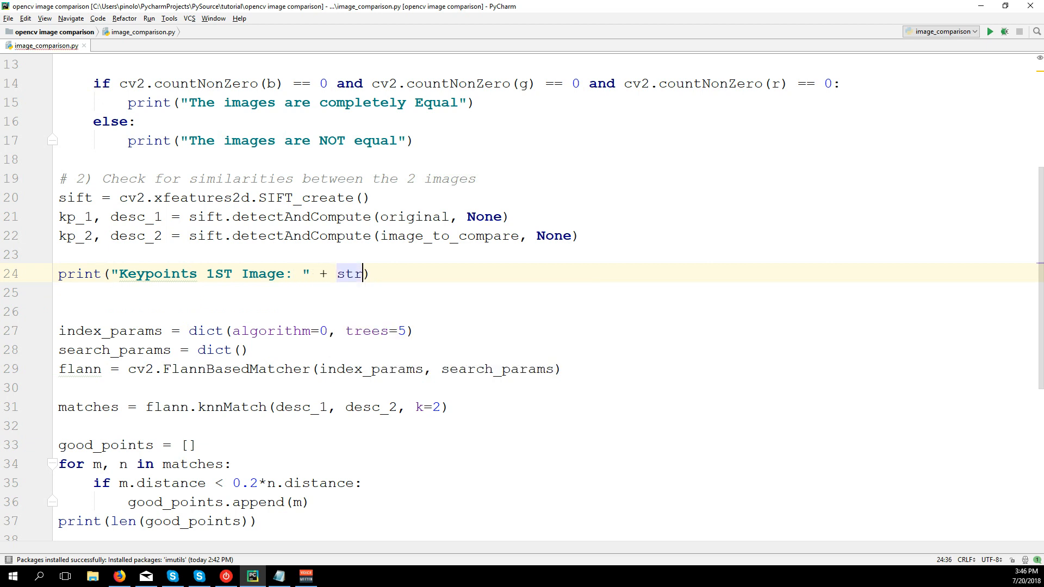
type("(")
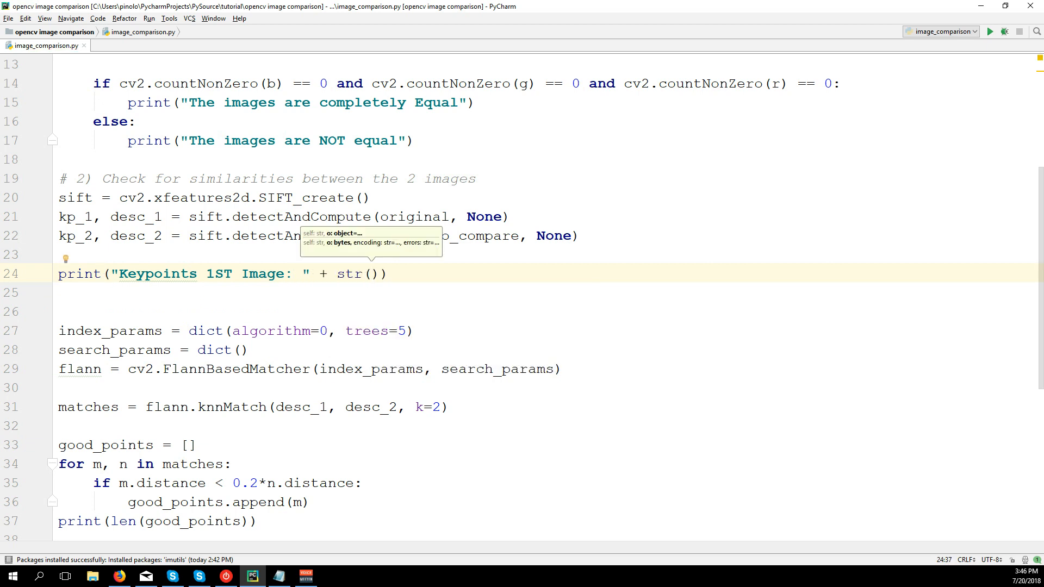
type("len(kp_1")
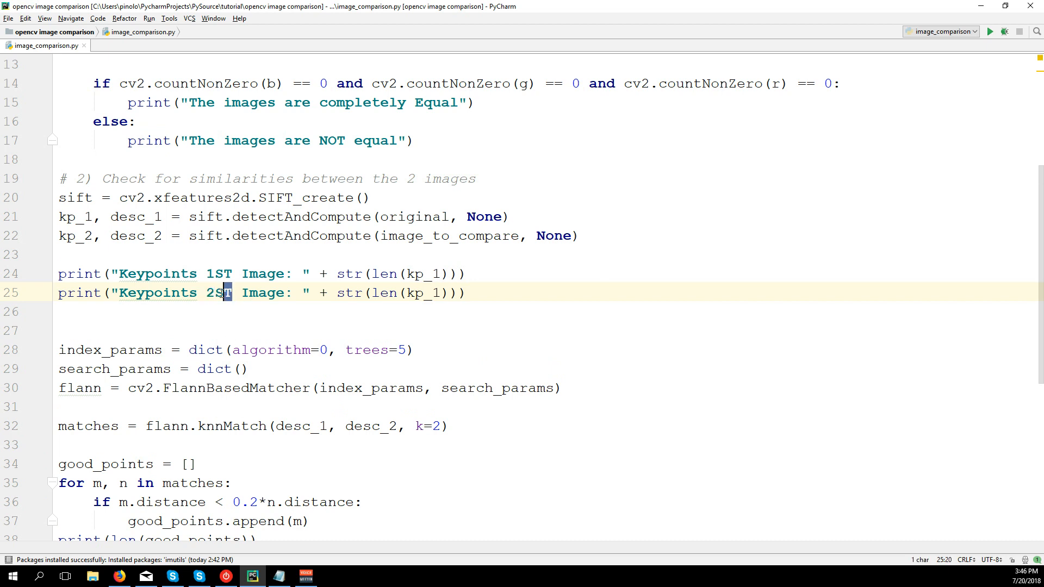
Duplicate it as a 2ND Image line printing len(kp_2).
type("ND")
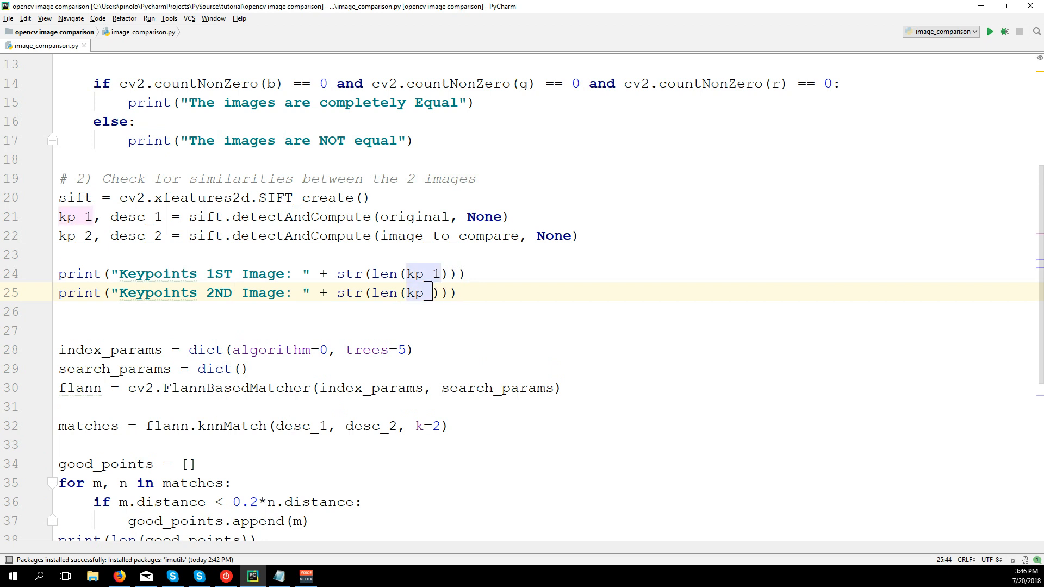
type("2")
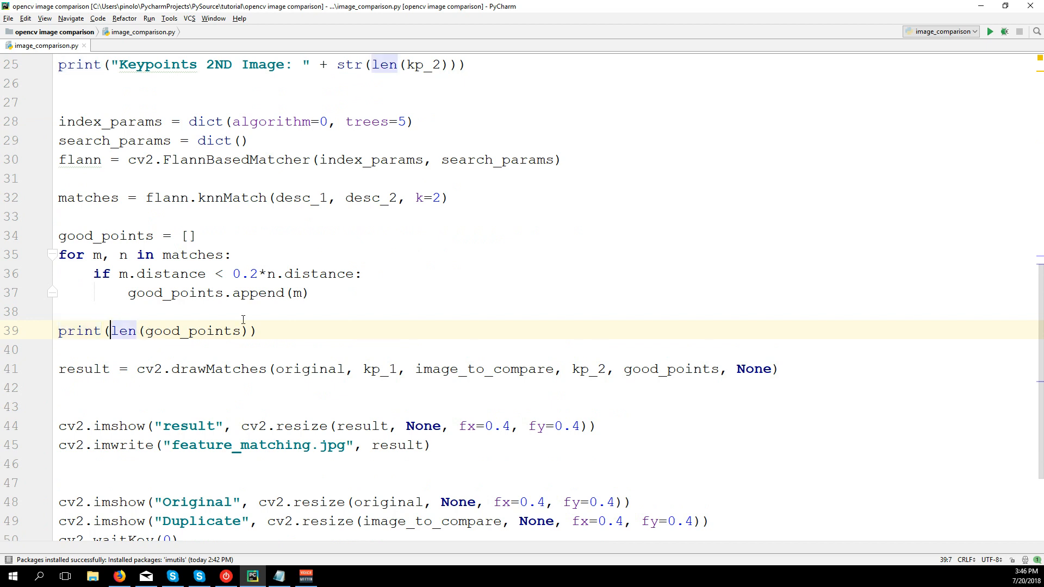
Label the good-match count printout with the string "GOOD Matches:".
type("\"\",")
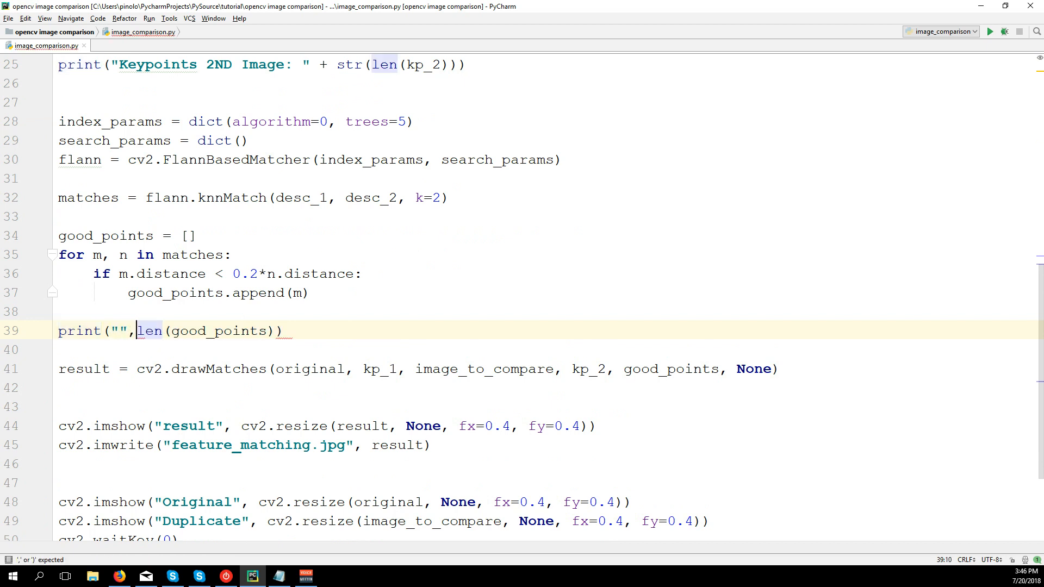
type("GOOD Matches")
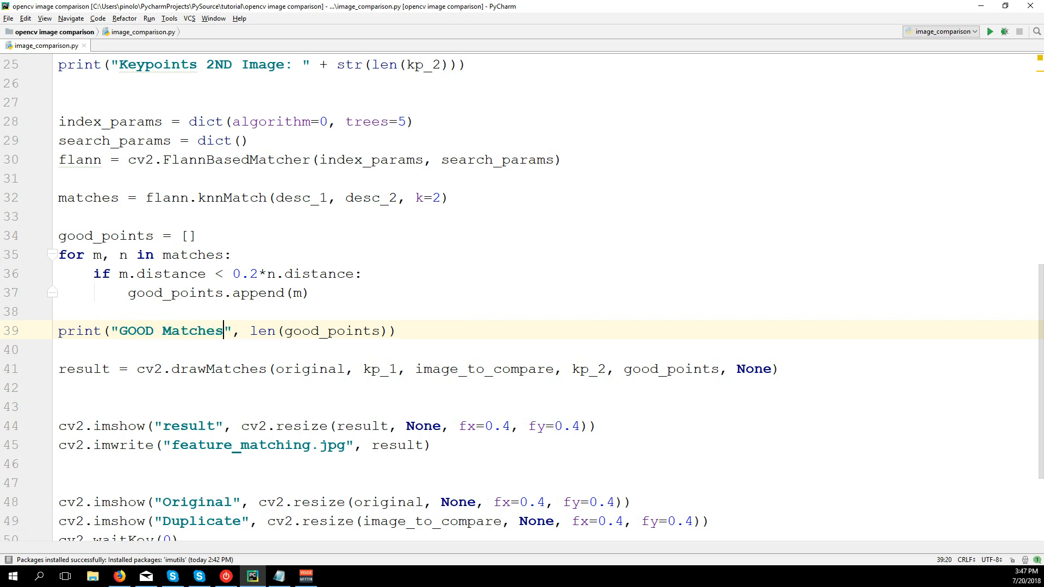
type(":")
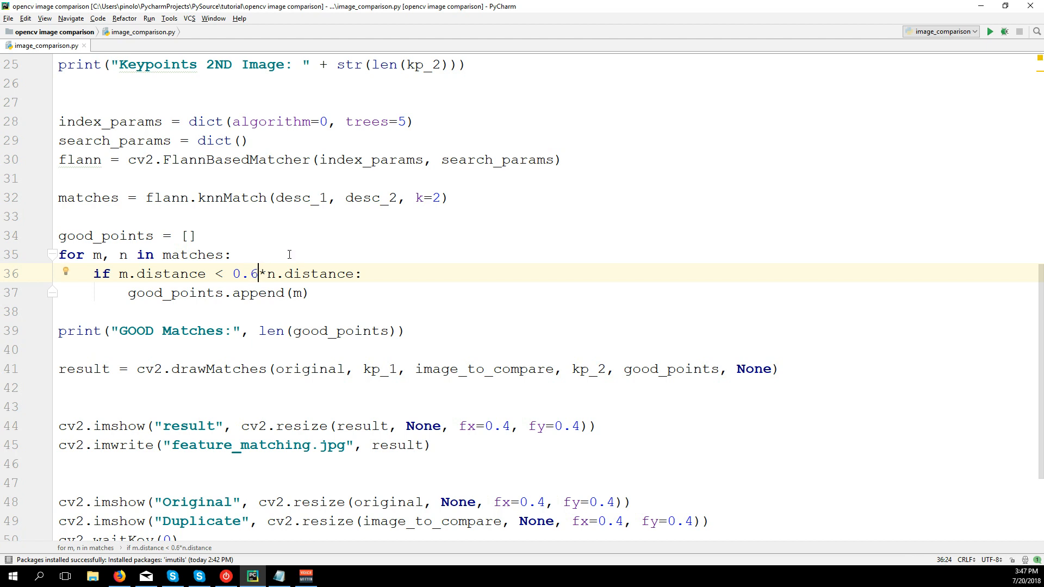
mouse_move(314, 301)
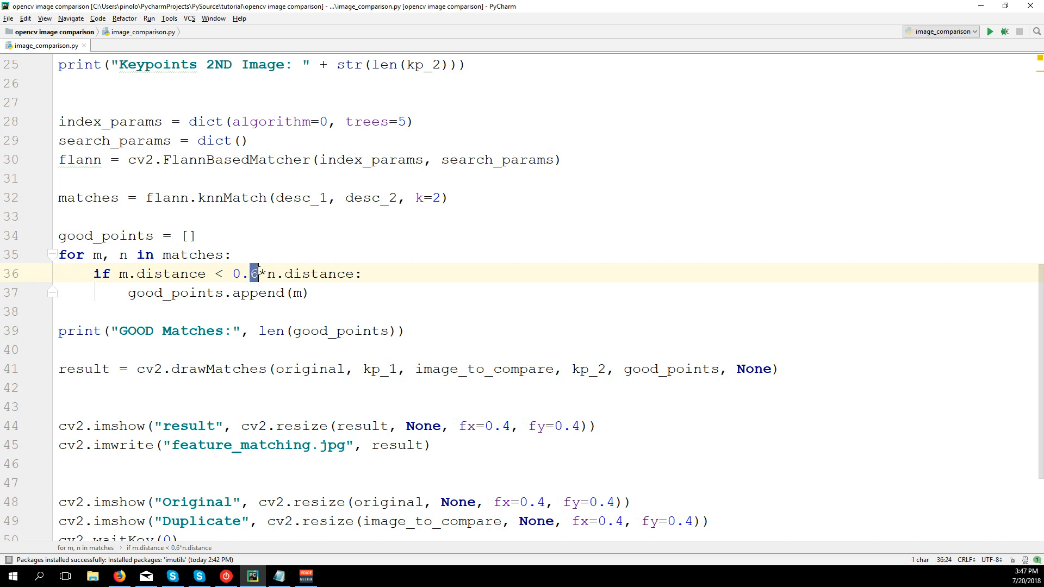
Experiment with the match distance ratio and settle on 0.6.
type("1")
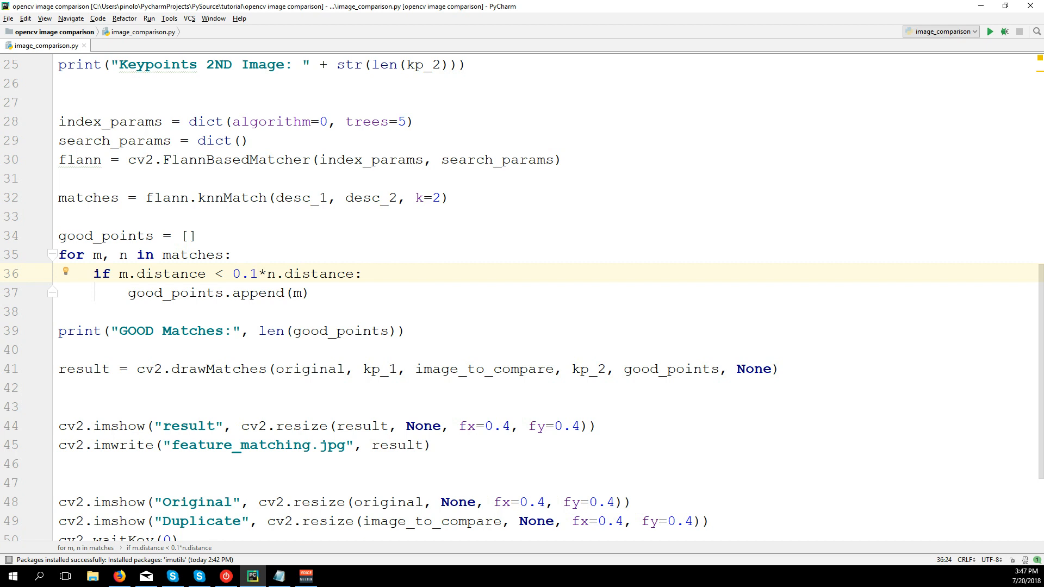
key("Backspace")
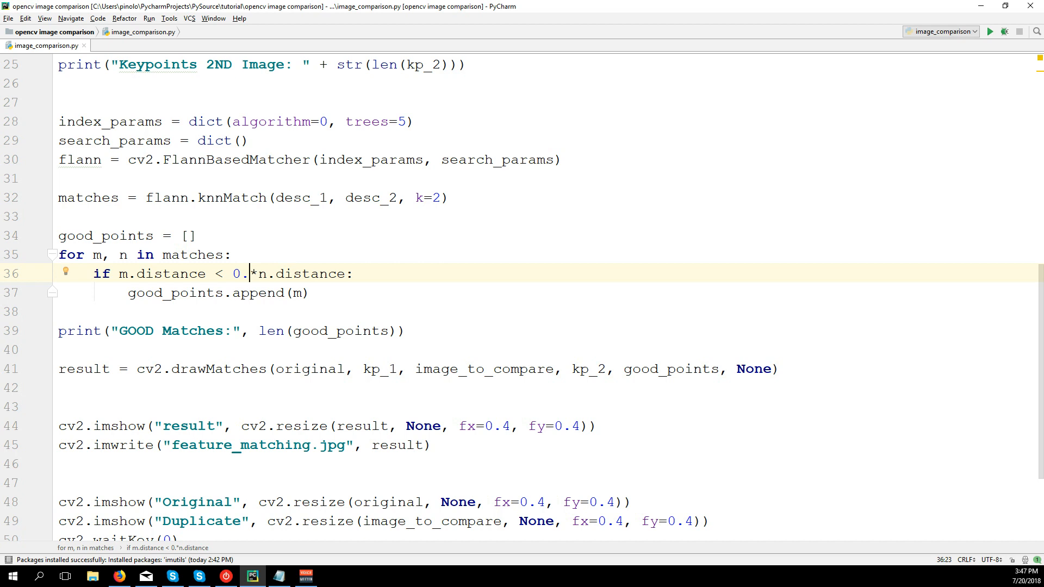
type("1")
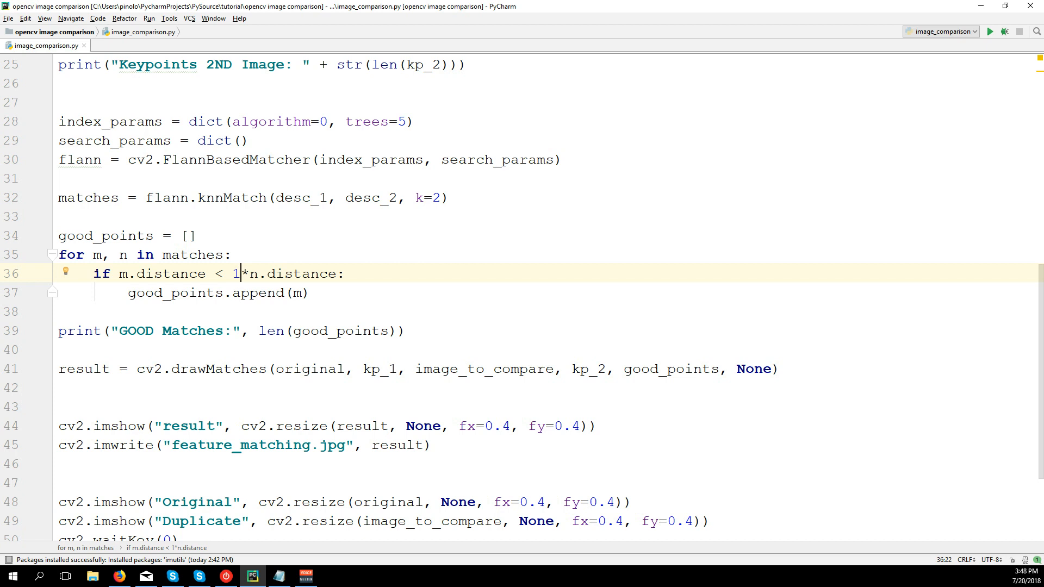
type("0")
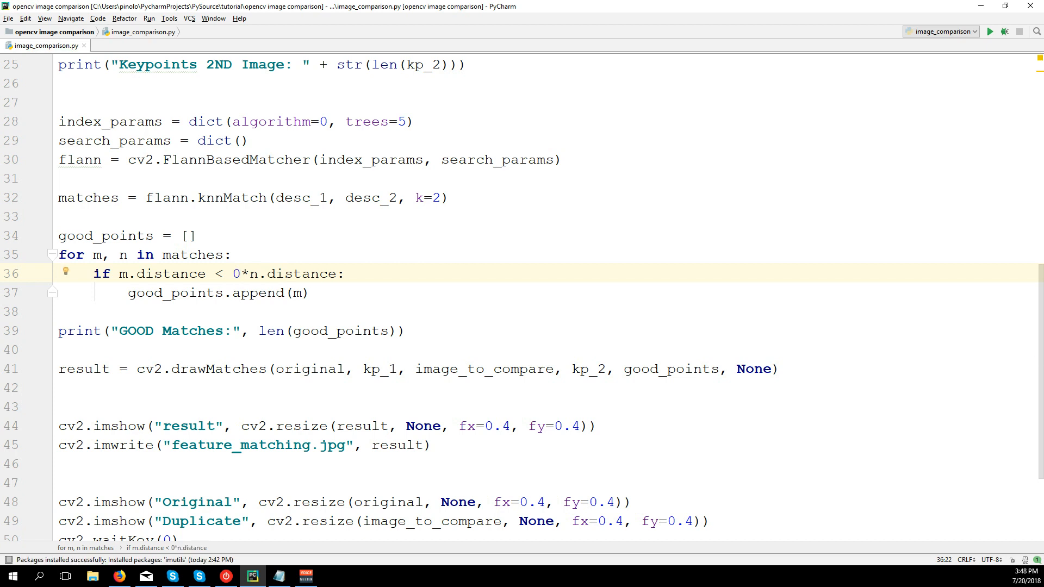
type(".6")
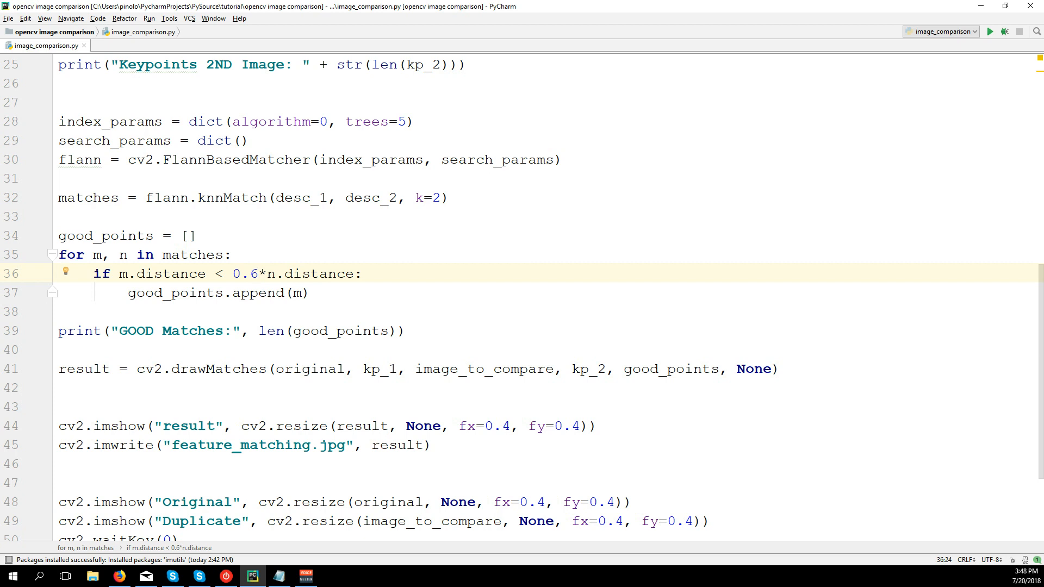
mouse_move(559, 104)
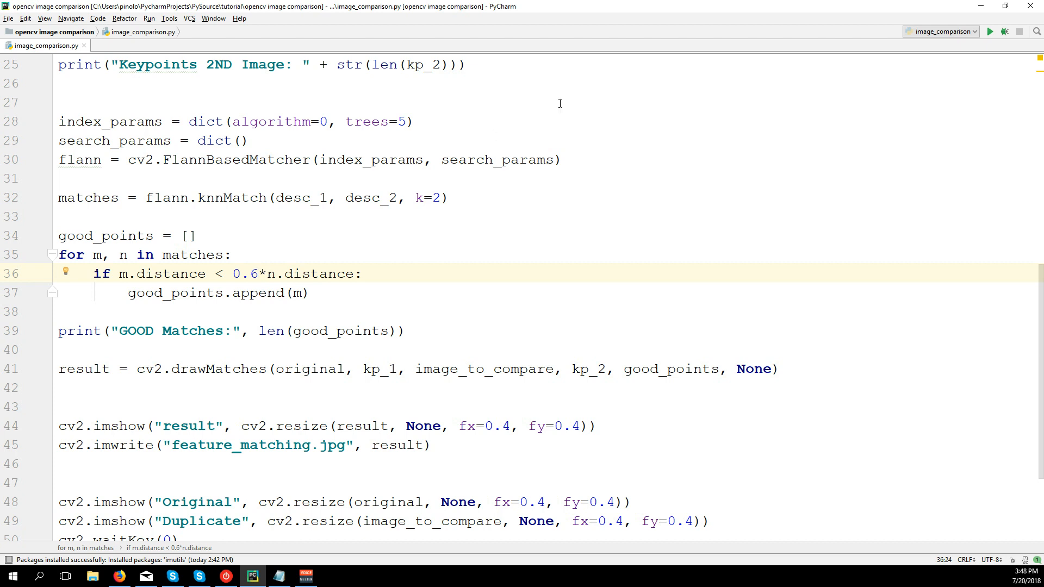
Run the comparison script and review the NOT equal output.
scroll("down", 3)
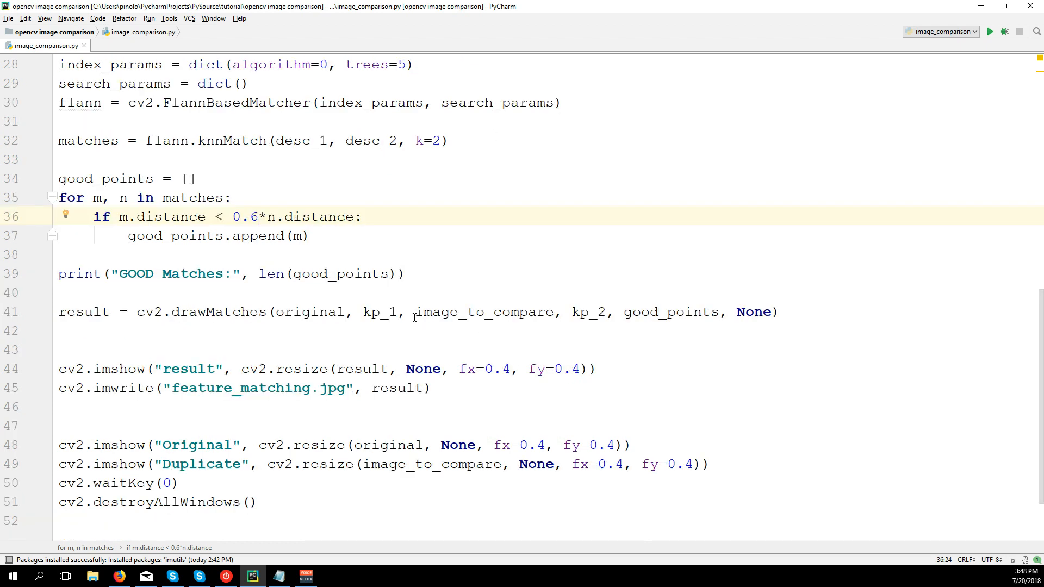
left_click(992, 32)
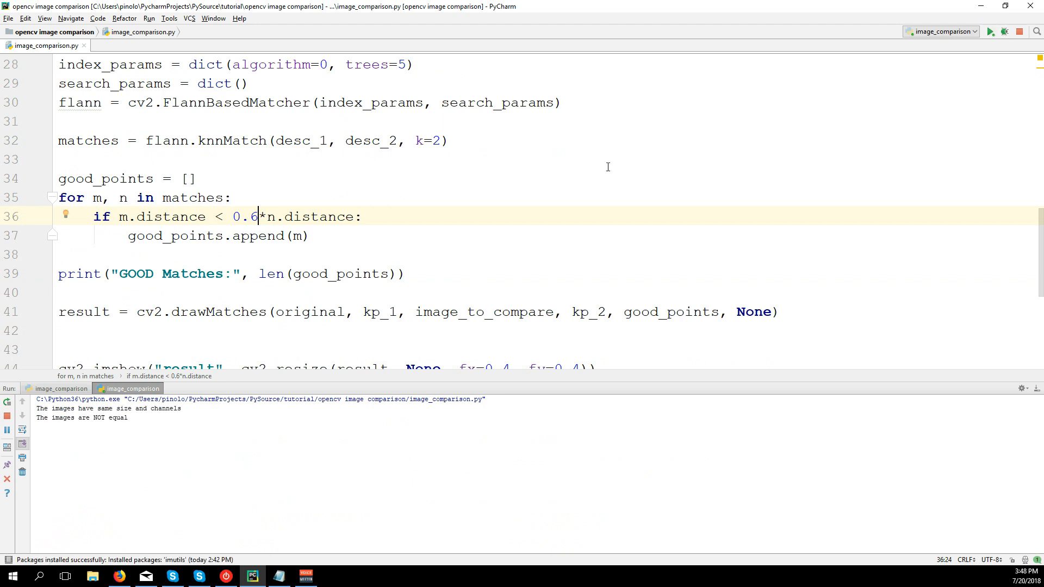
mouse_move(404, 258)
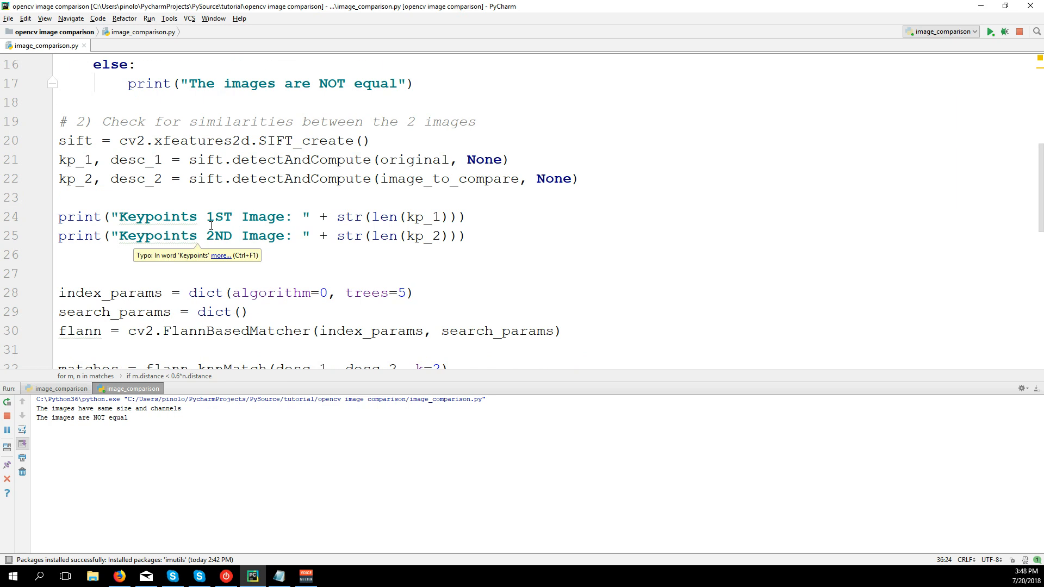
scroll("down", 3)
type("print(\"GOOD Matches:\", len(good_points")
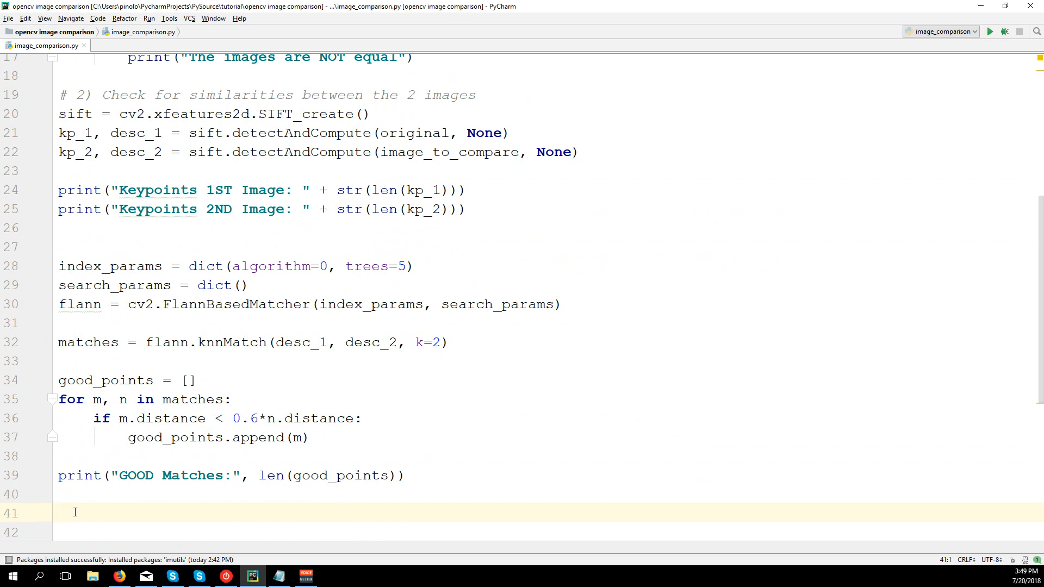
Add print("How good it's the match", kp_1 / matches) and run the script.
type("kp_1")
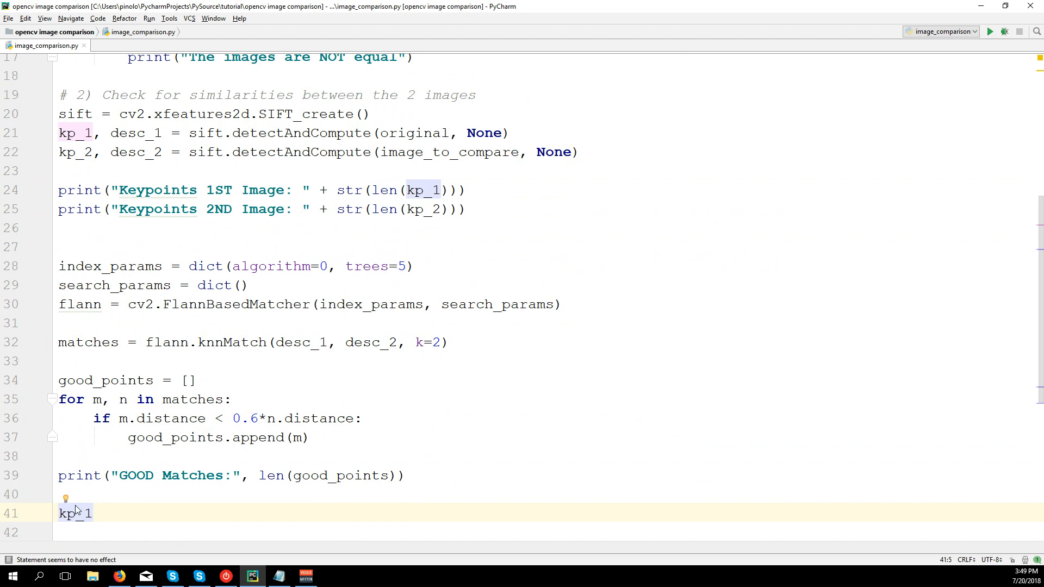
type("/")
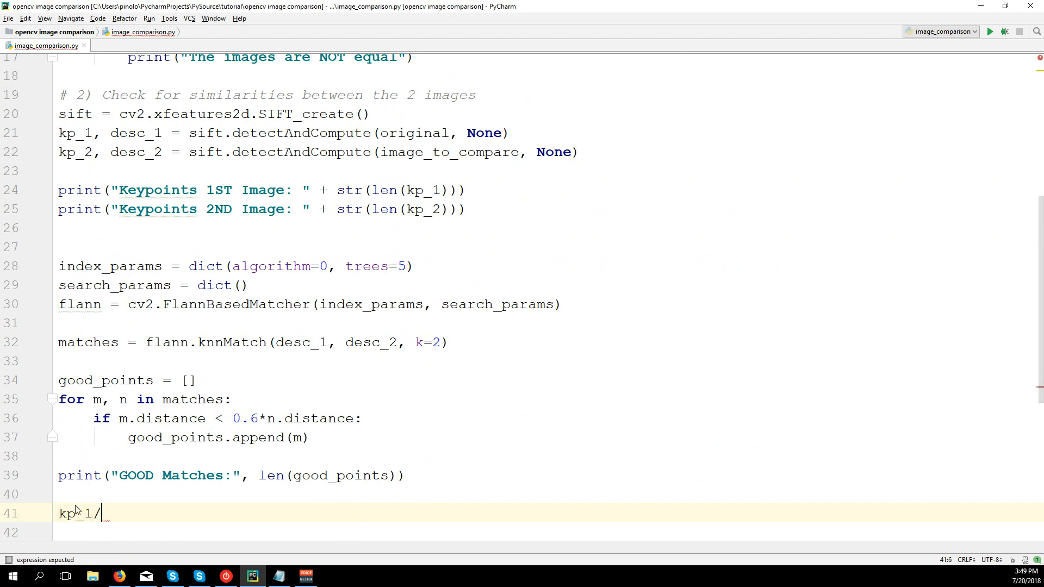
type("\" \"")
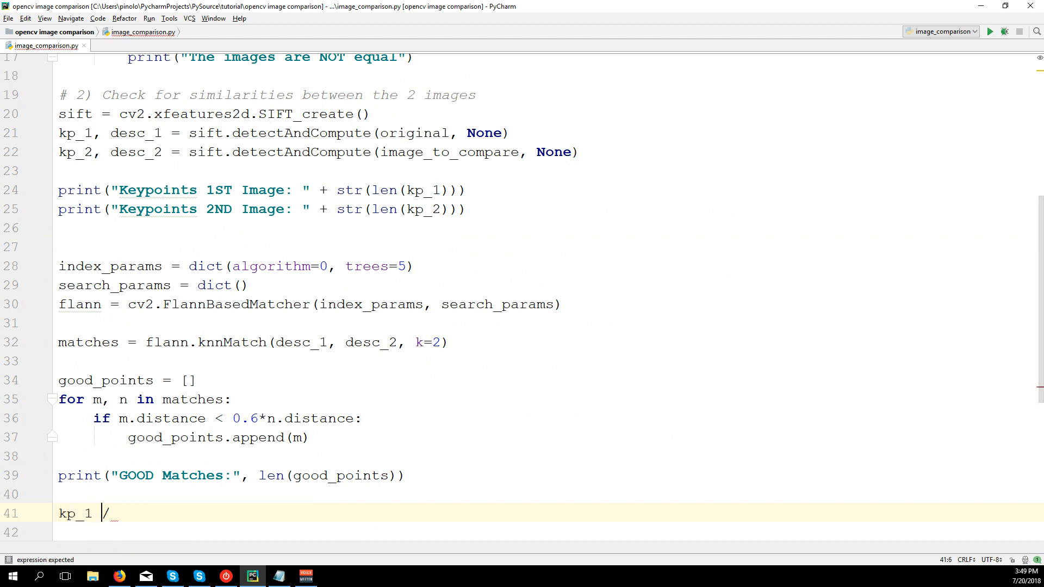
type("matches")
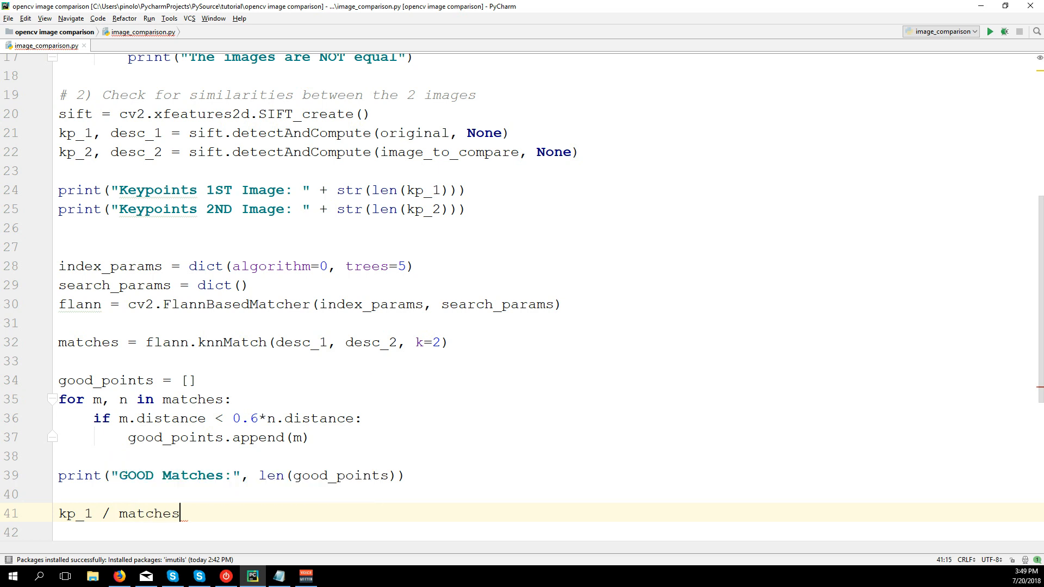
type("print(\"")
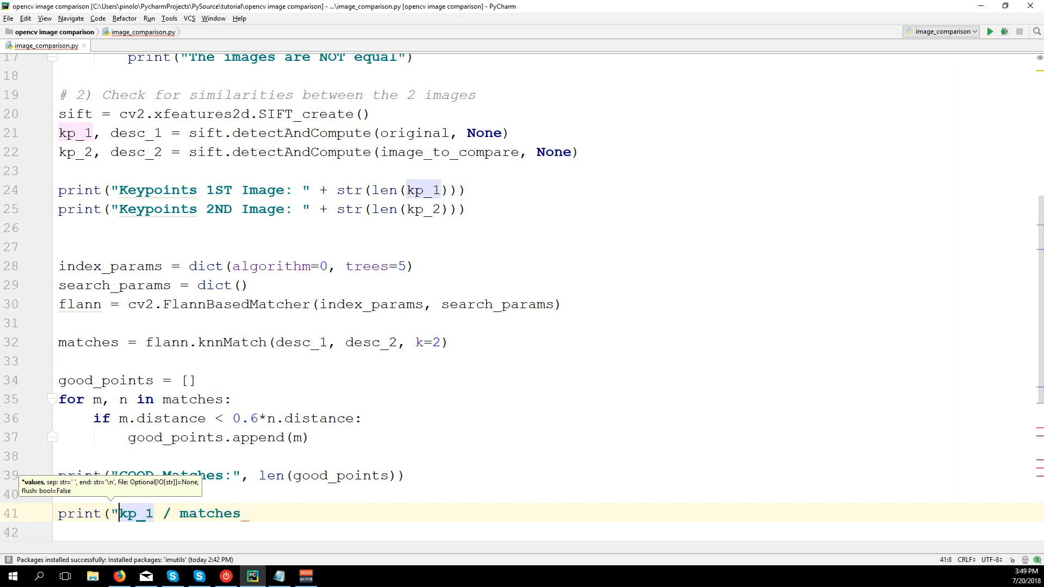
type("Ra")
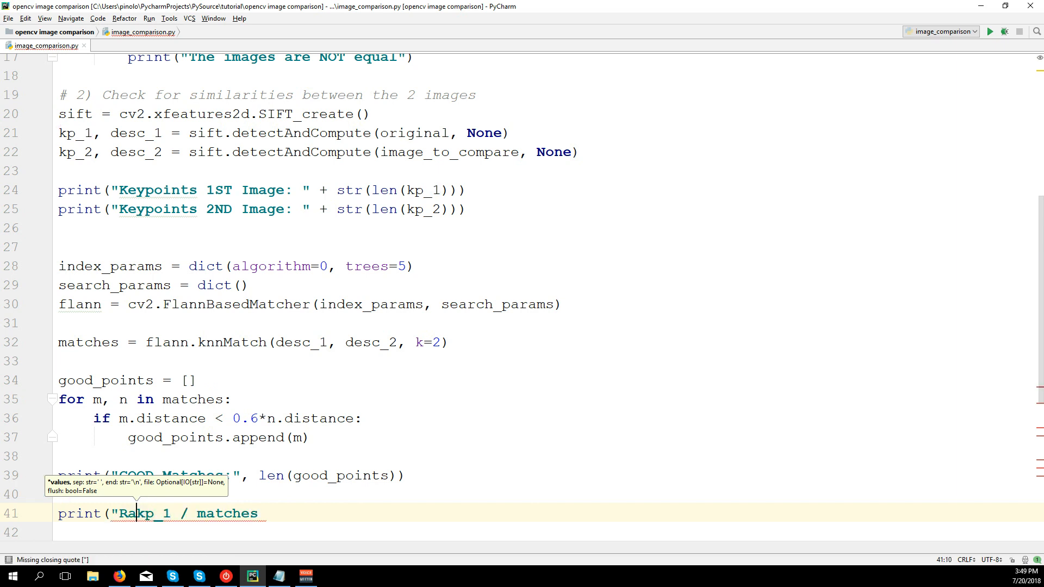
type("How")
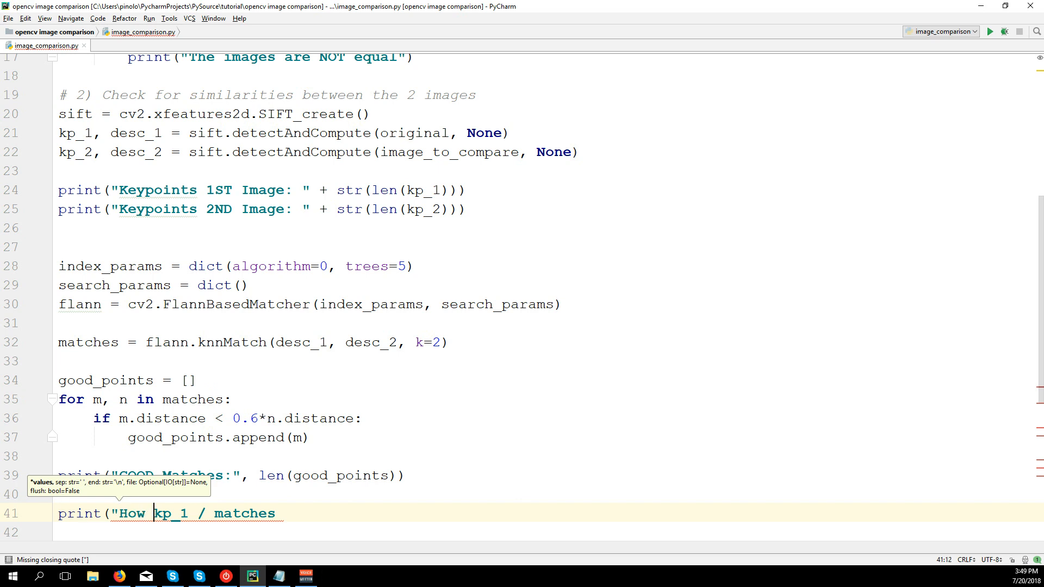
type("good it's th")
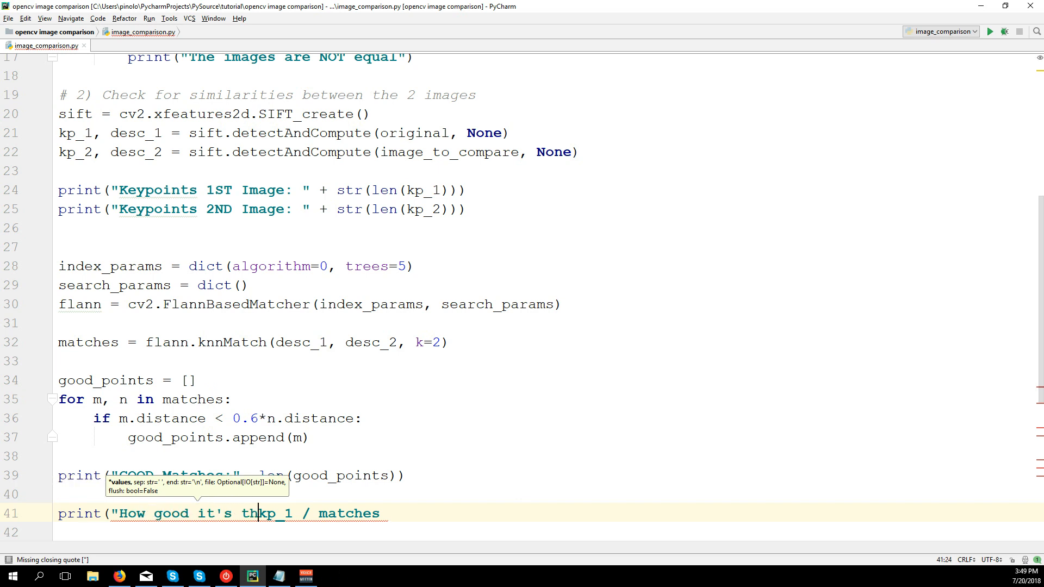
type("e match\"")
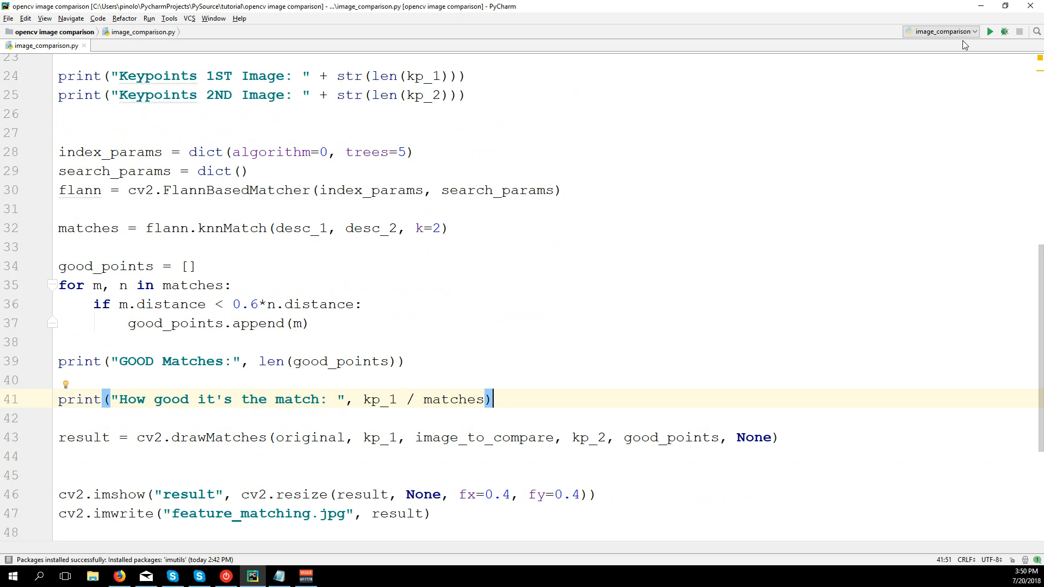
left_click(990, 32)
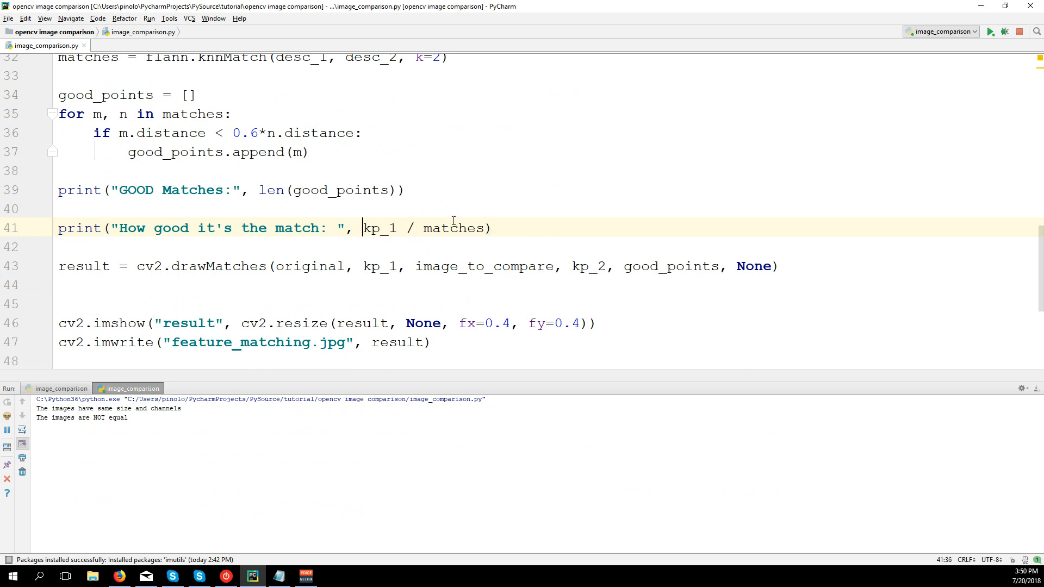
Wrap the score as len(kp_1) / len(good_points), running to check the GOOD Matches output.
type("len(")
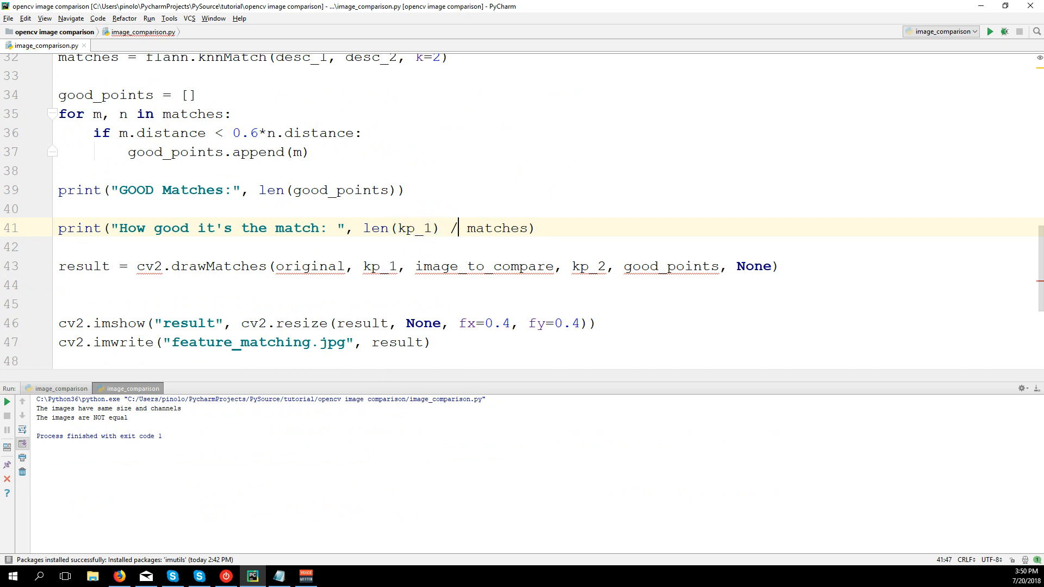
type("len(")
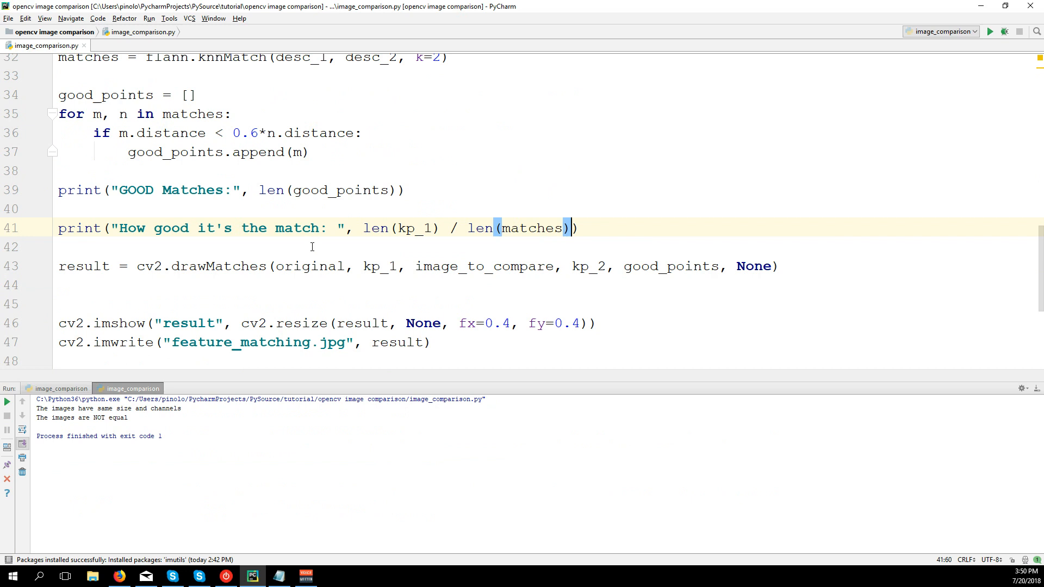
mouse_move(401, 225)
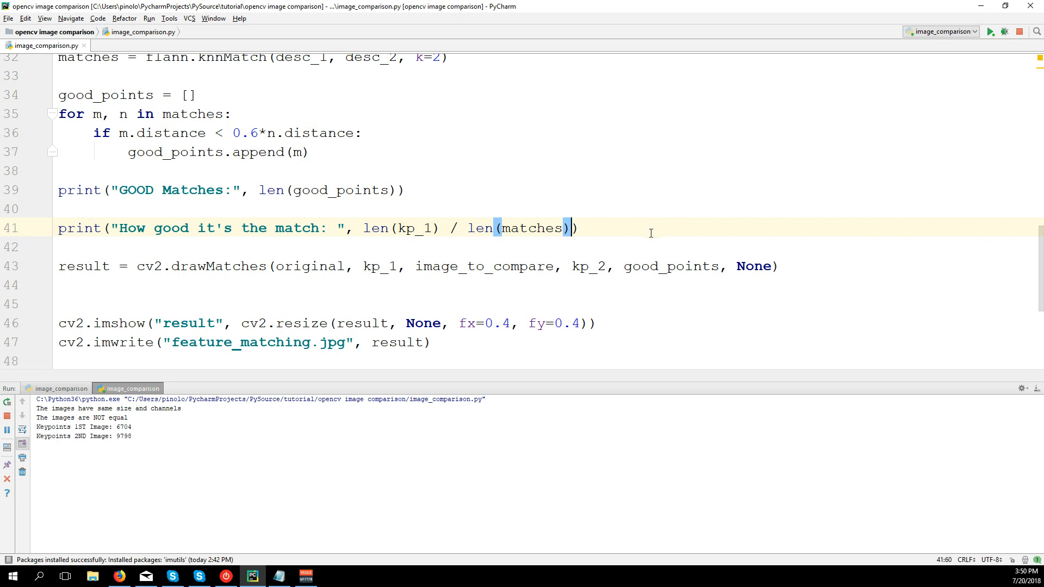
mouse_move(257, 376)
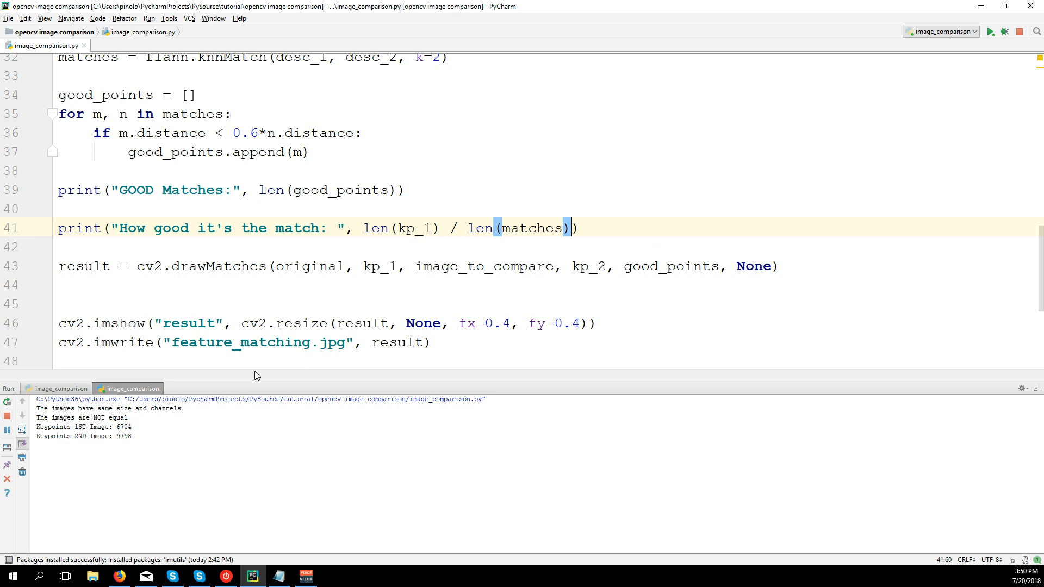
mouse_move(558, 158)
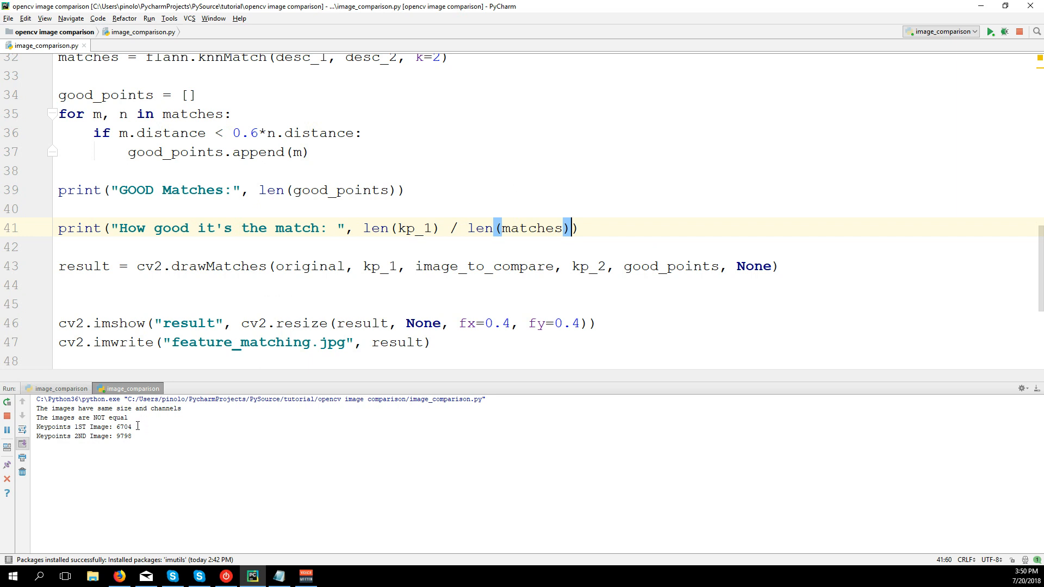
left_click(989, 31)
type("g")
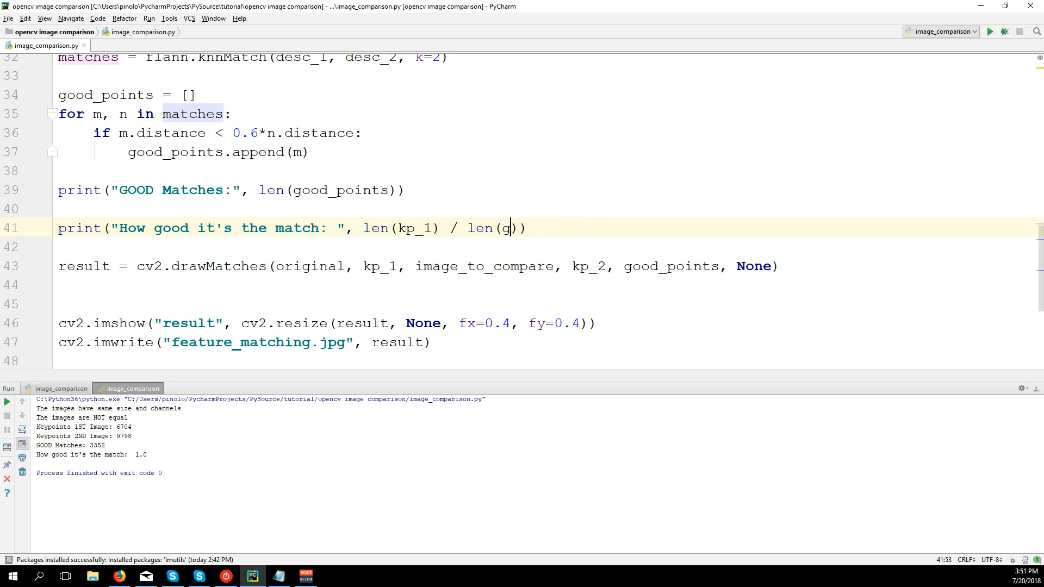
type("ood_points")
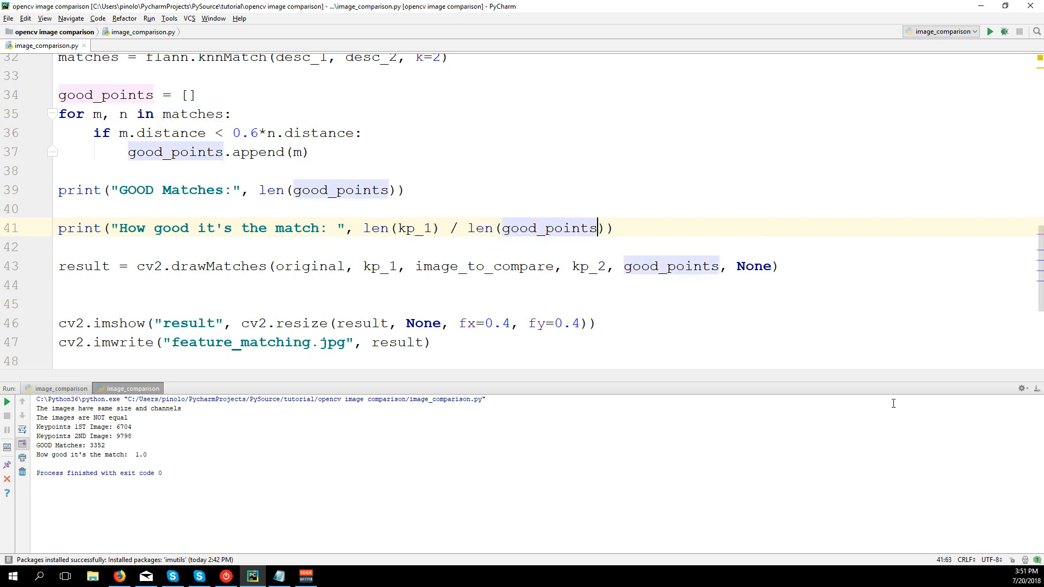
mouse_move(227, 161)
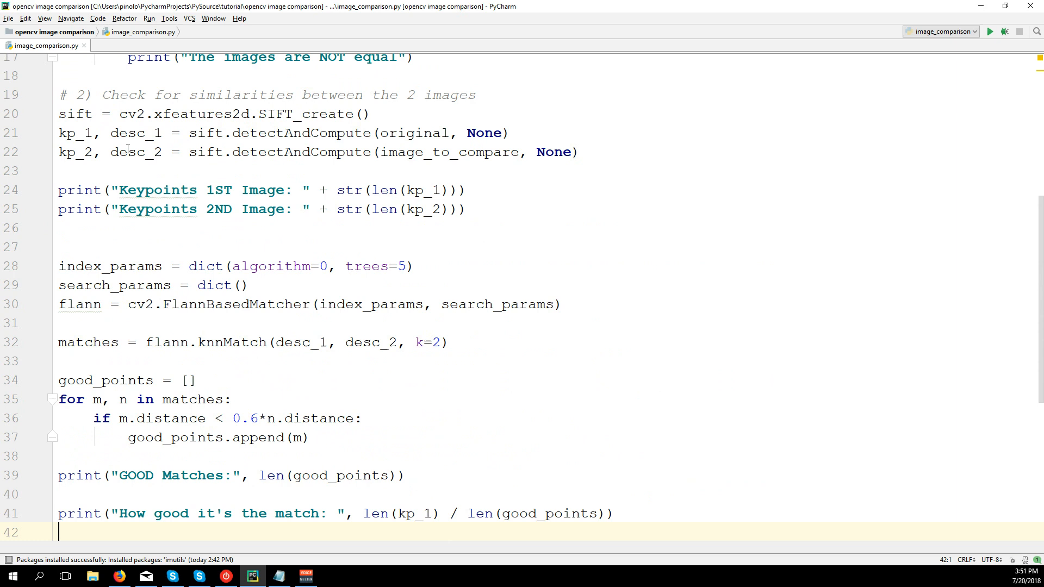
Start a keypoints variable line above the GOOD Matches printout.
double_click(73, 132)
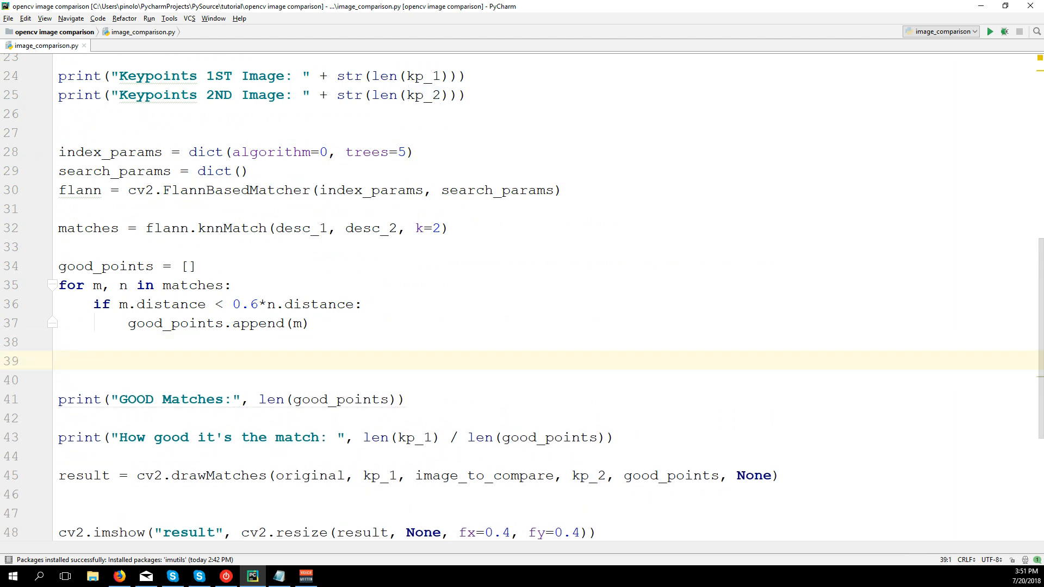
type("keypoints_to_consider")
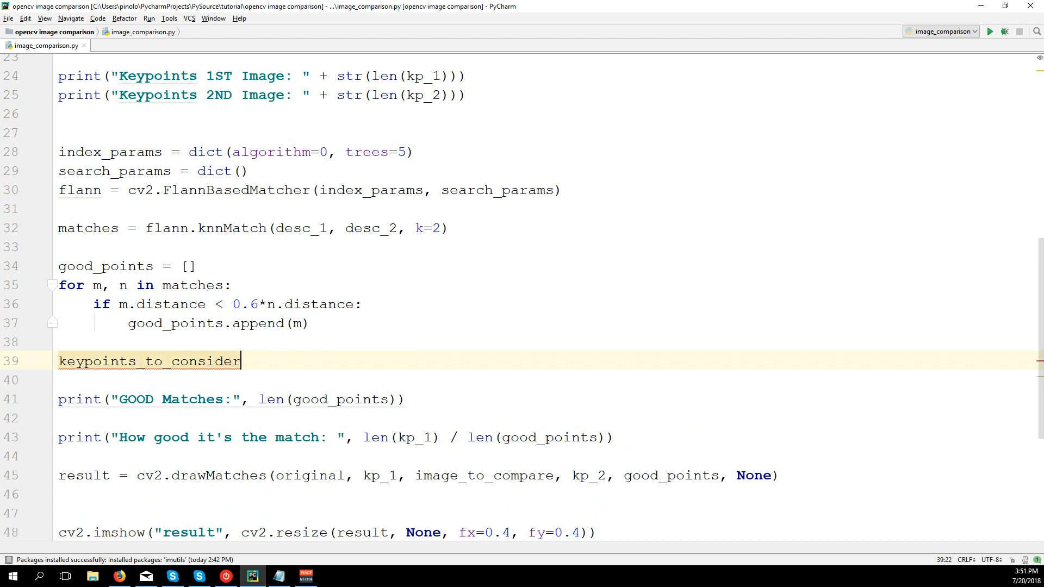
Write number_keypoints = 0 and an if comparing len(kp_1) with len(kp_2).
type("=")
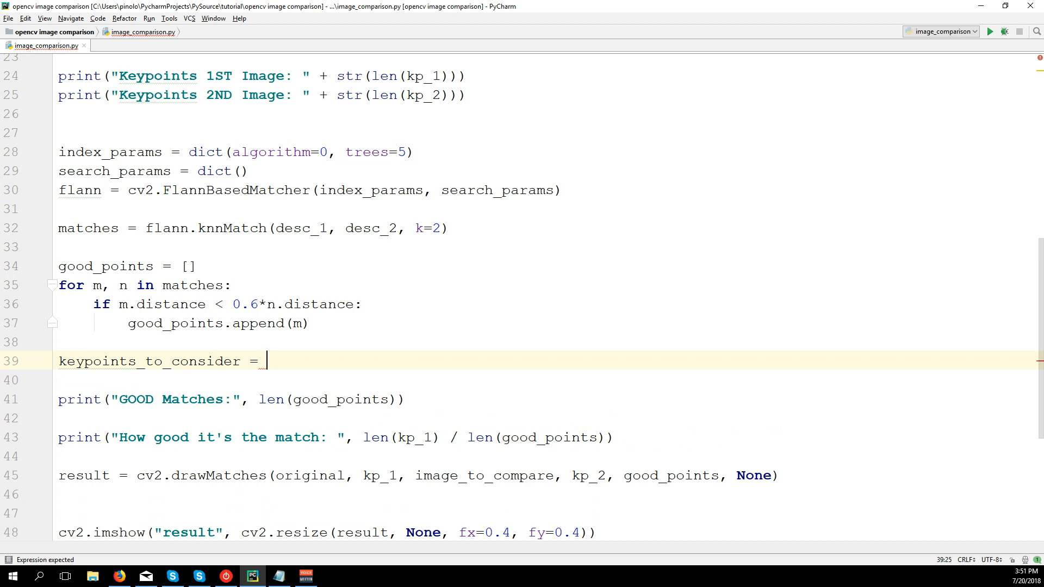
type("0")
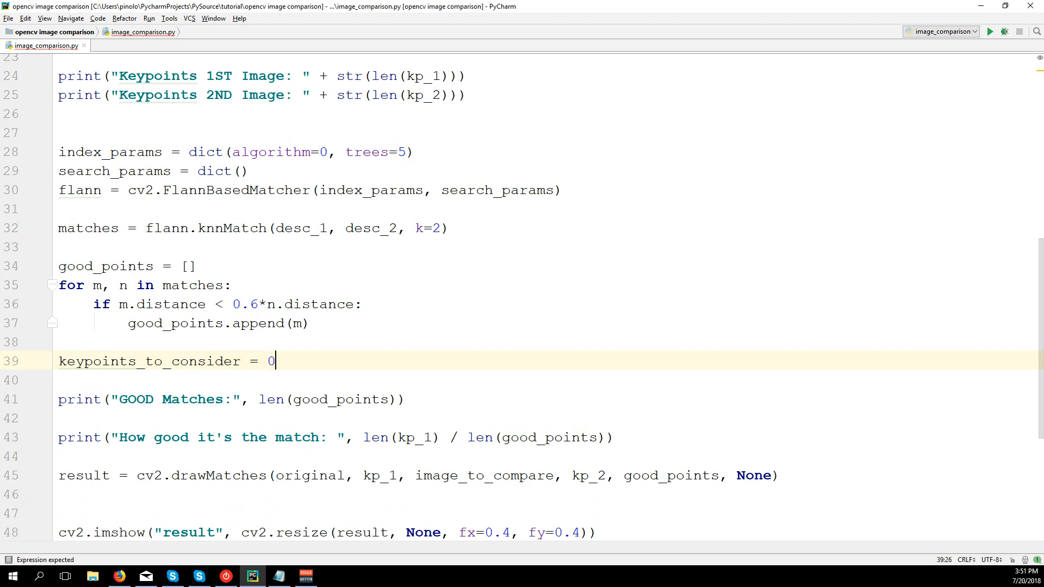
mouse_move(62, 358)
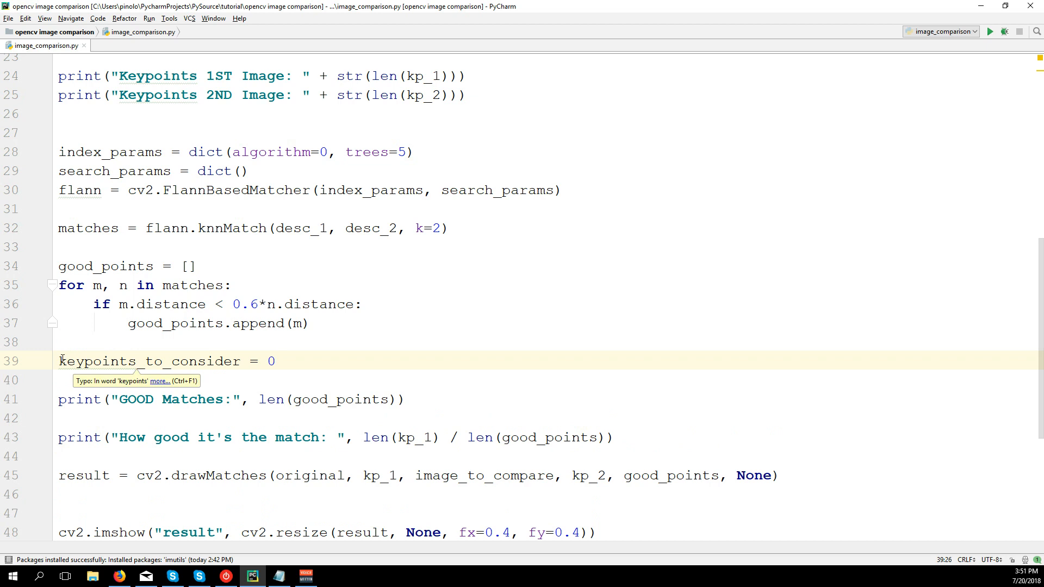
type("number_")
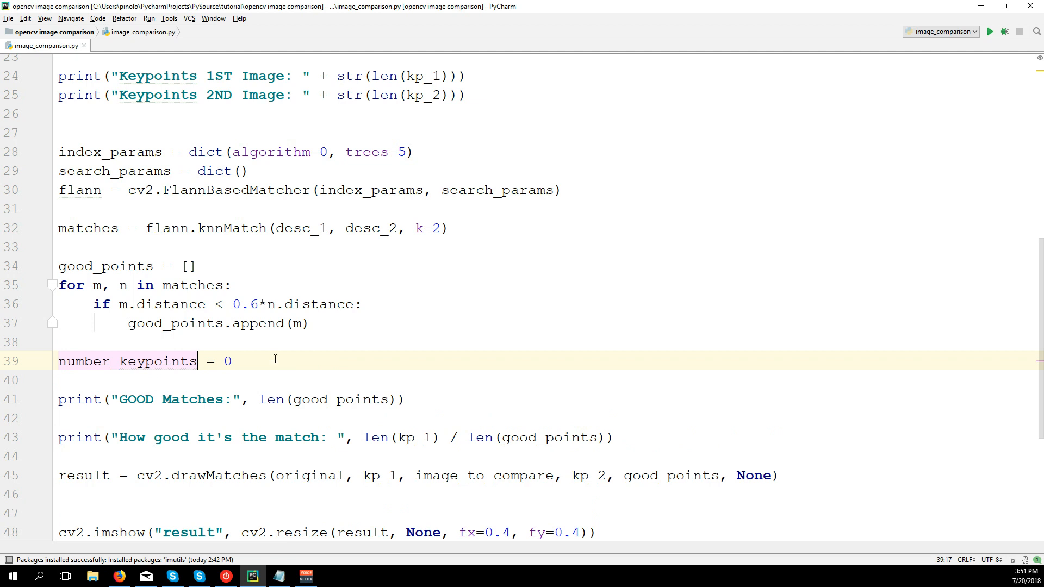
type("if")
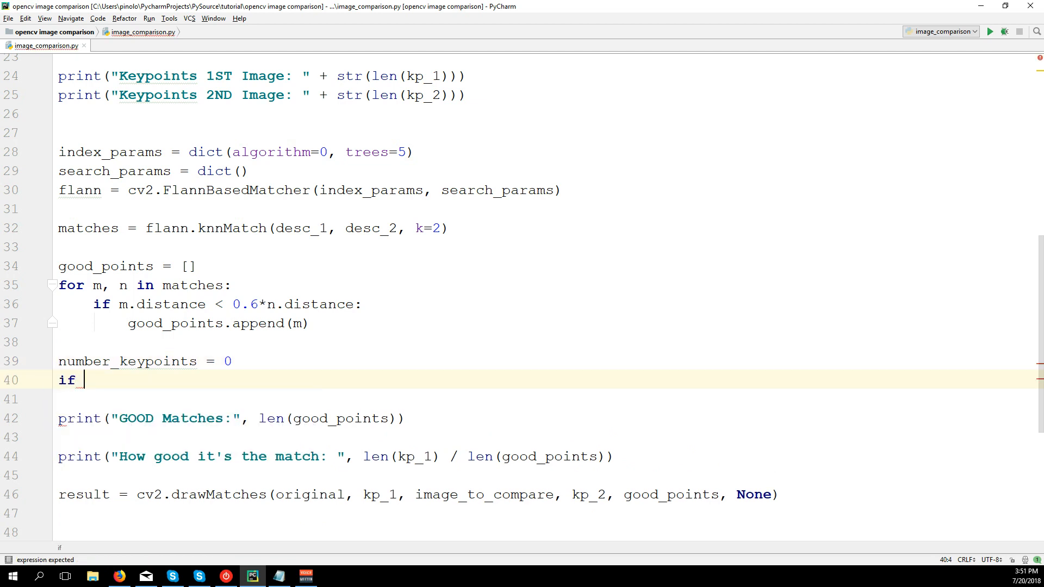
type("len(k")
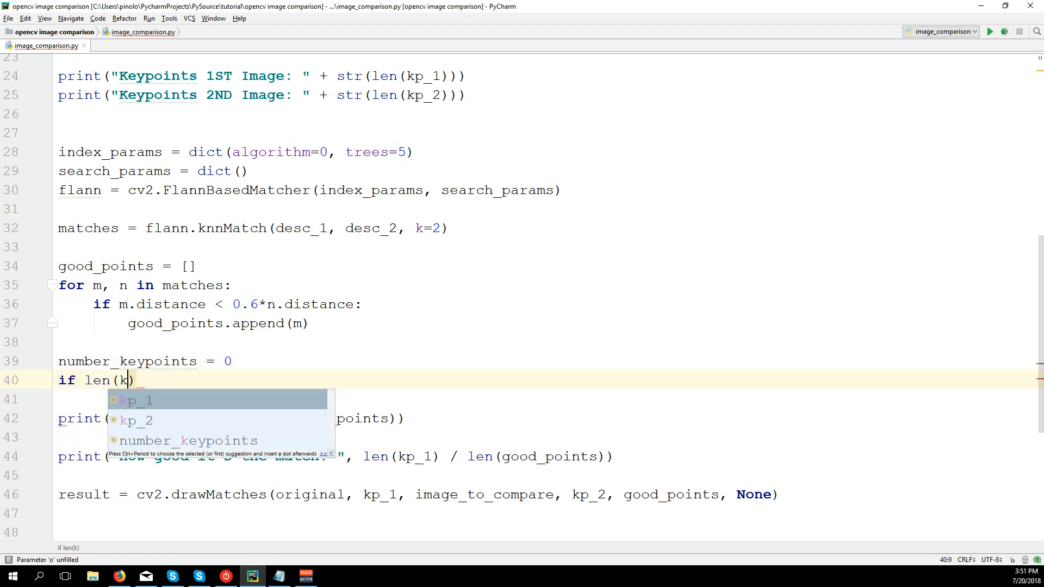
type("p_1) >")
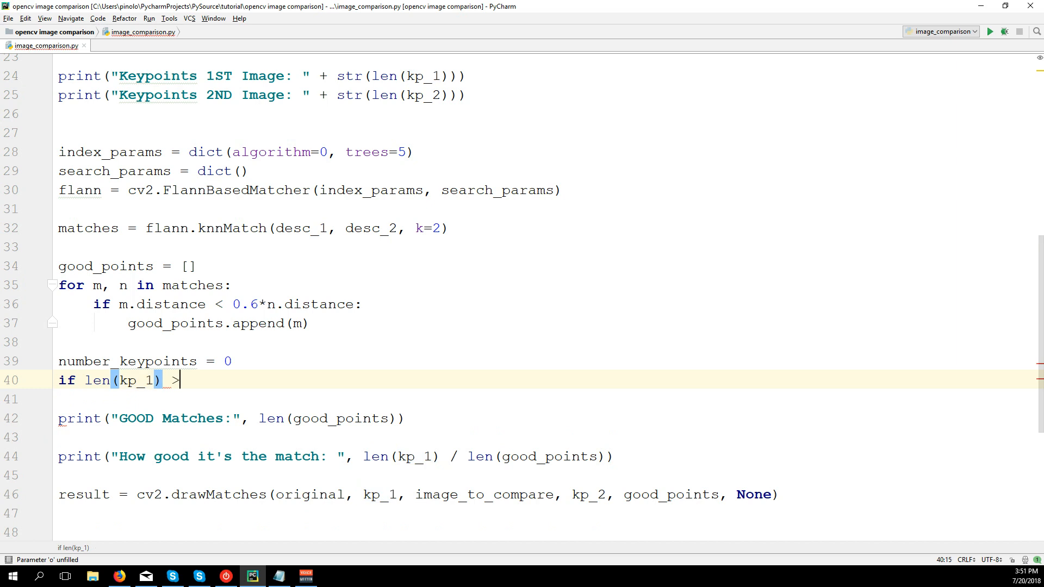
type("len(")
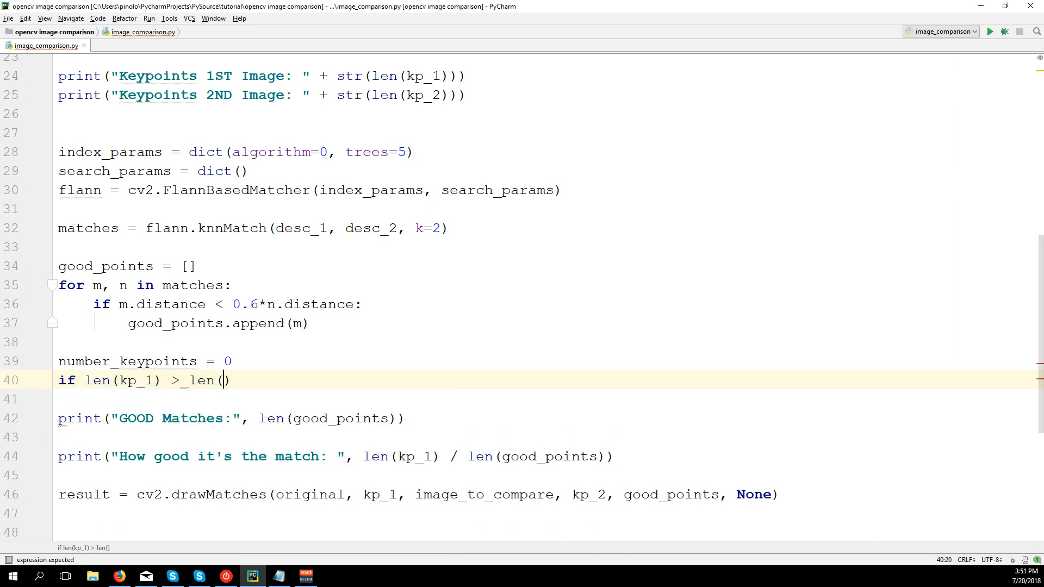
type("kp_2")
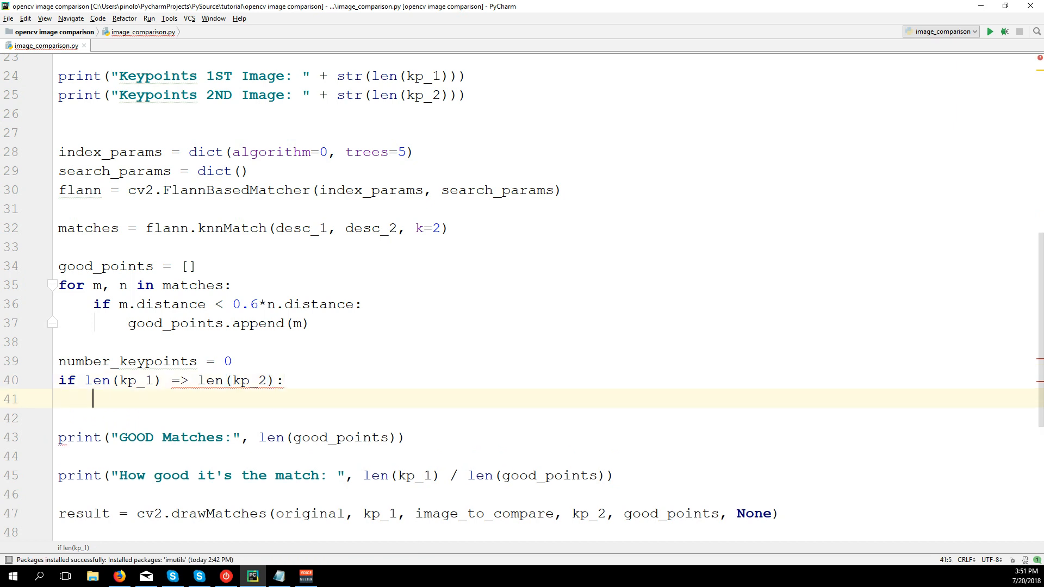
Fix the operator to <= and assign len(kp_1) or len(kp_2) in the if/else branches.
left_click(179, 380)
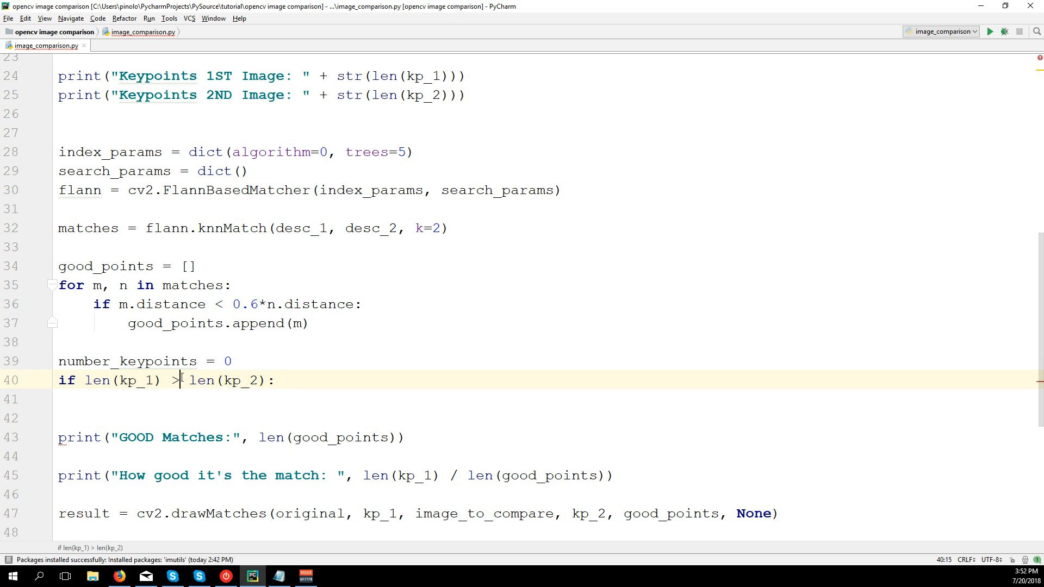
type("=")
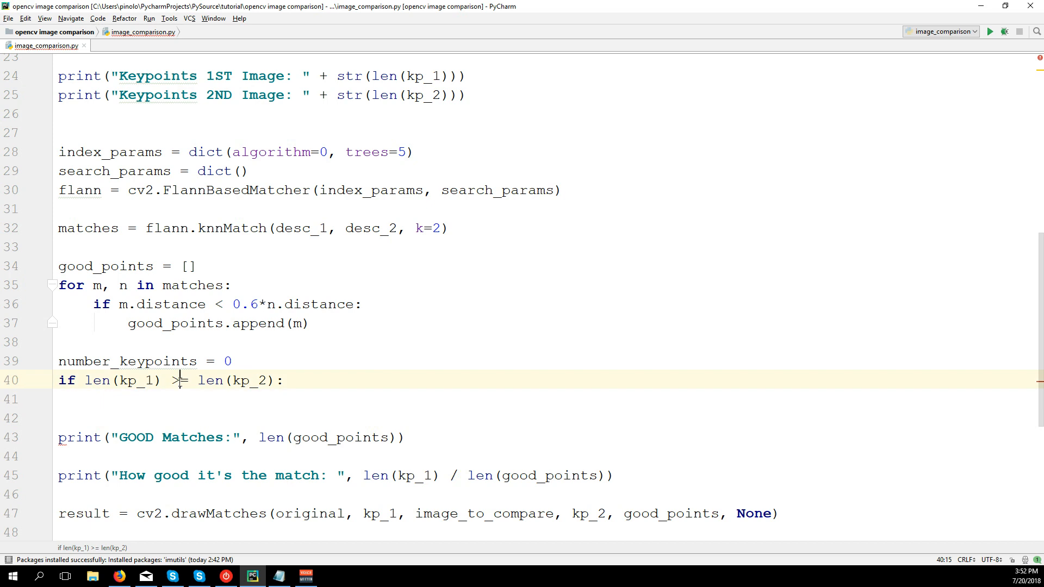
type("<")
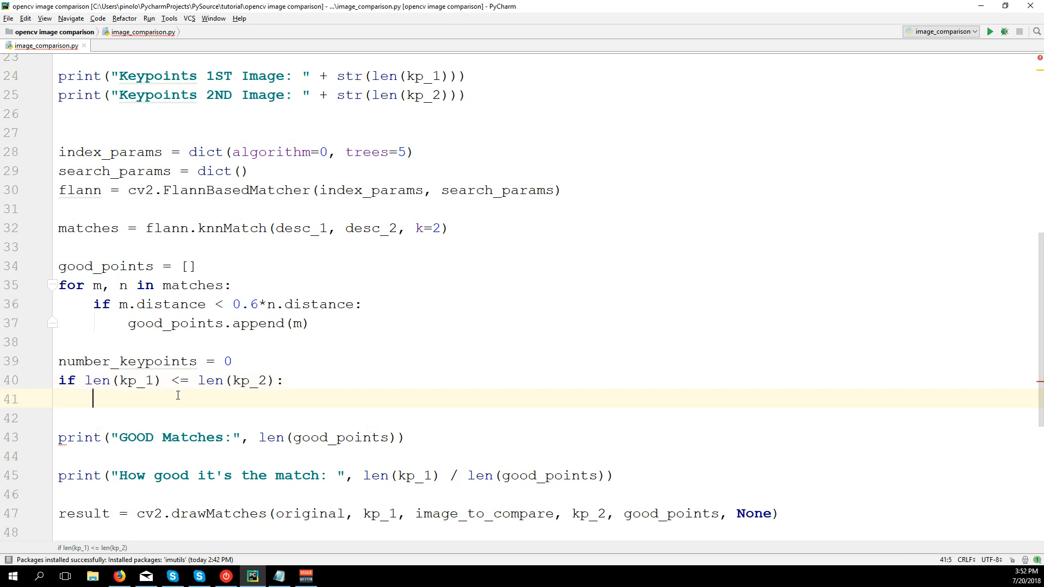
type("number_keypoints = le")
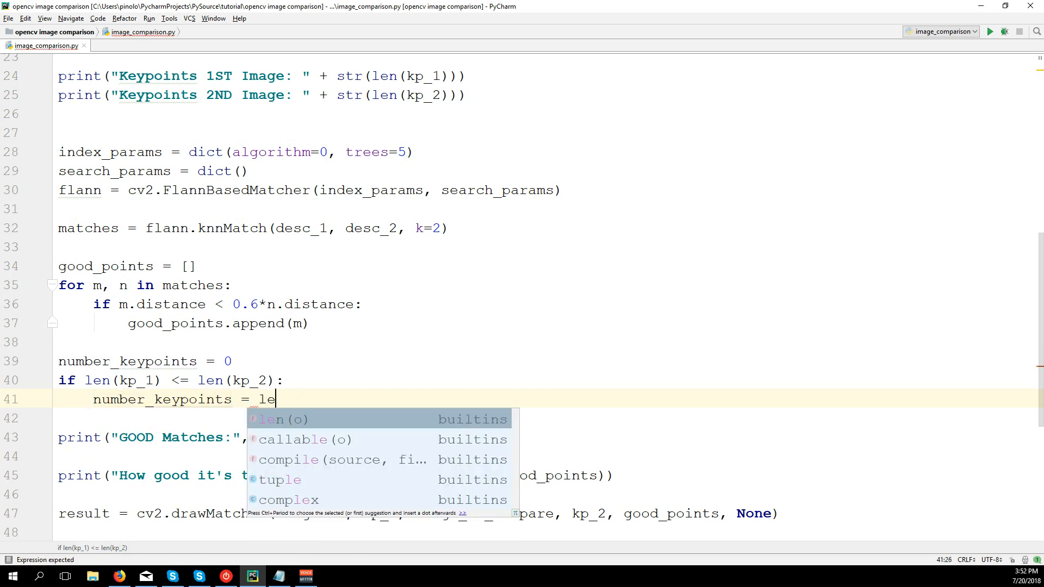
type("n(kp_1")
type("number_keypoints =")
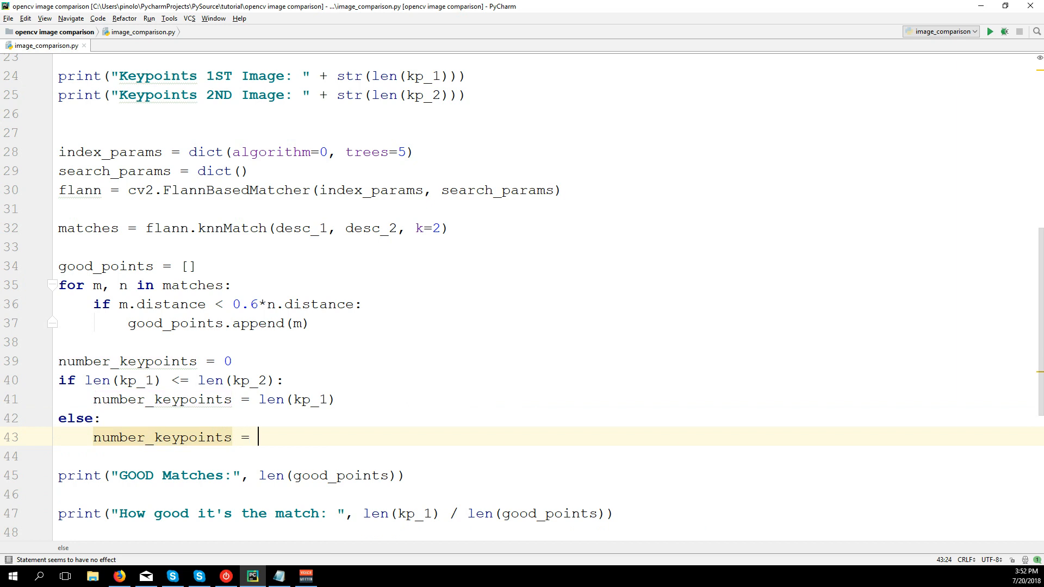
type("len(")
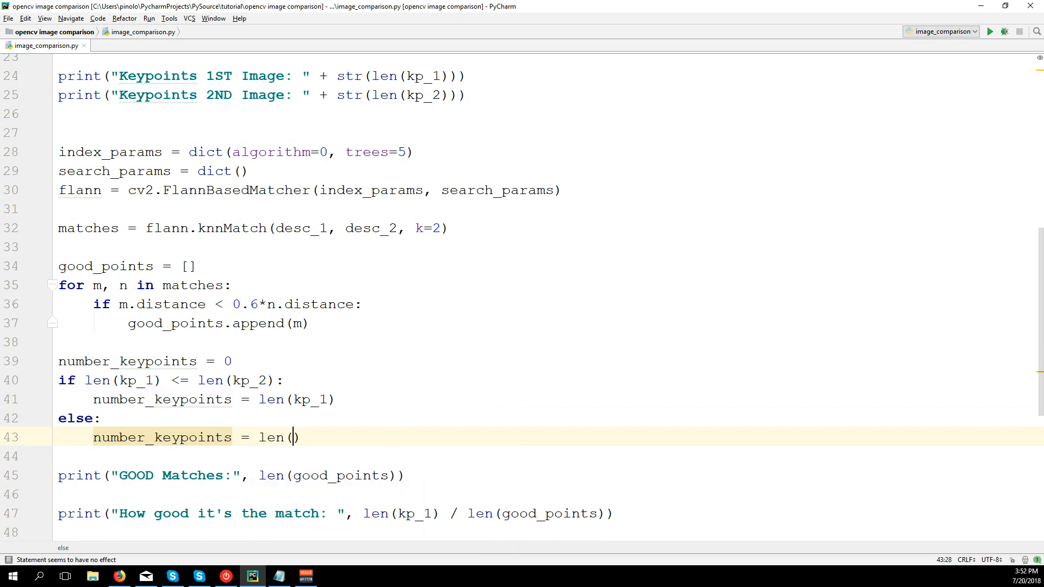
type("kp_2")
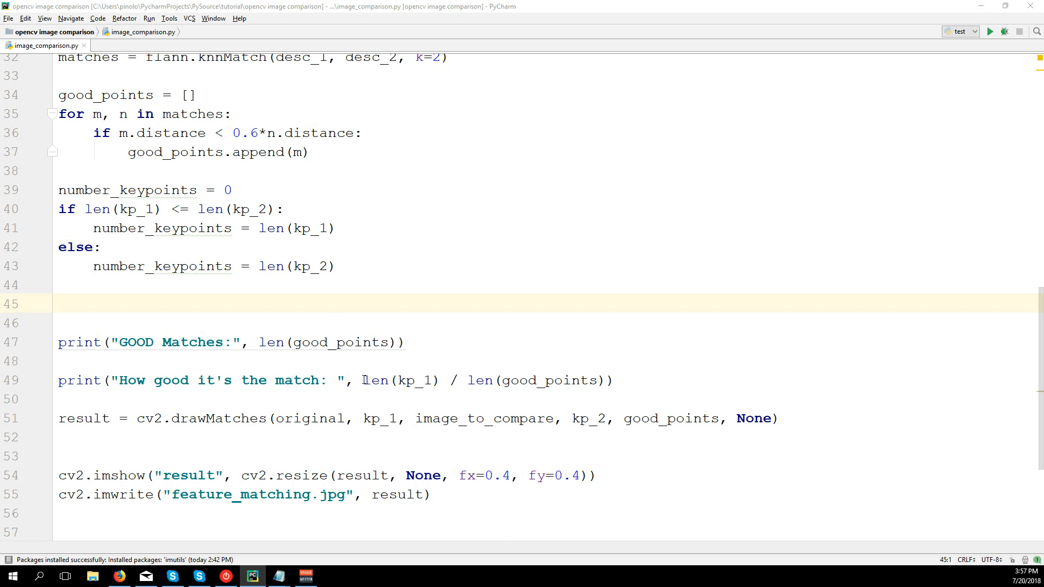
Replace the score expression with len(good_points) / number_keypoints * 100.
left_click(364, 381)
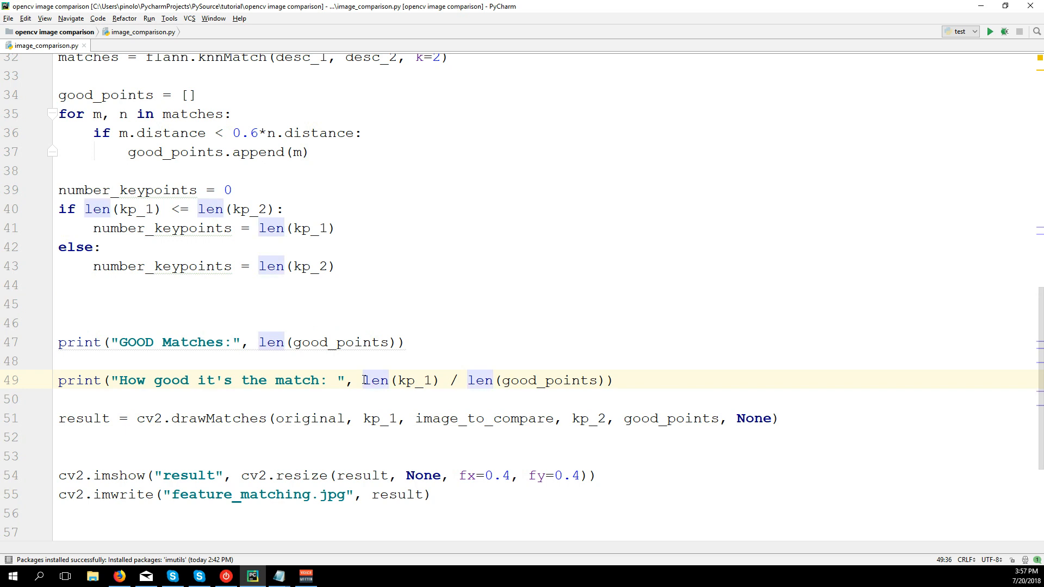
double_click(397, 381)
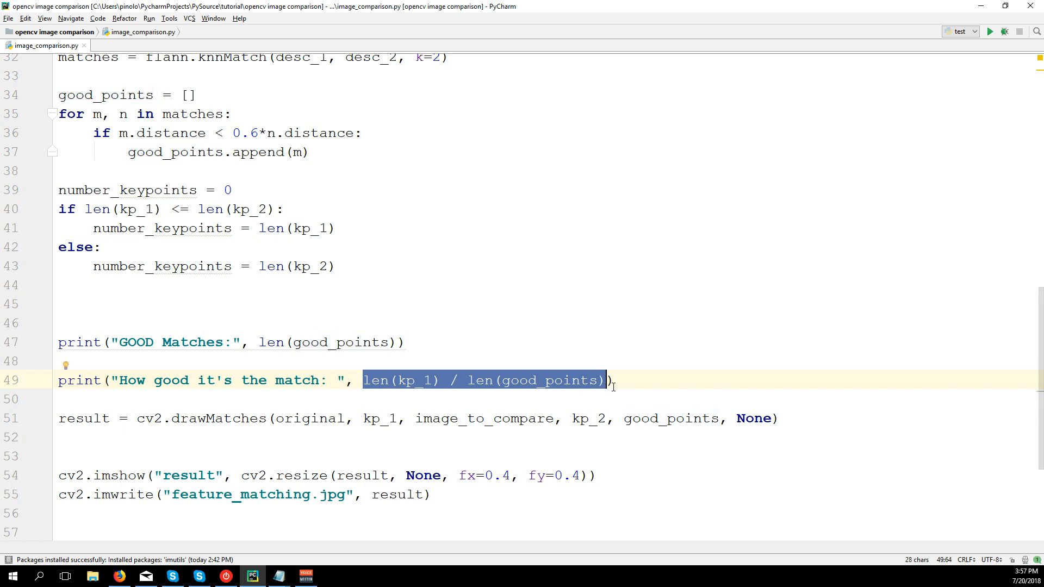
type("le")
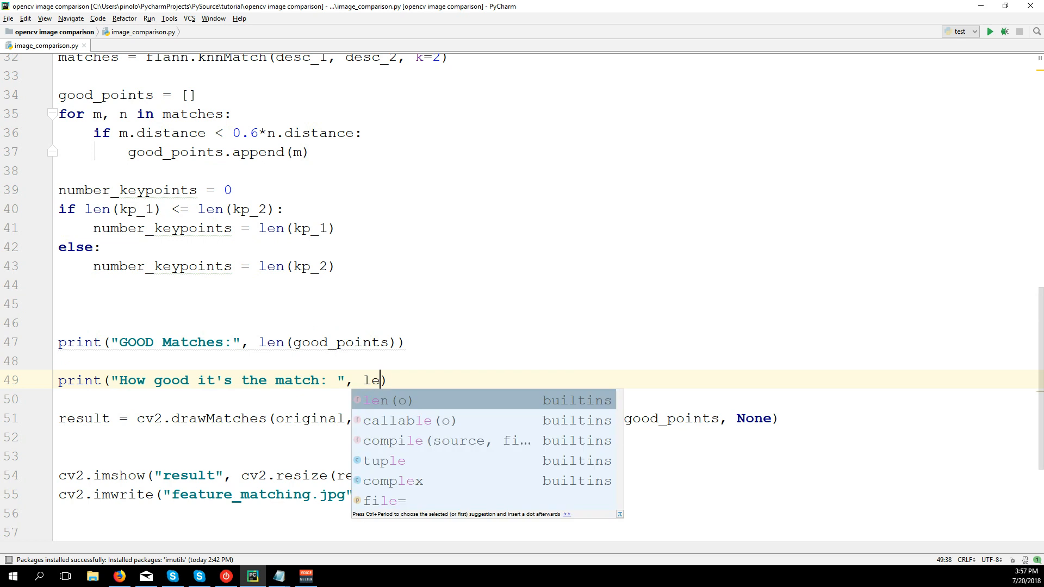
key("Tab")
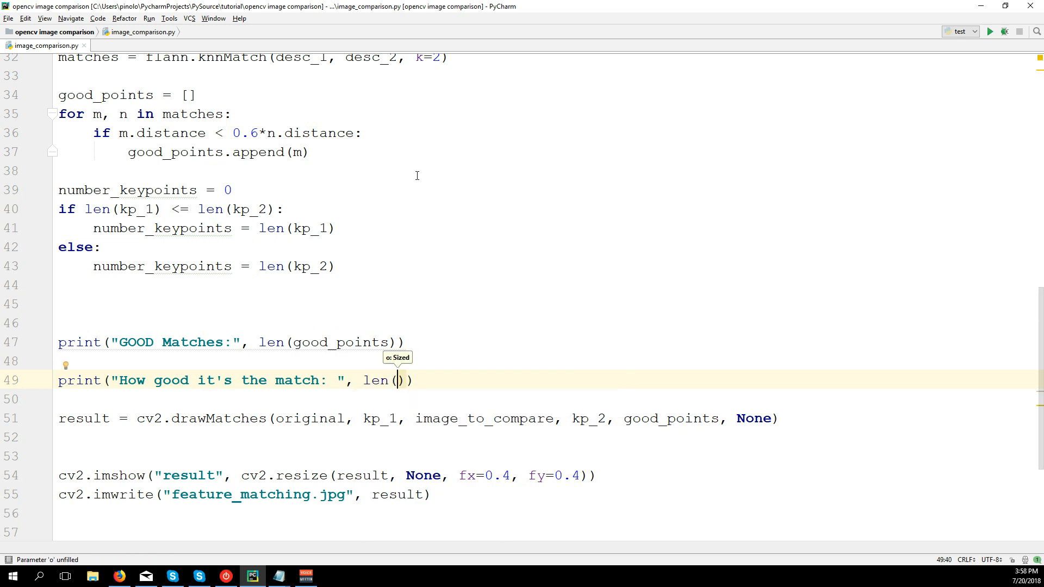
mouse_move(212, 310)
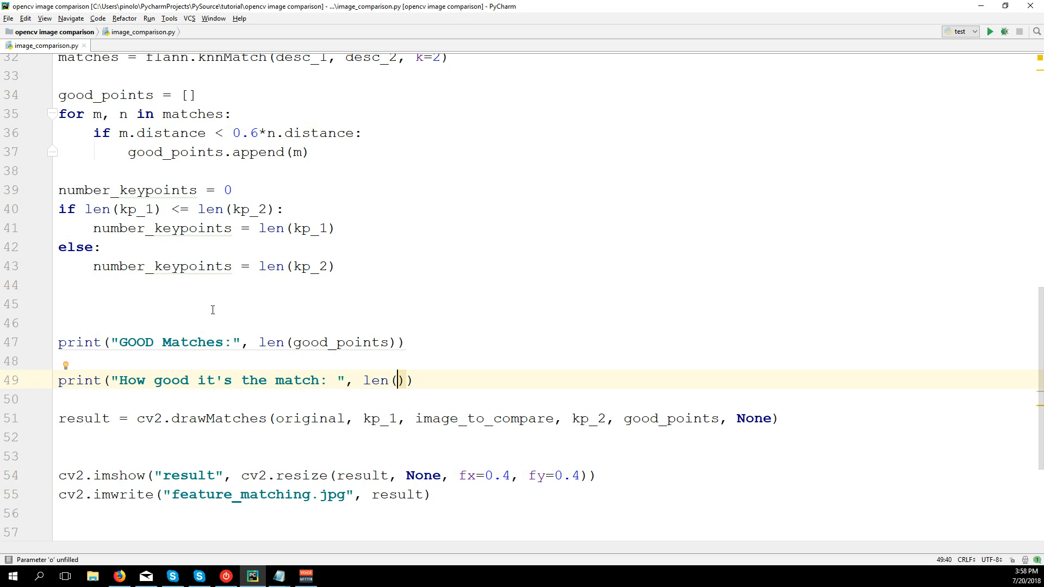
mouse_move(375, 360)
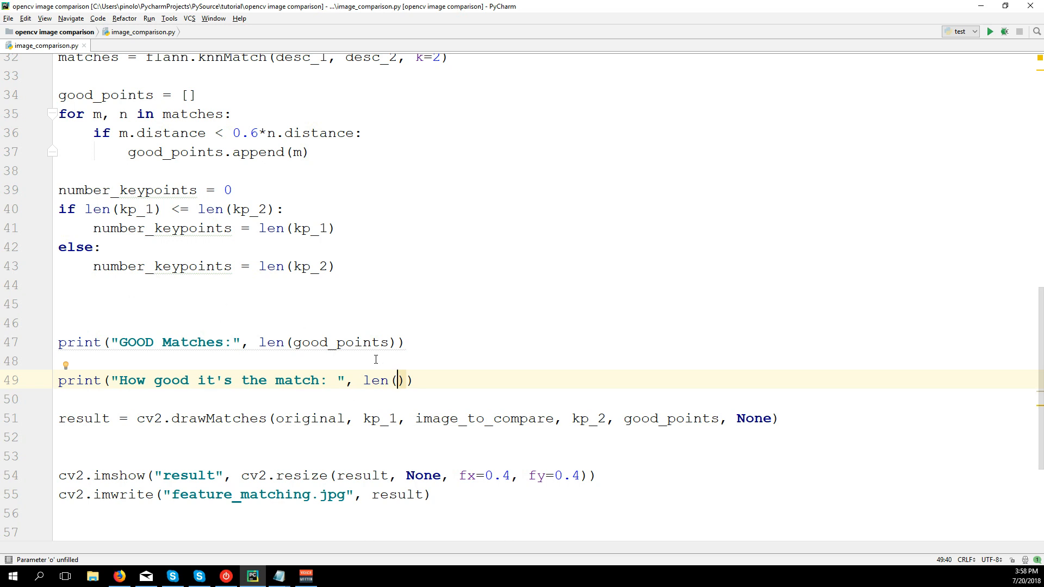
type("good_points")
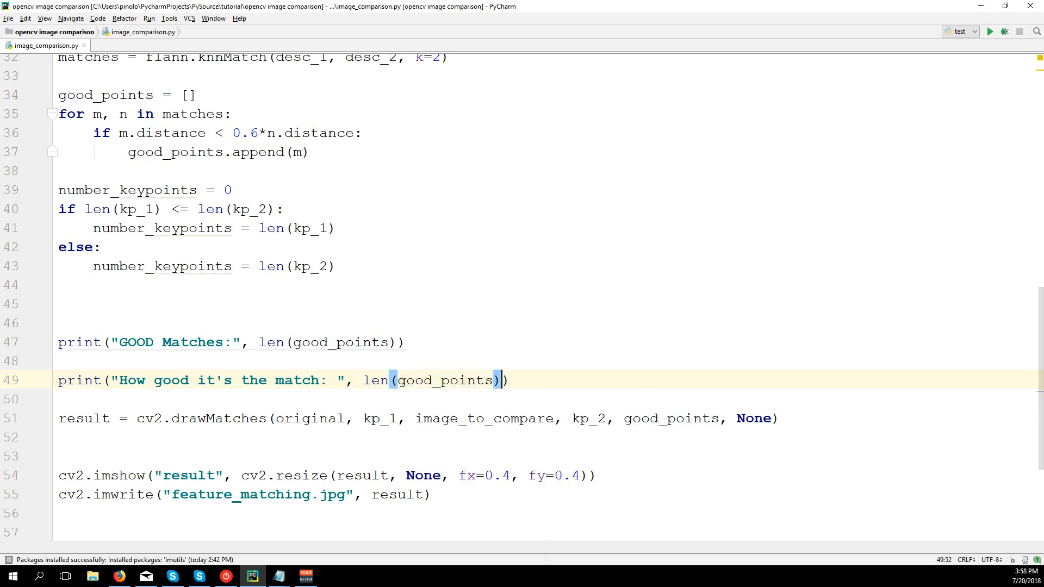
type("/")
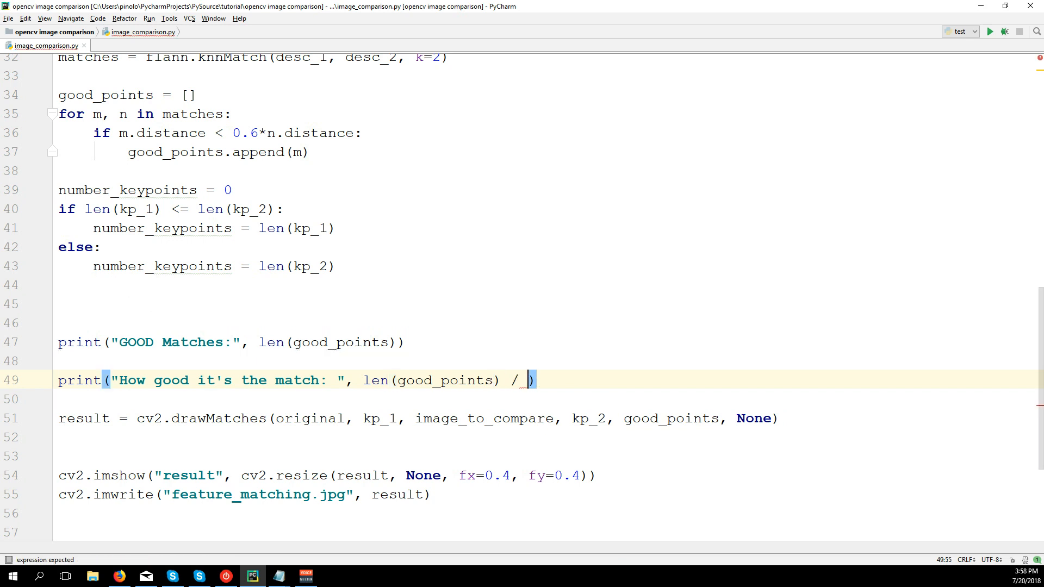
type("number_keypoints")
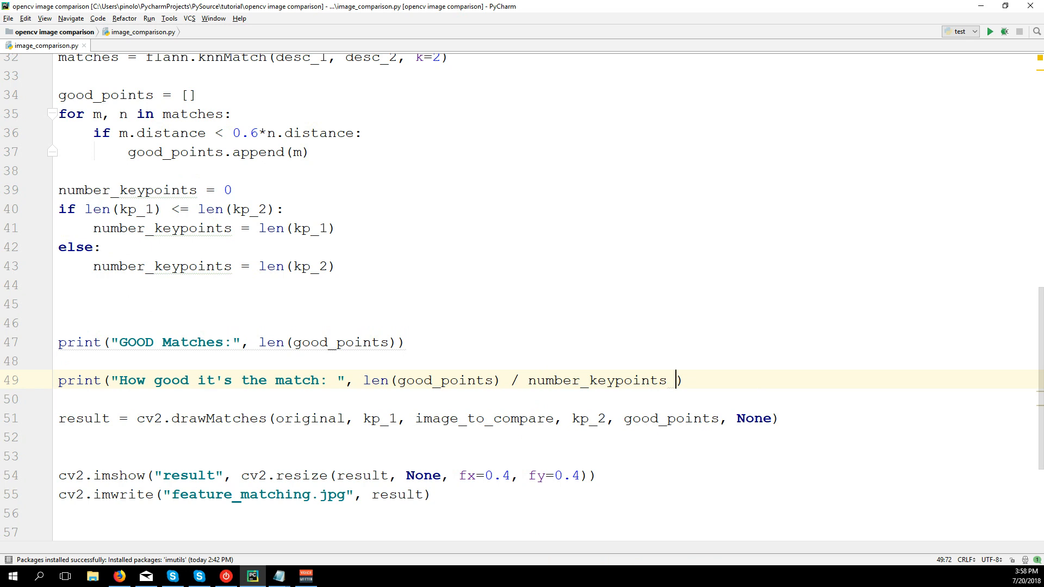
type("* 10")
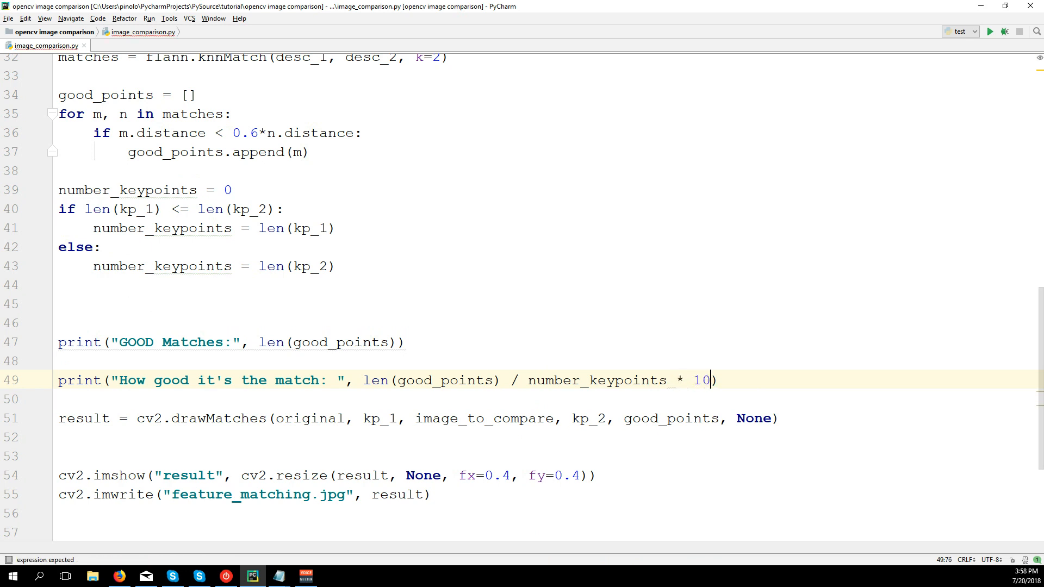
type("0")
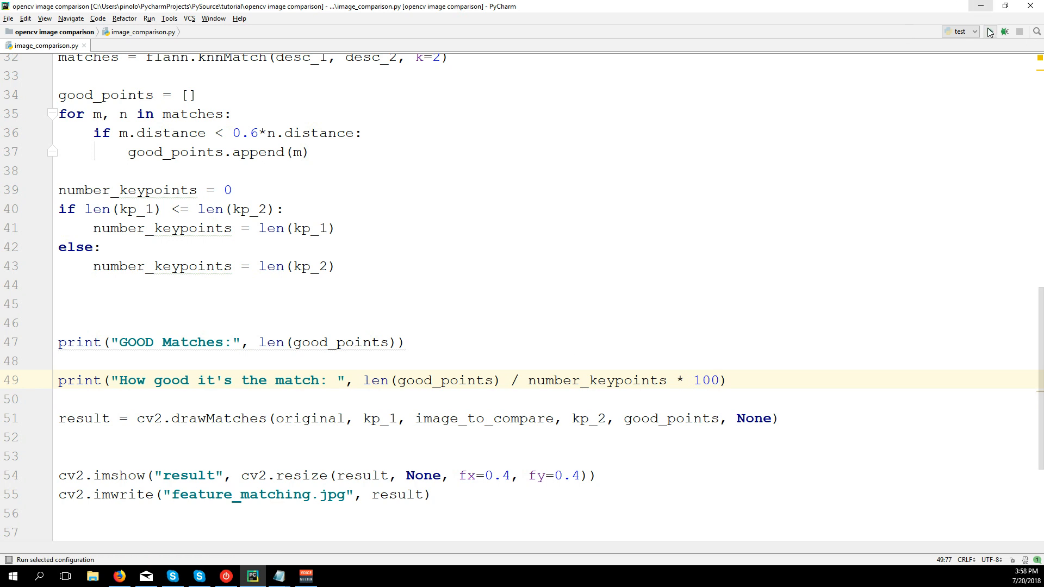
Run the image comparison script from the editor tab's context menu.
right_click(44, 46)
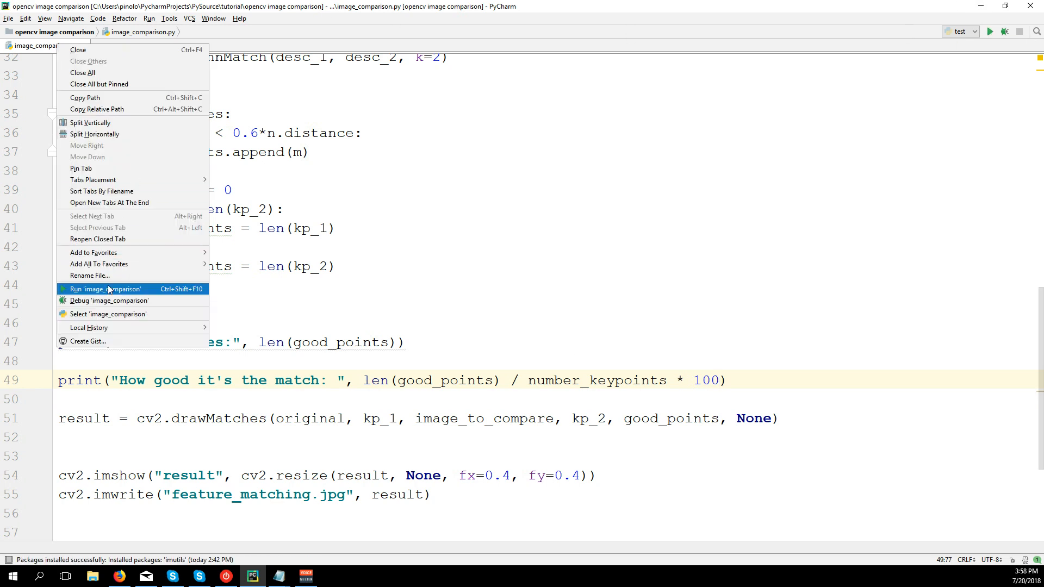
left_click(104, 289)
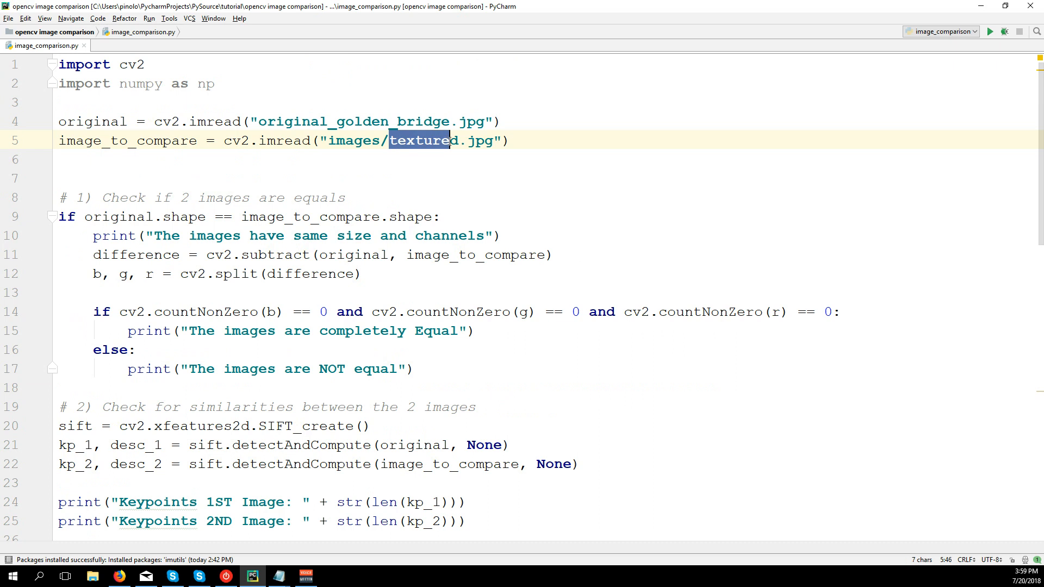
Compare against images/duplicate.jpg and run: completely equal, 6704 good matches, 100.0 match.
type("duplica")
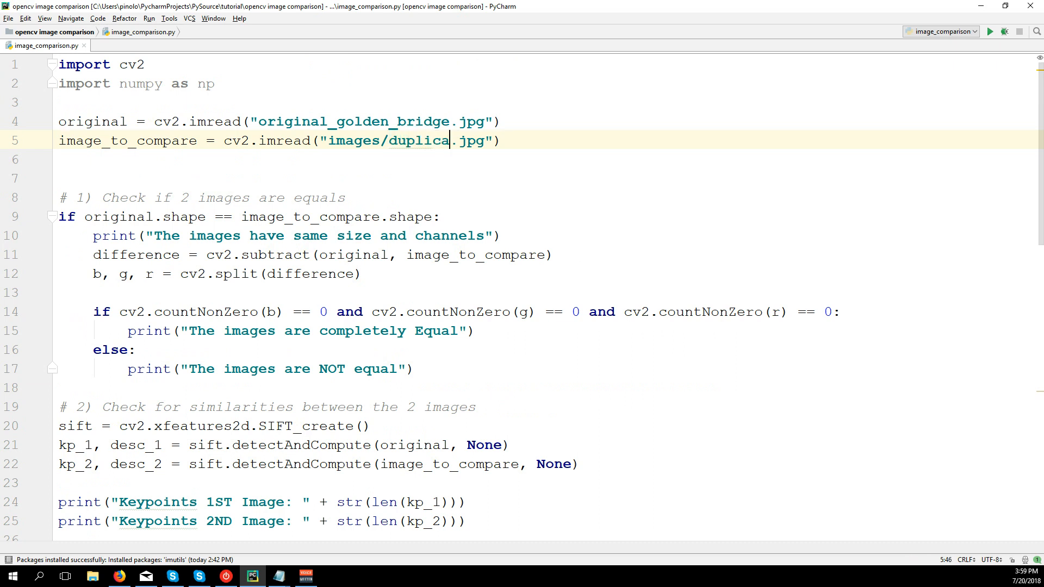
type("te")
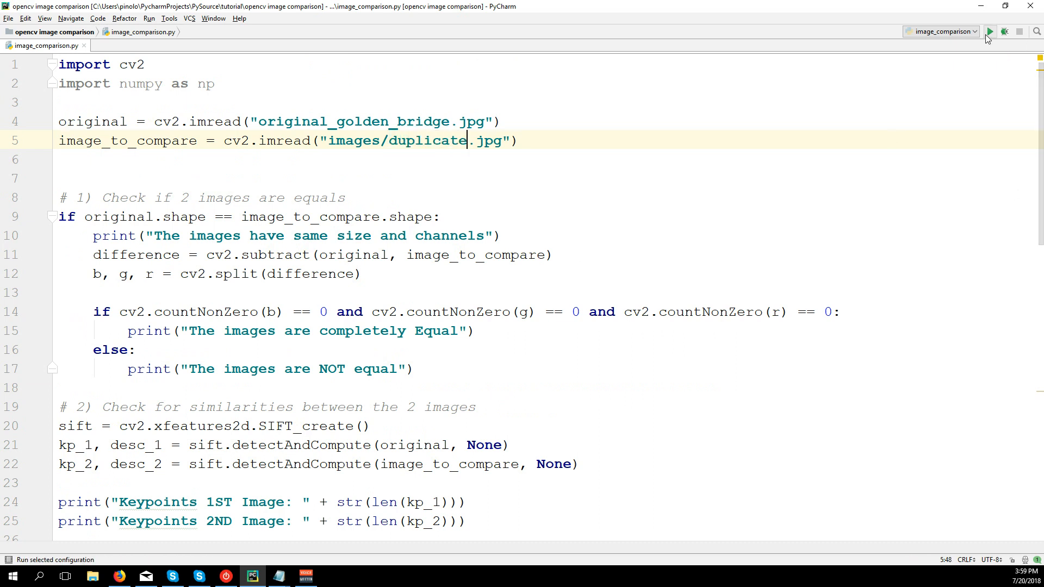
left_click(991, 32)
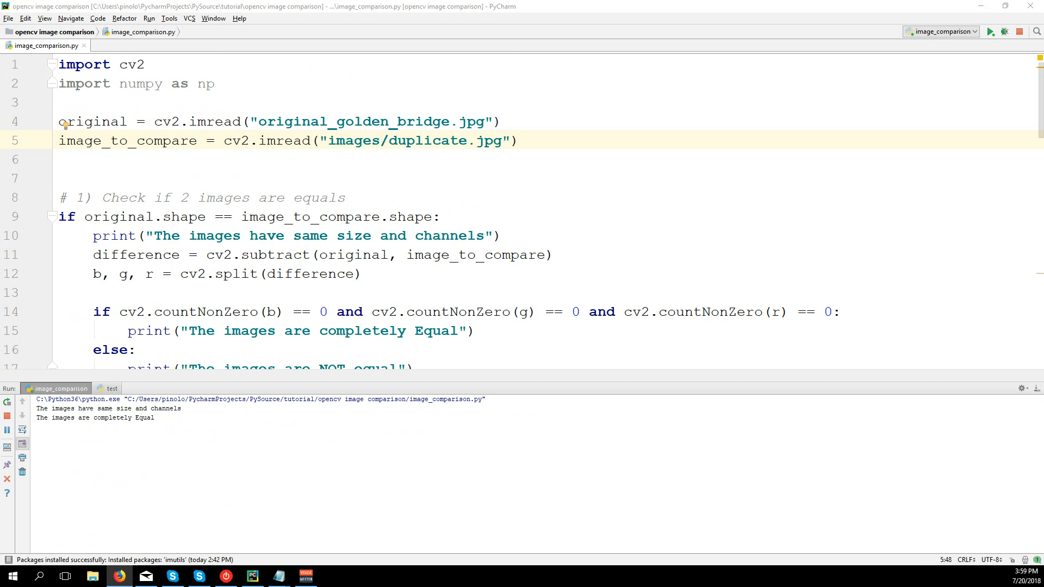
left_click(990, 31)
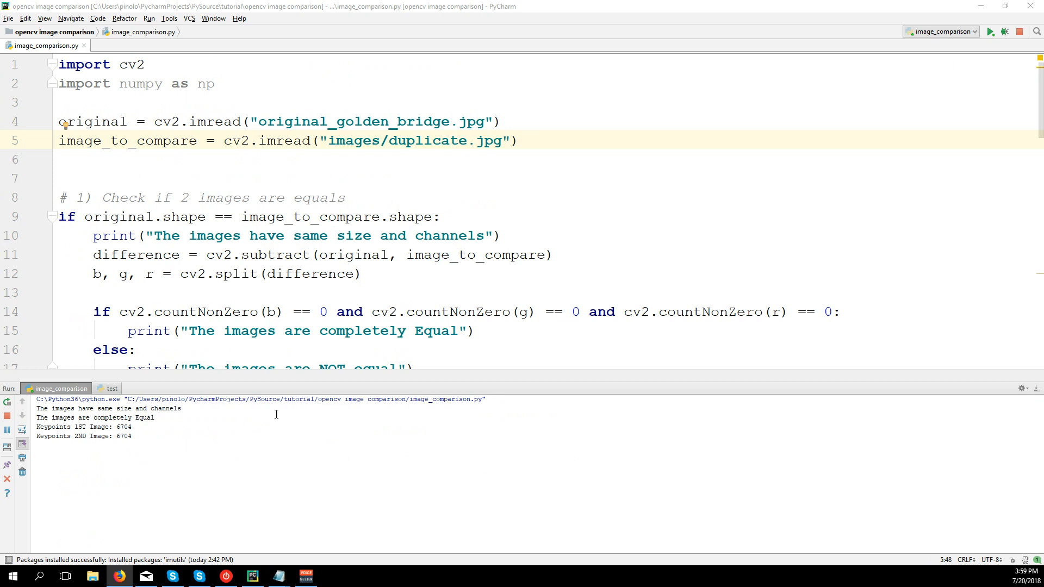
mouse_move(1025, 395)
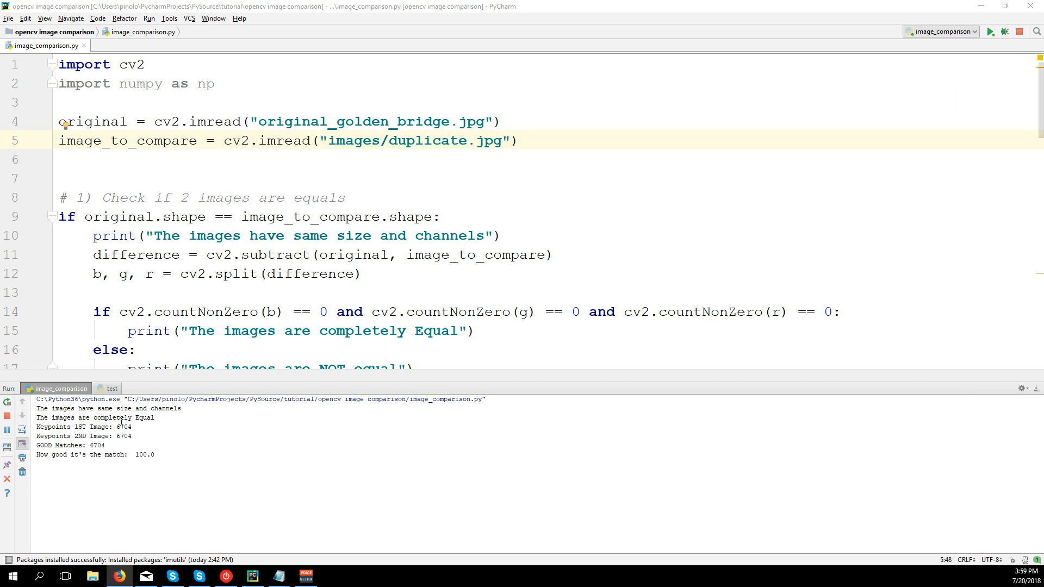
Highlight the 100.0 match percentage in the output and show the project file tree.
double_click(143, 454)
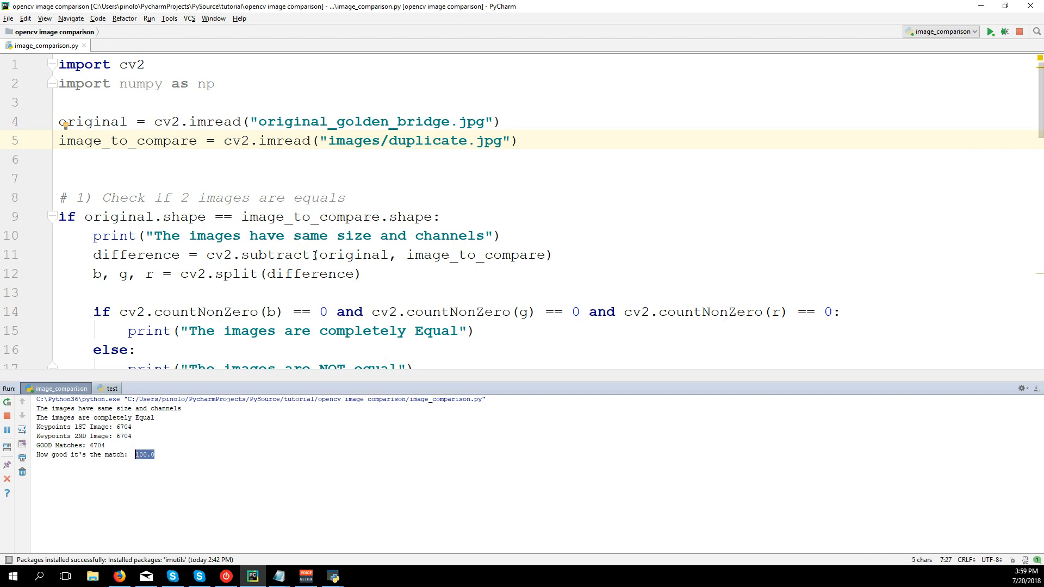
left_click(318, 234)
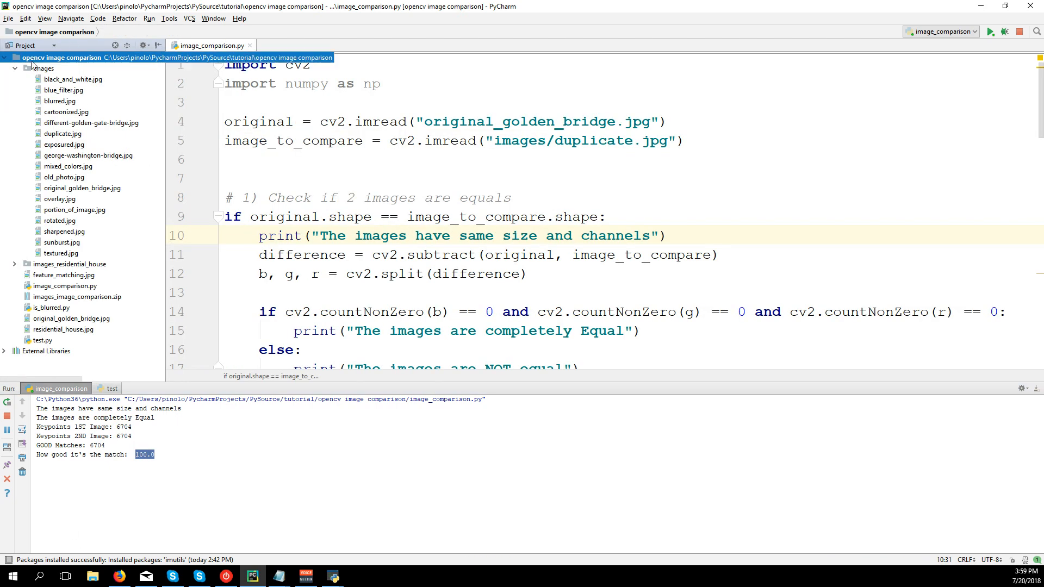
right_click(42, 68)
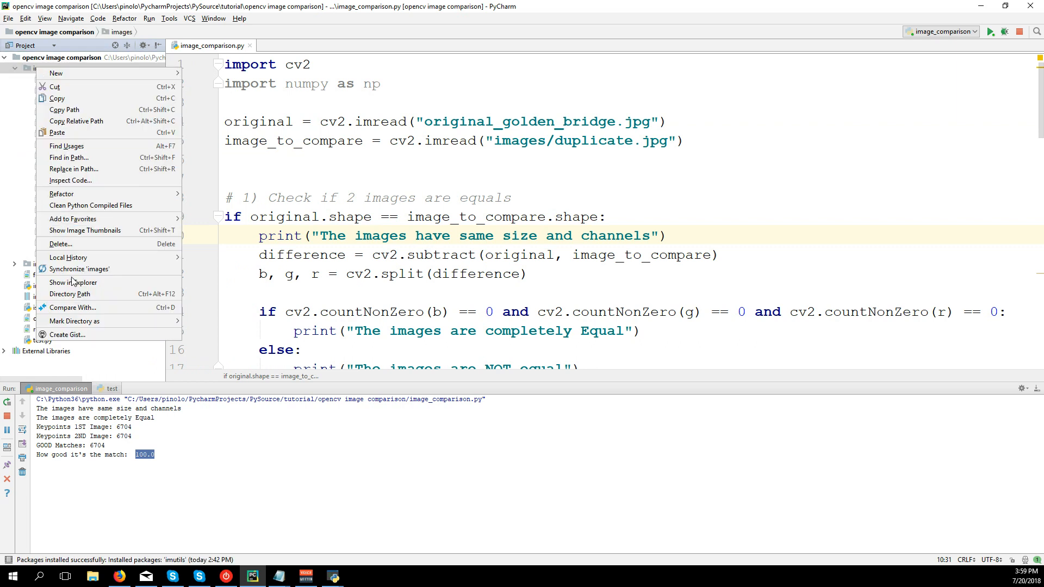
left_click(73, 282)
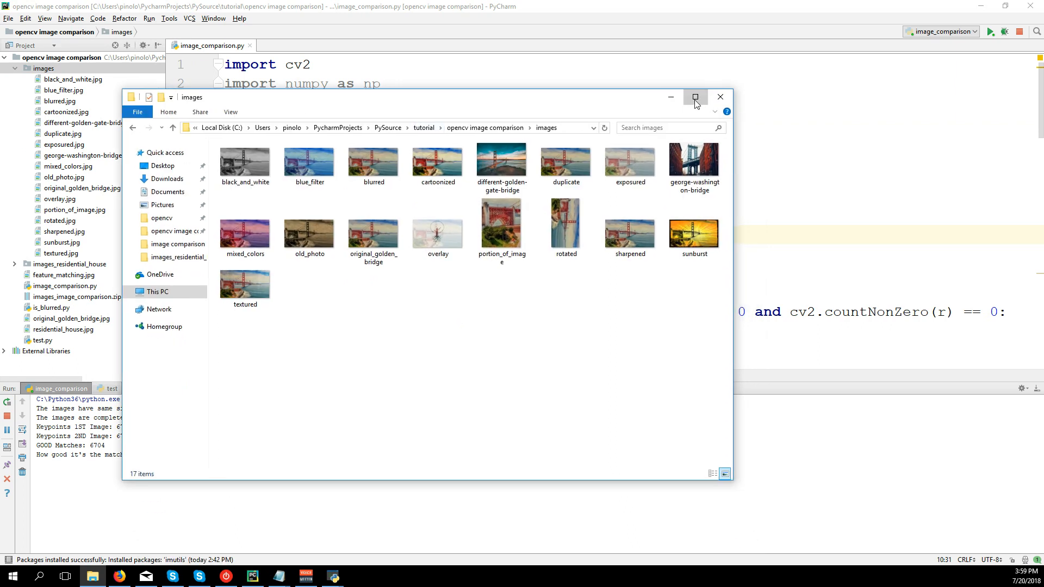
left_click(695, 96)
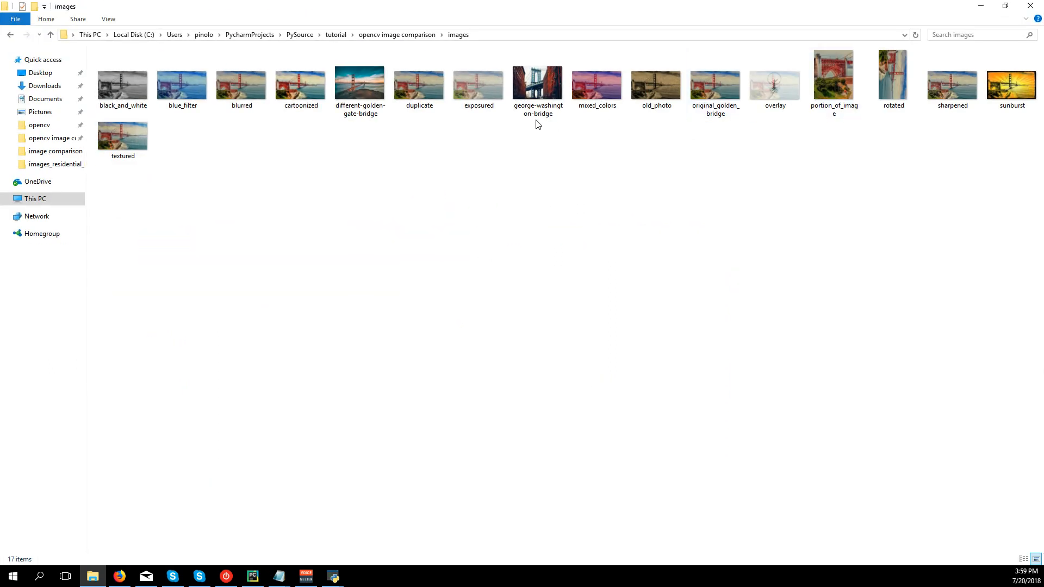
left_click(478, 85)
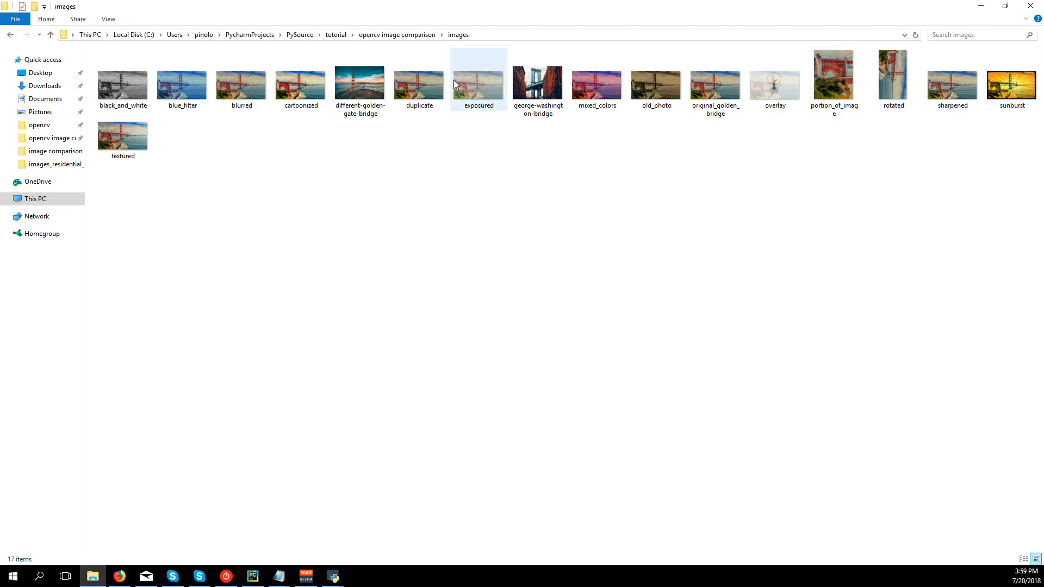
left_click(123, 137)
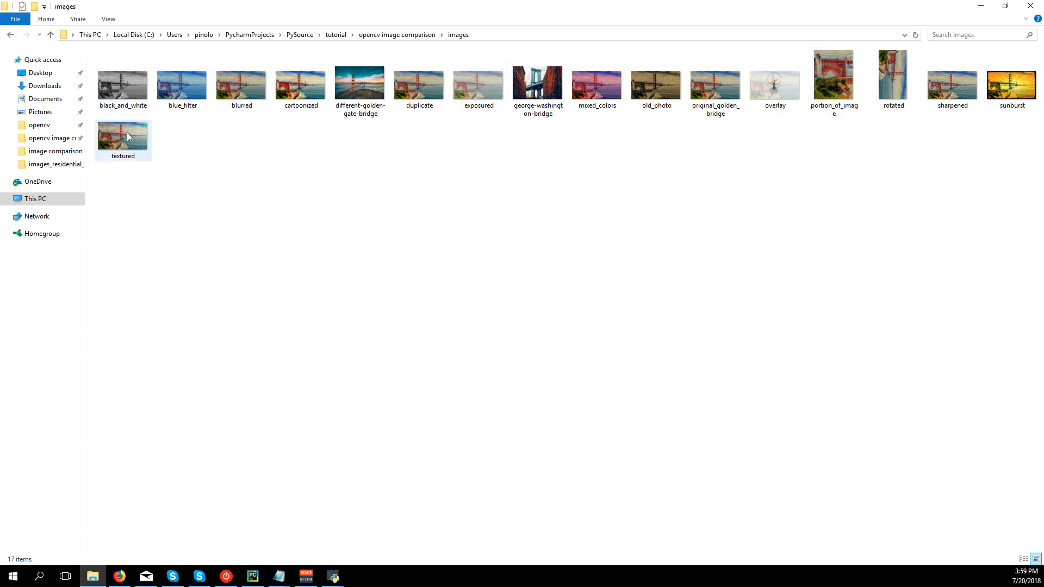
left_click(478, 85)
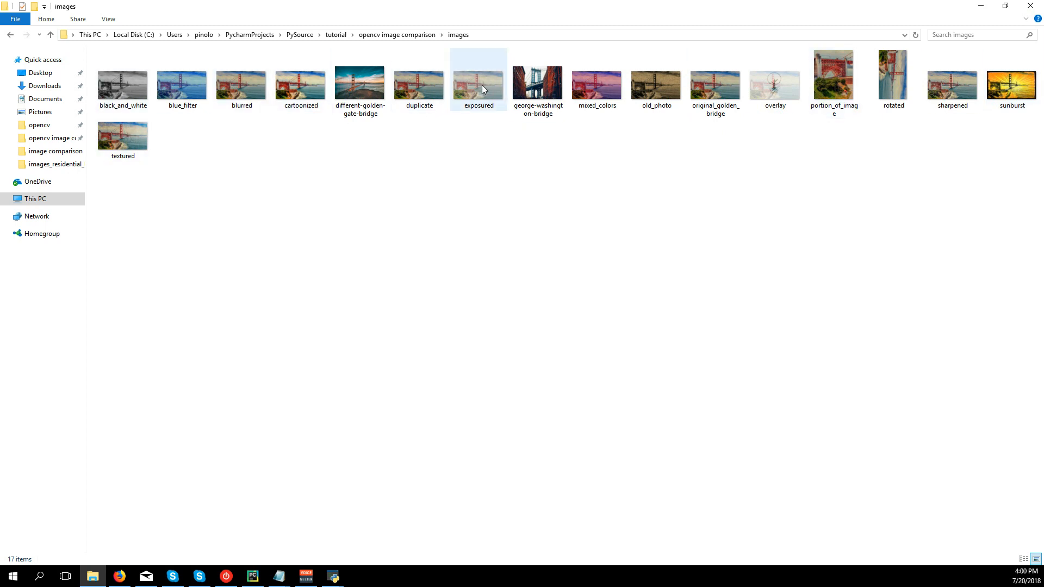
left_click(654, 85)
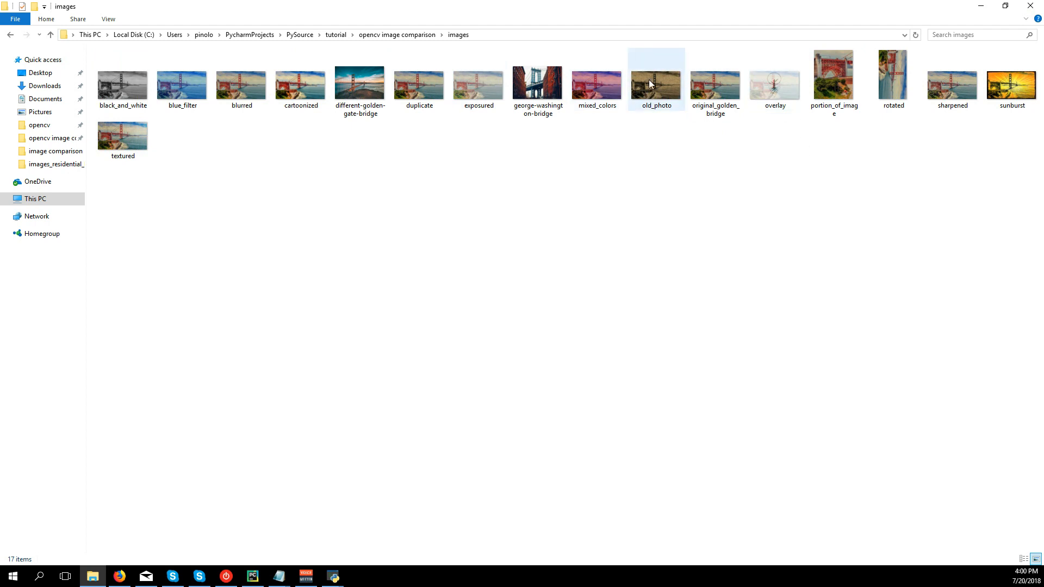
double_click(655, 79)
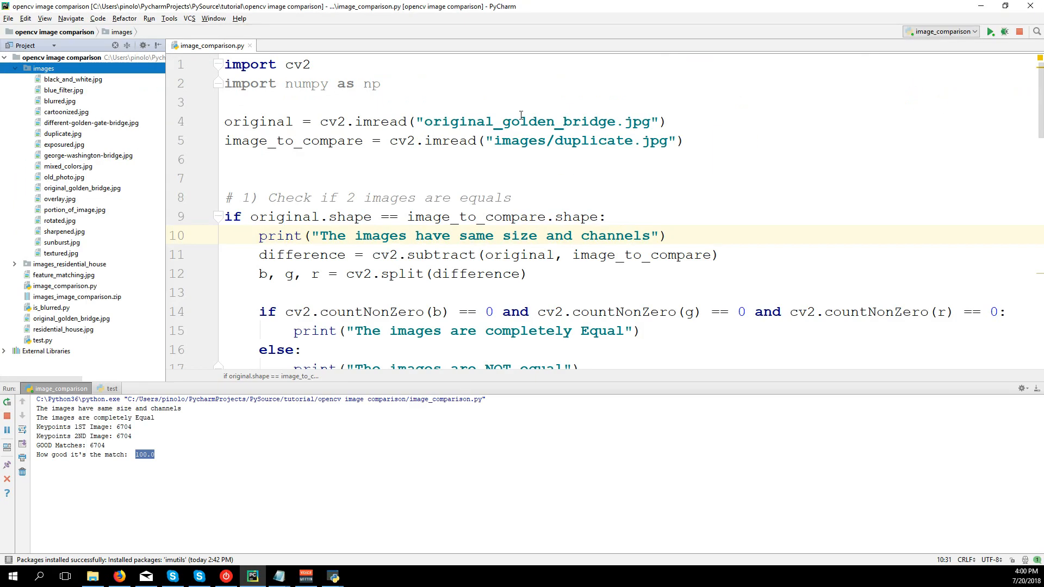
Change the compared image to images/old_photo.jpg and run: same size and channels, not equal.
left_click(556, 140)
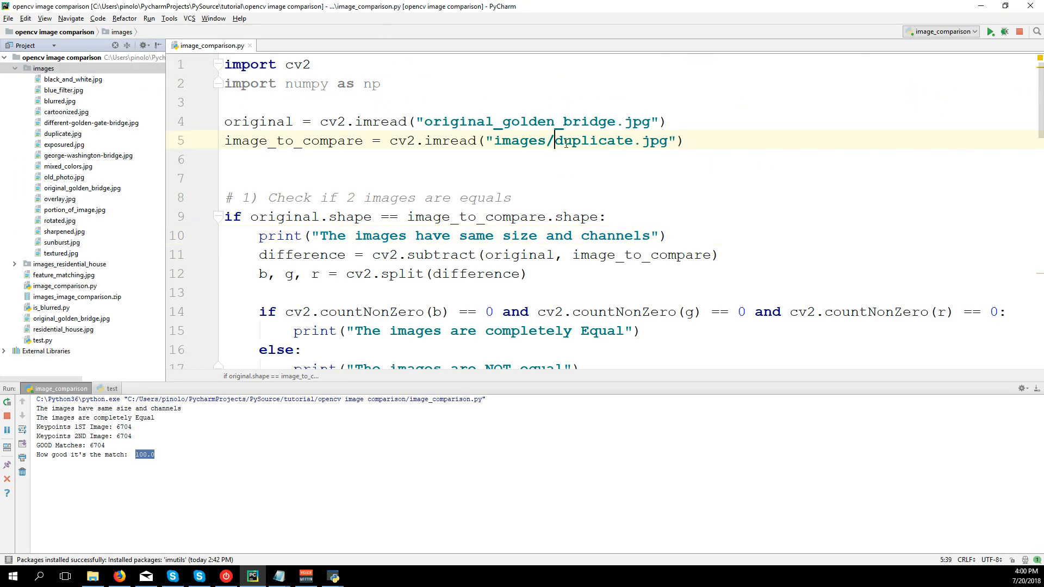
type("old_")
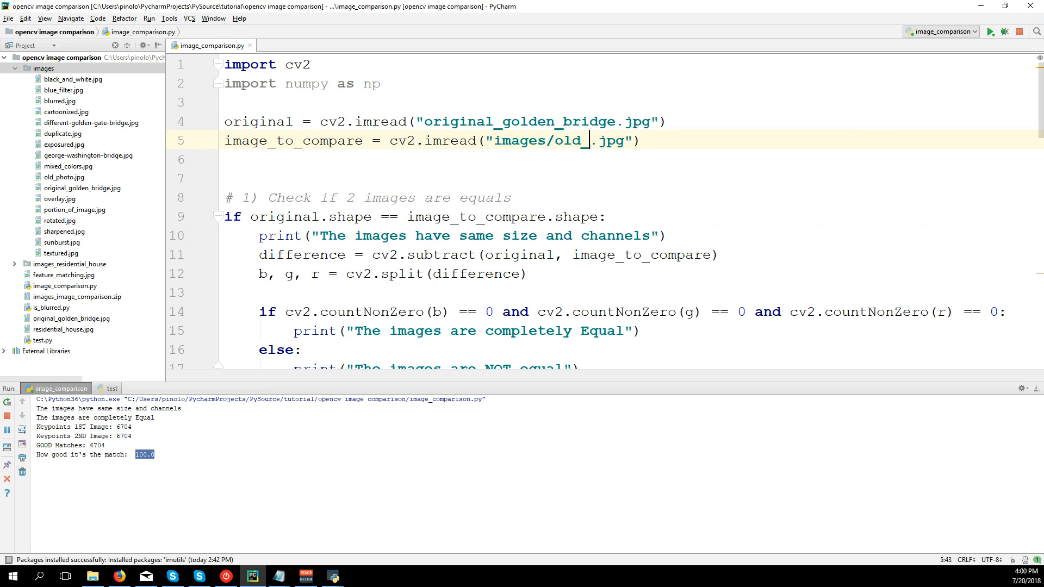
type("photo")
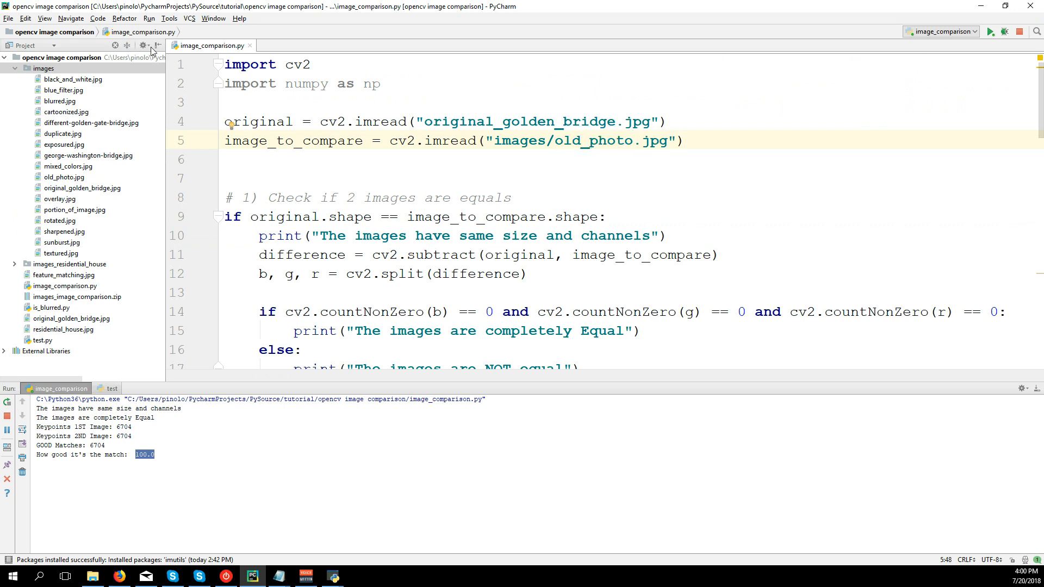
left_click(157, 46)
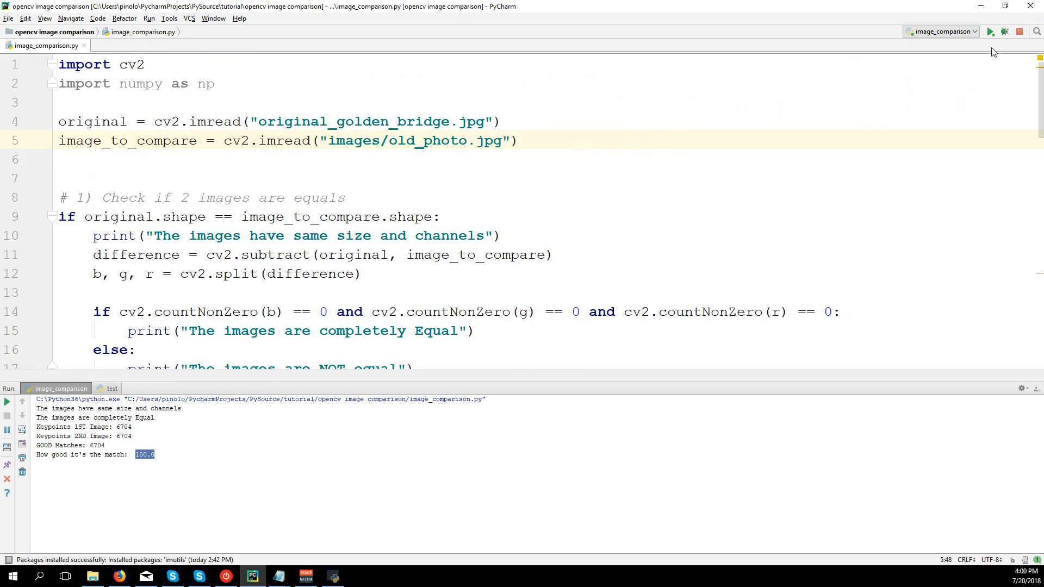
left_click(990, 32)
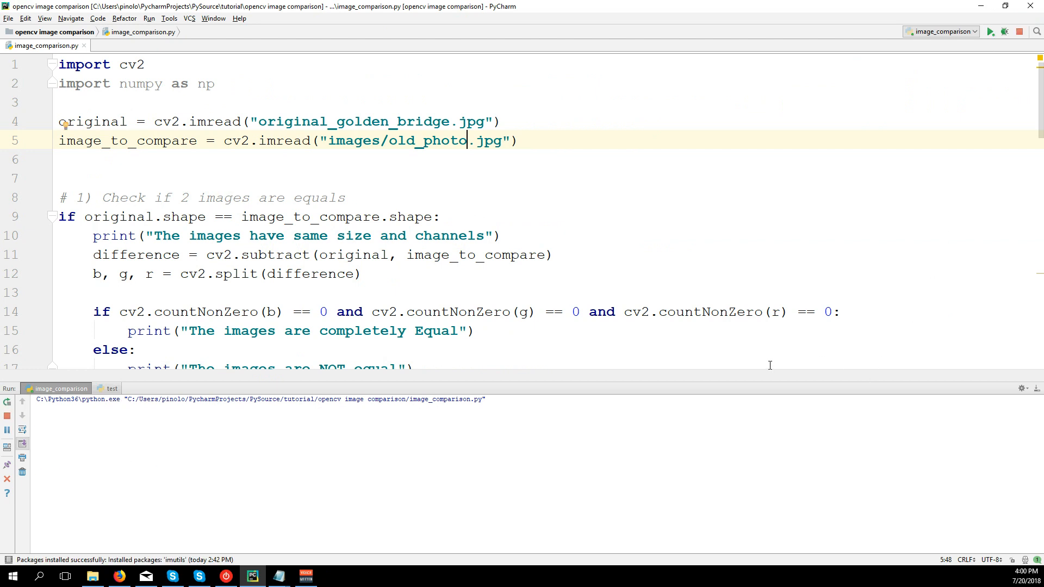
left_click(990, 32)
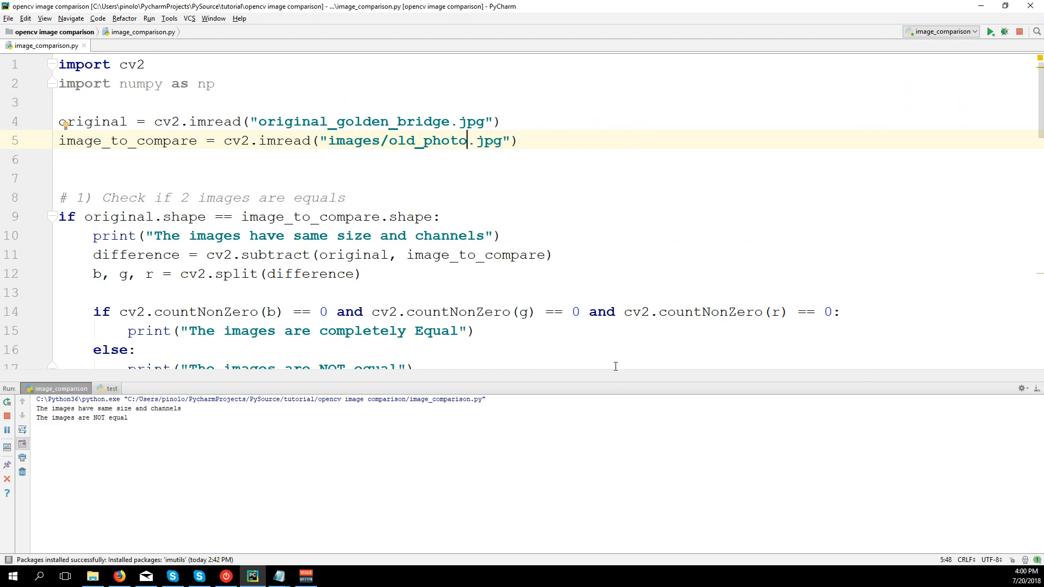
mouse_move(1037, 389)
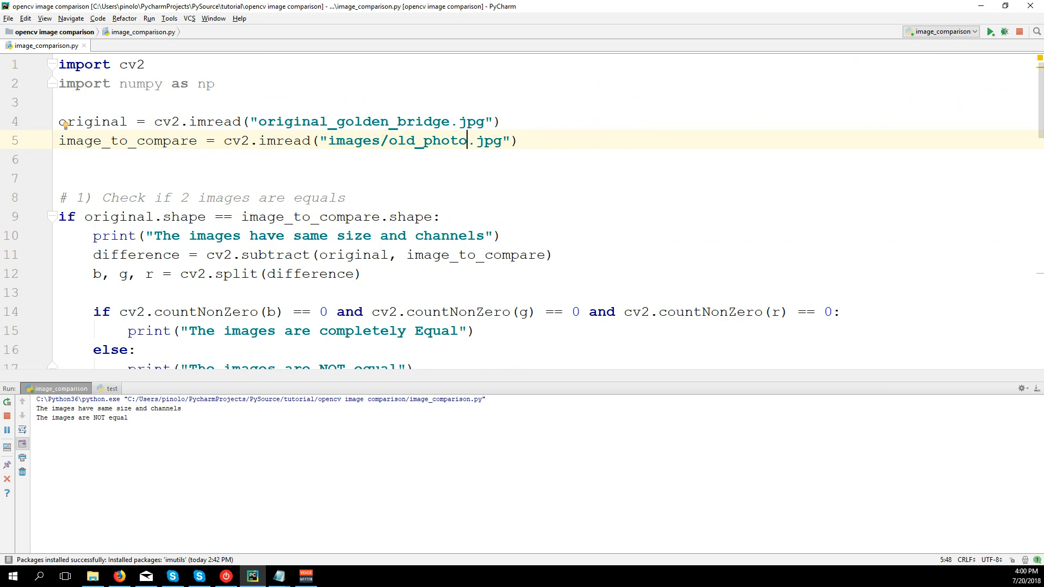
mouse_move(96, 567)
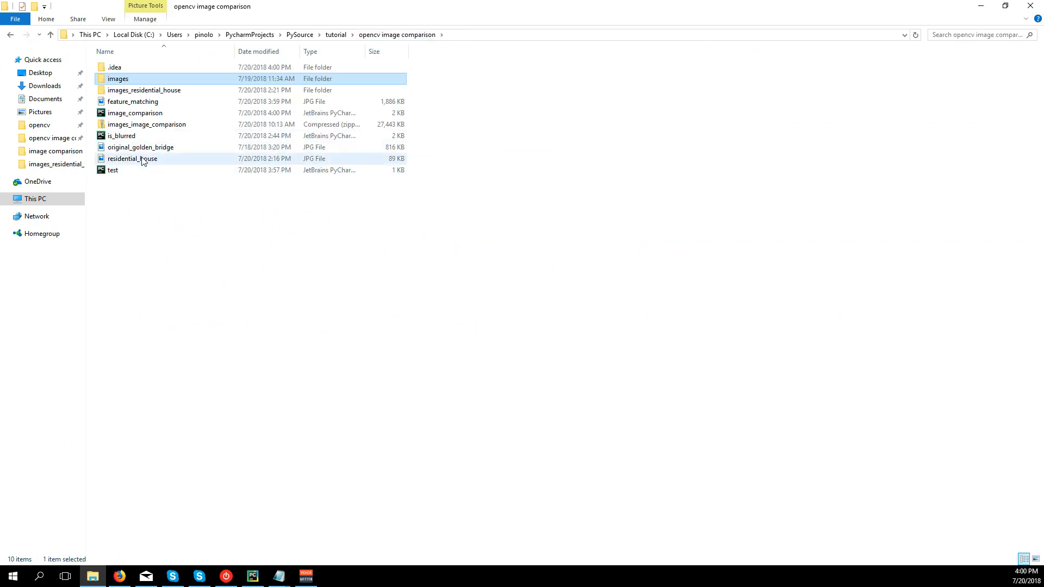
Select residential_house in Explorer and restore the Explorer window over PyCharm after the 2401-good-matches result.
left_click(132, 159)
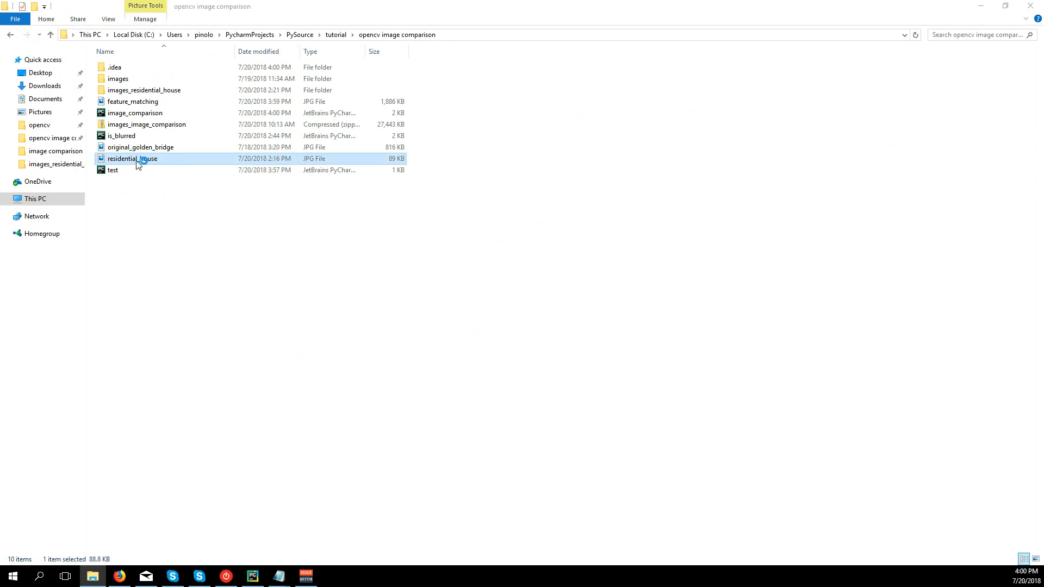
double_click(132, 158)
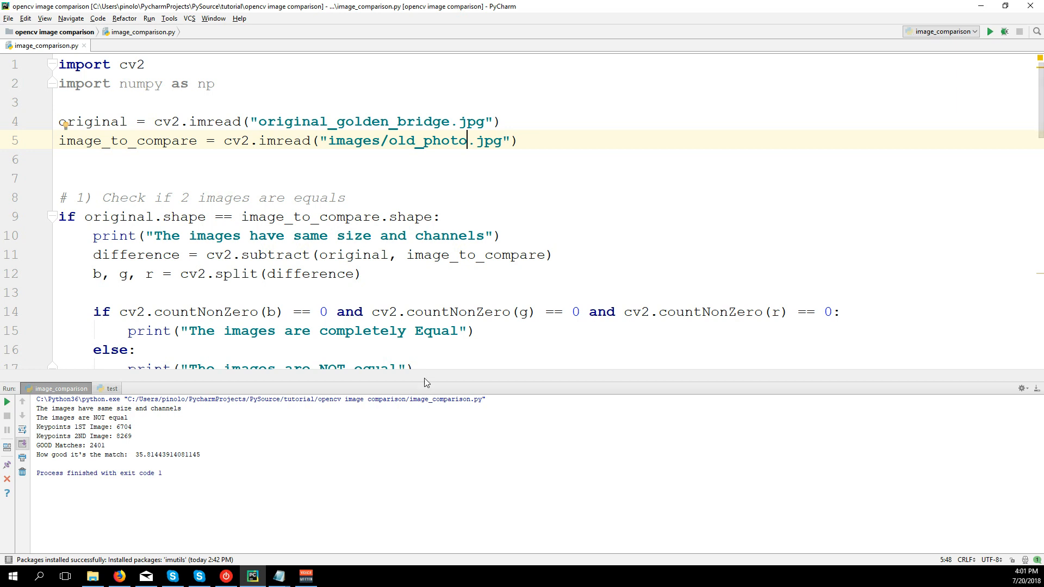
mouse_move(1039, 392)
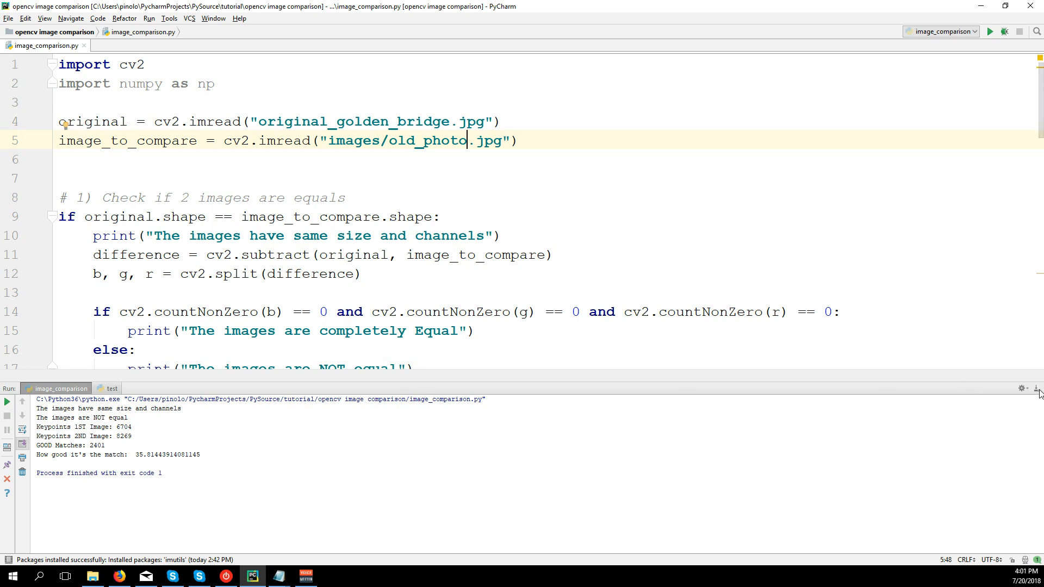
double_click(443, 140)
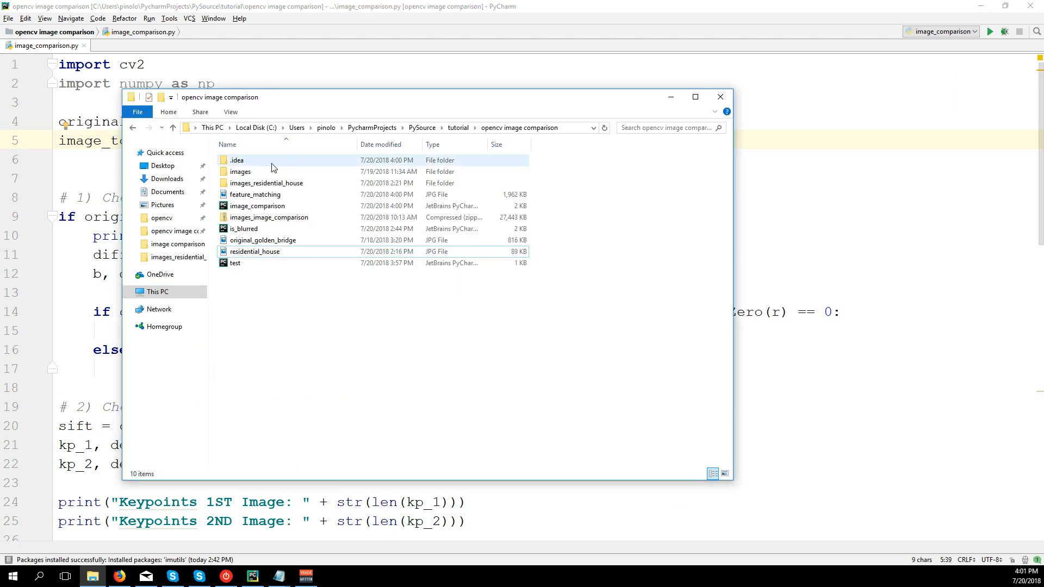
View different-golden-gate-bridge and duplicate from the images folder side by side in Photos.
left_click(240, 170)
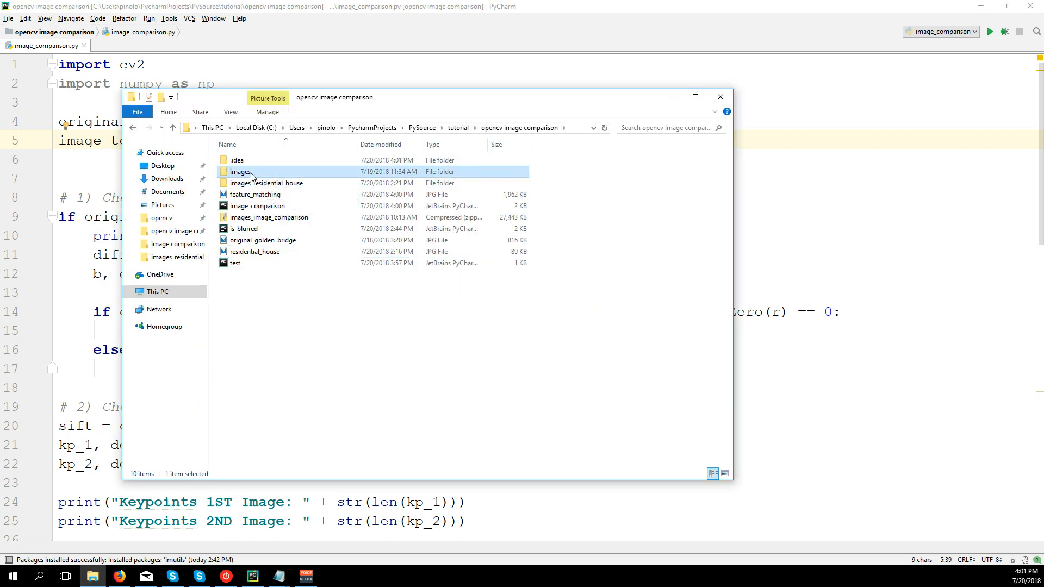
double_click(239, 172)
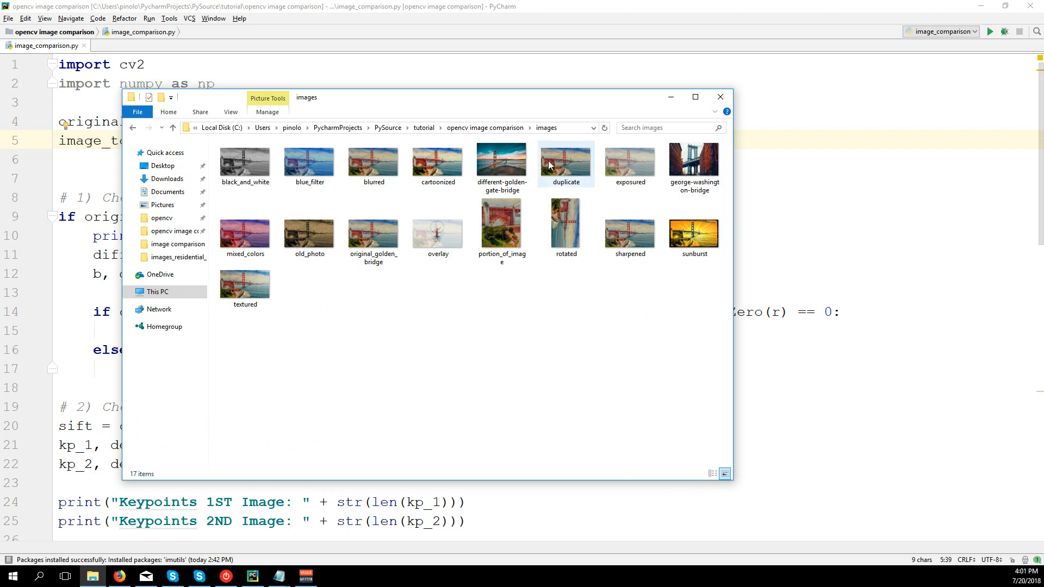
mouse_move(500, 160)
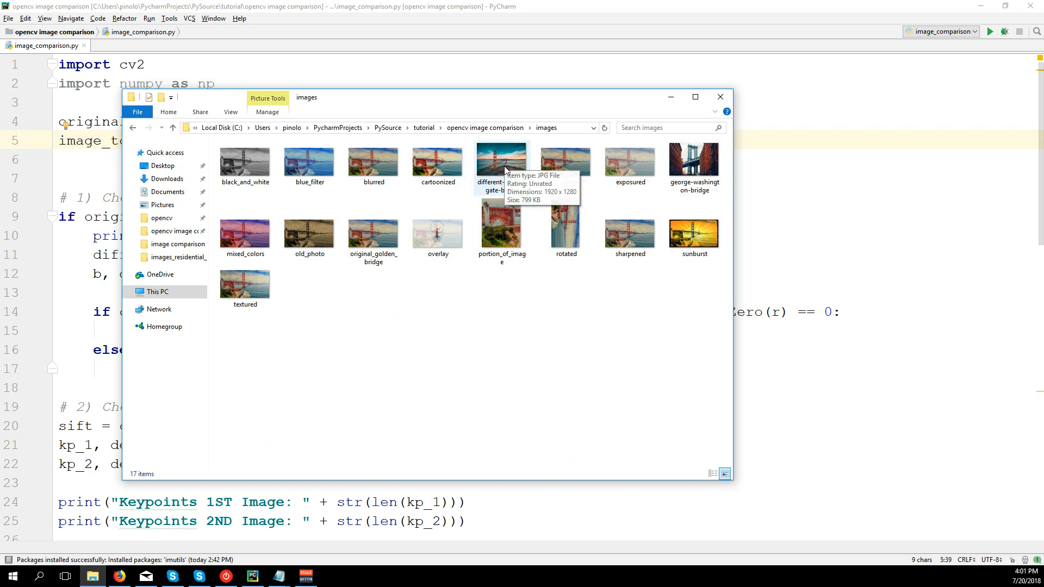
double_click(500, 160)
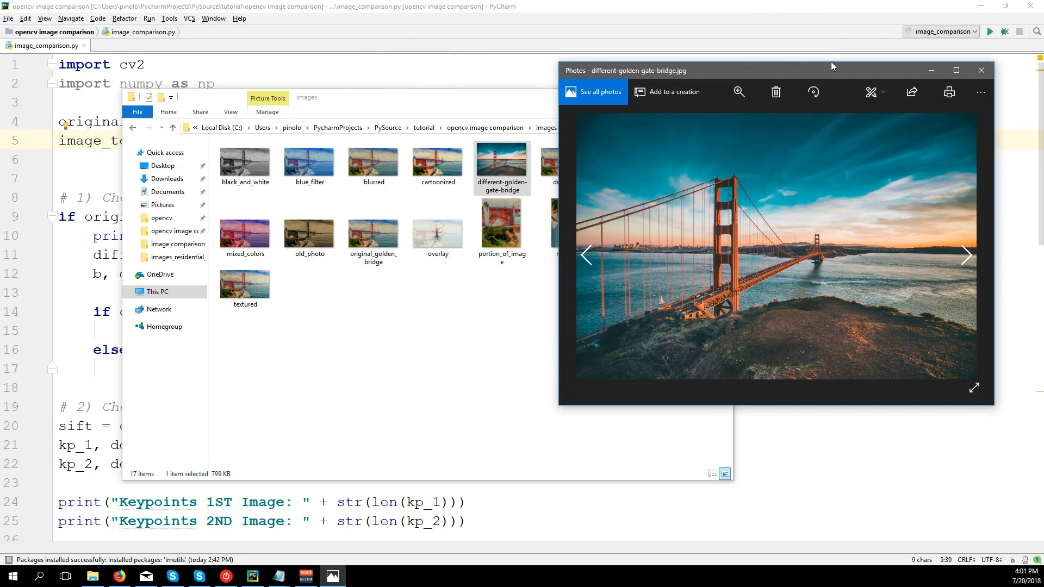
left_click_drag(832, 70, 906, 78)
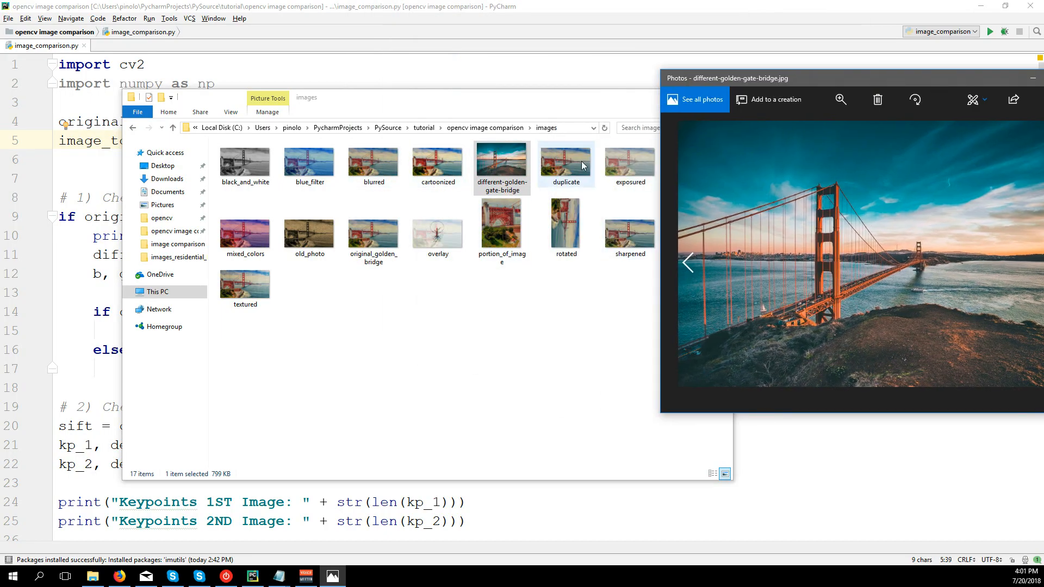
double_click(566, 162)
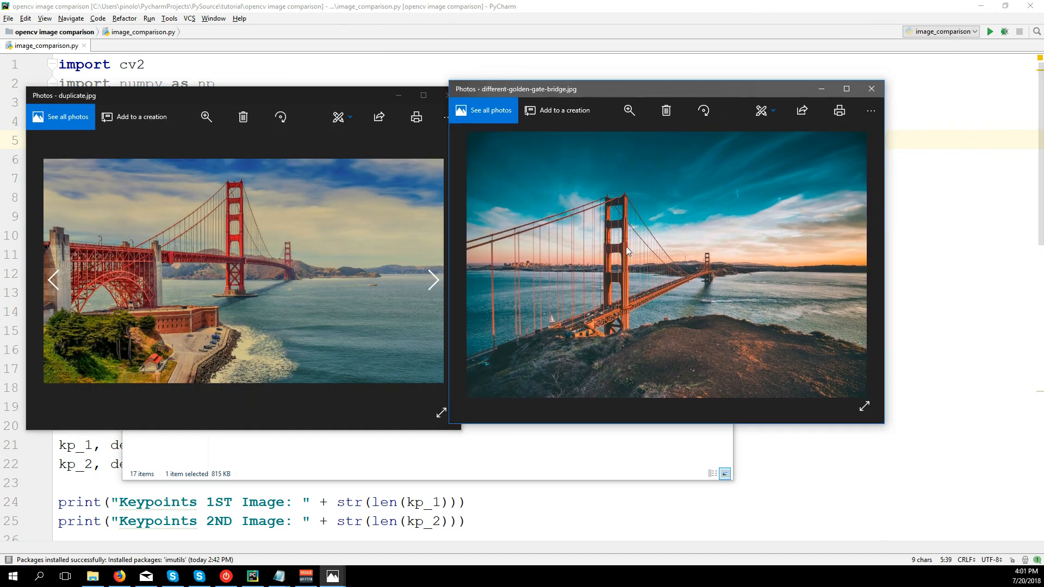
mouse_move(691, 278)
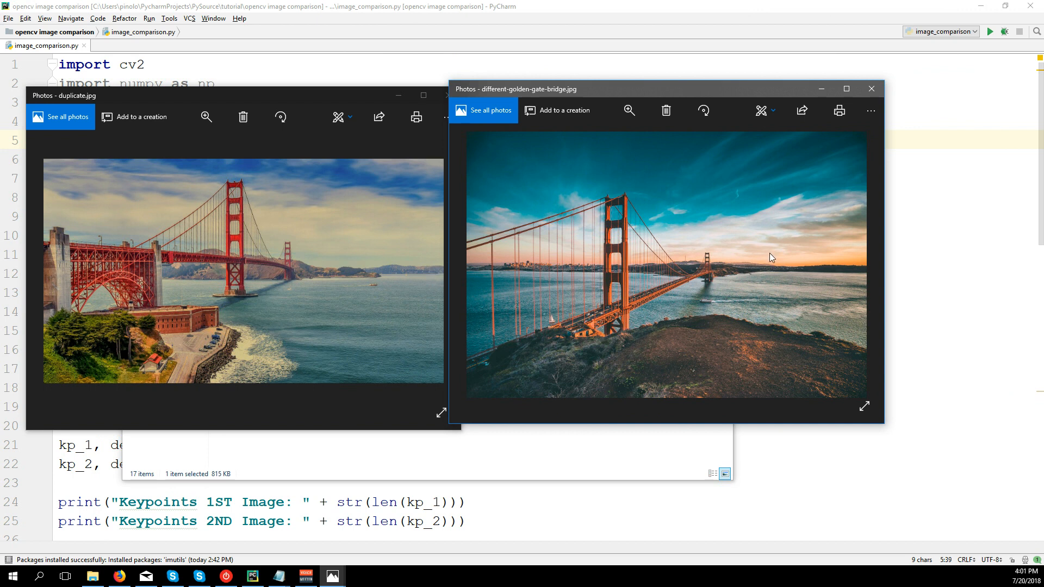
mouse_move(443, 163)
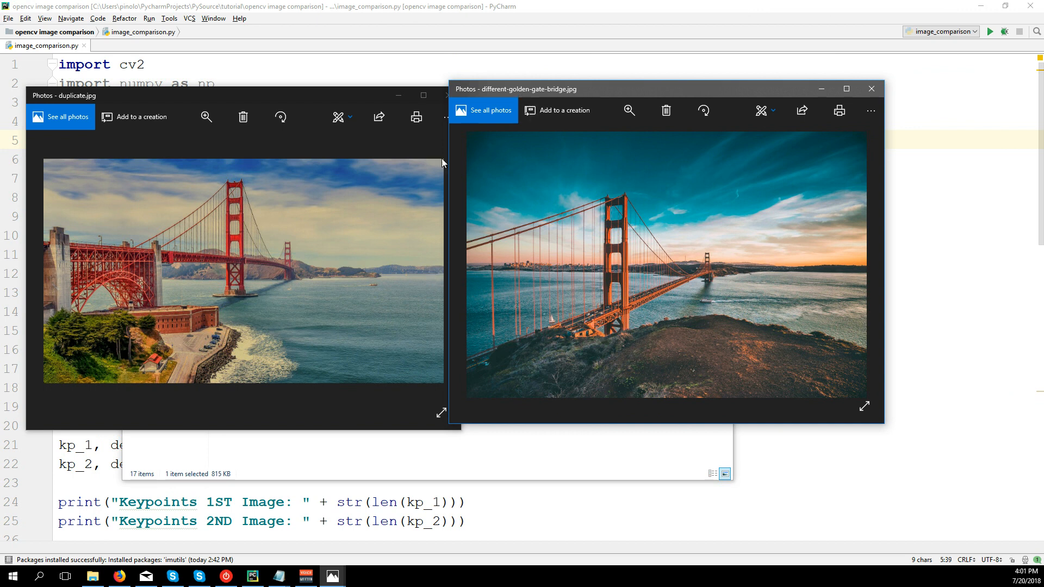
mouse_move(684, 212)
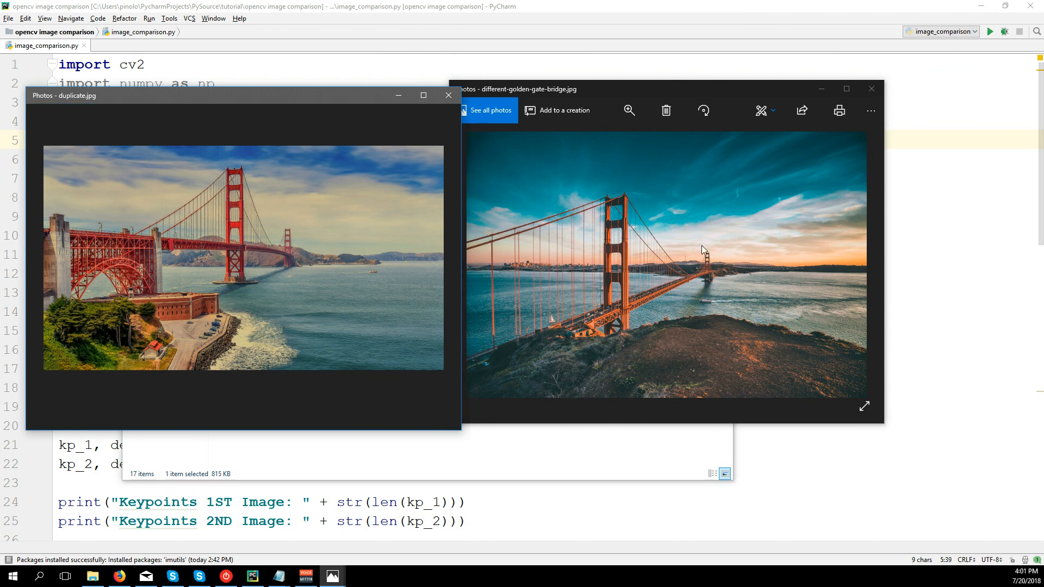
Close the photos and select the different-golden-gate-bridge file.
left_click(550, 88)
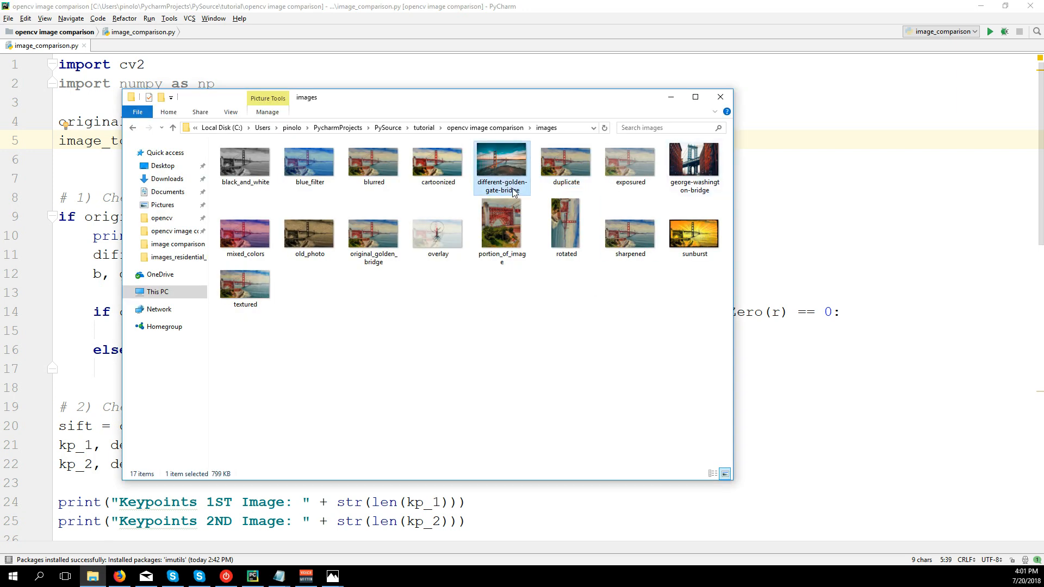
left_click(720, 97)
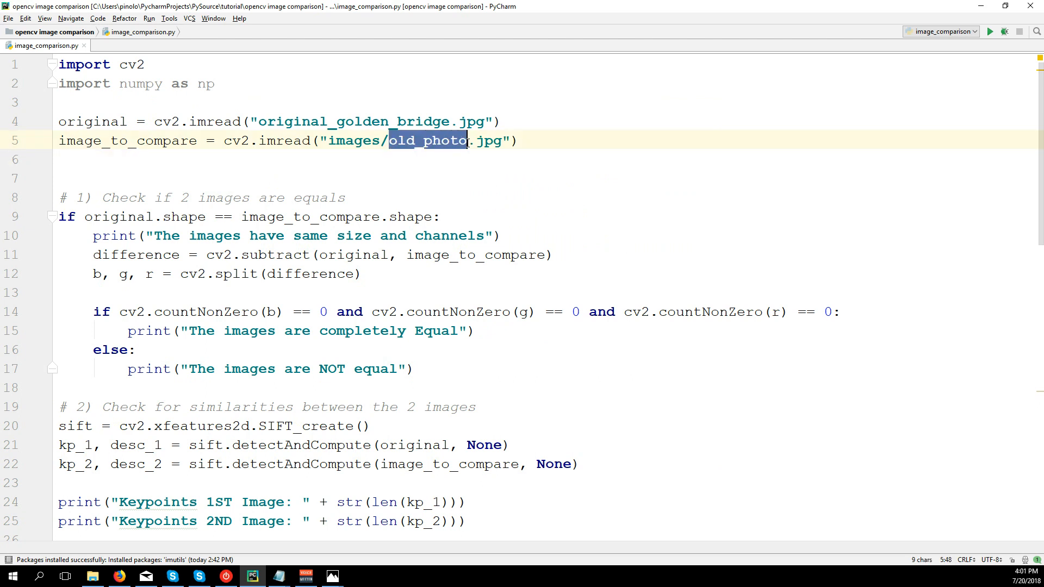
Compare against different-golden-gate-bridge.jpg and run: 6704 and 7420 keypoints, 6 good matches, 0.0895 score.
type("different-golden-gate-bridge")
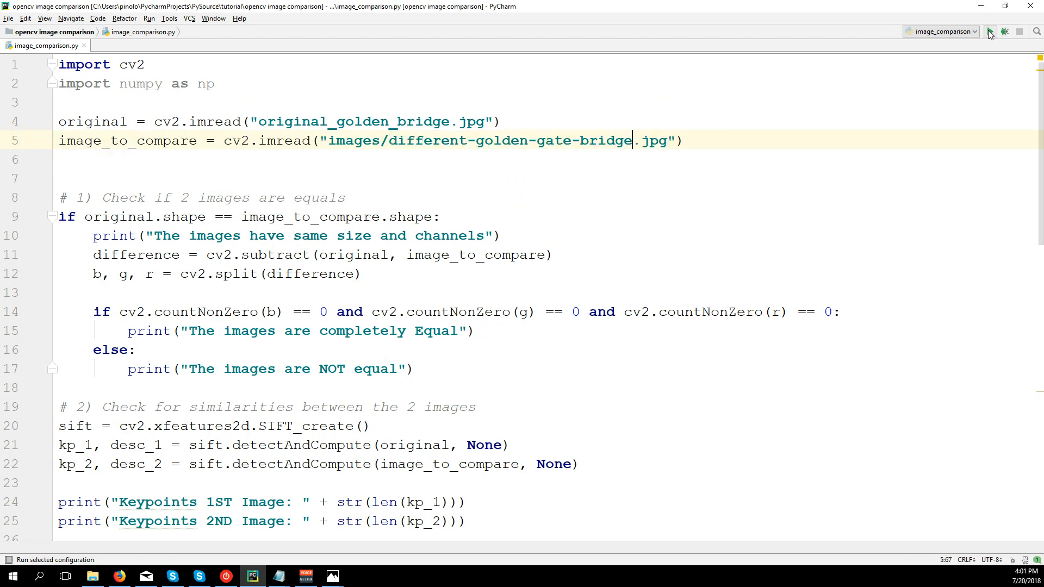
left_click(991, 31)
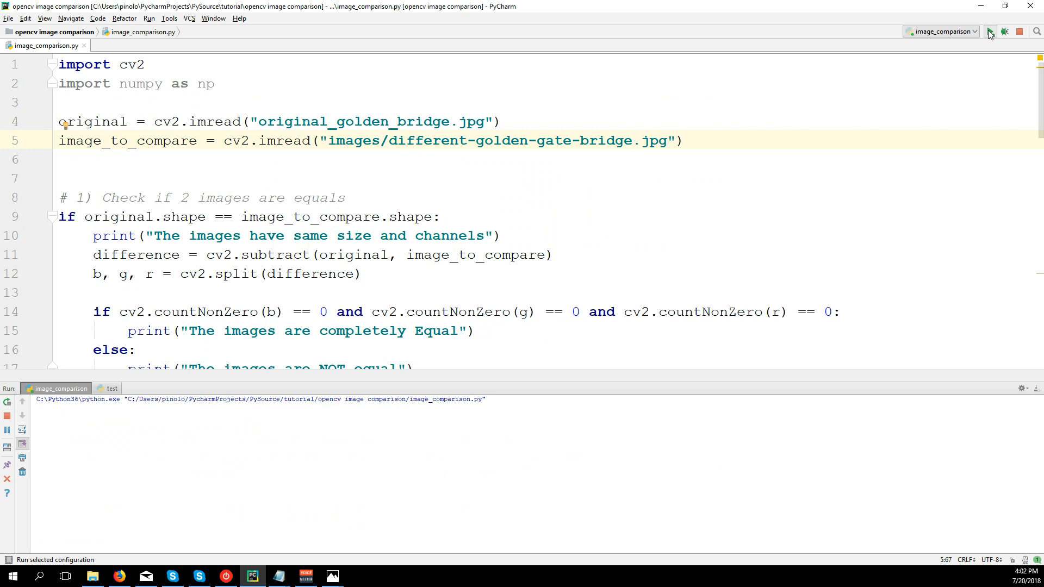
left_click(991, 32)
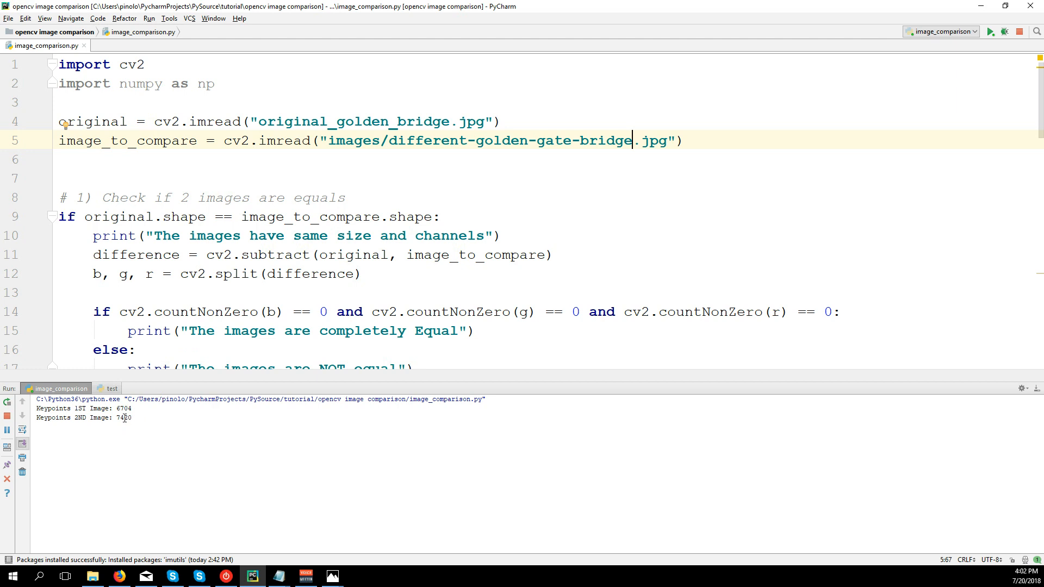
mouse_move(137, 442)
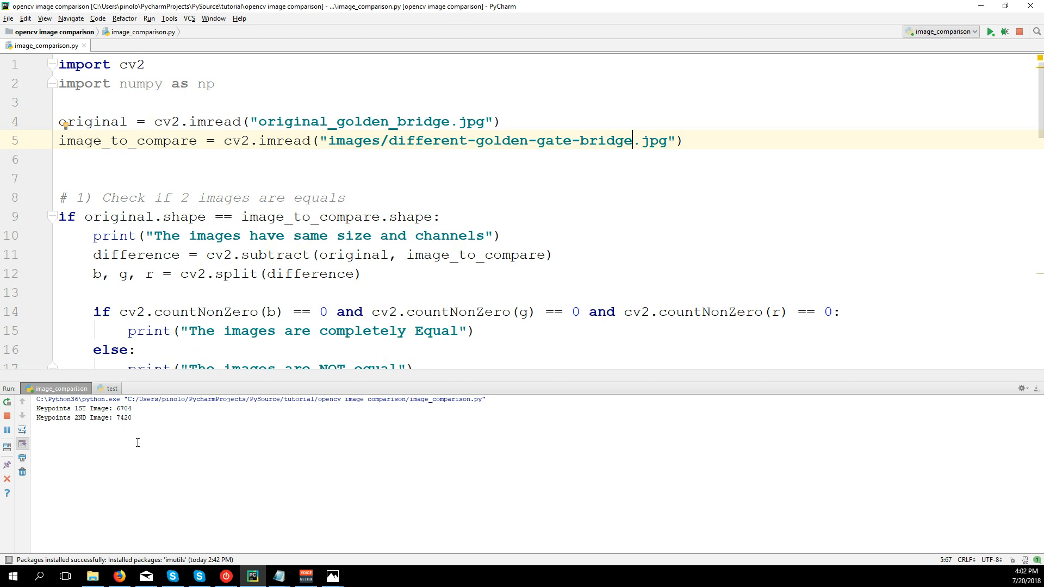
left_click(991, 31)
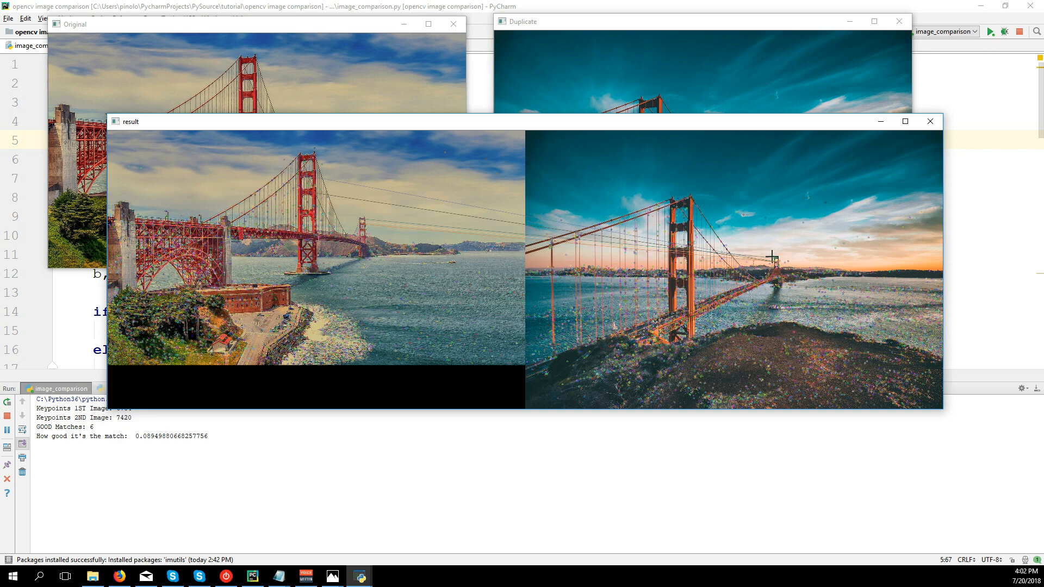
mouse_move(323, 119)
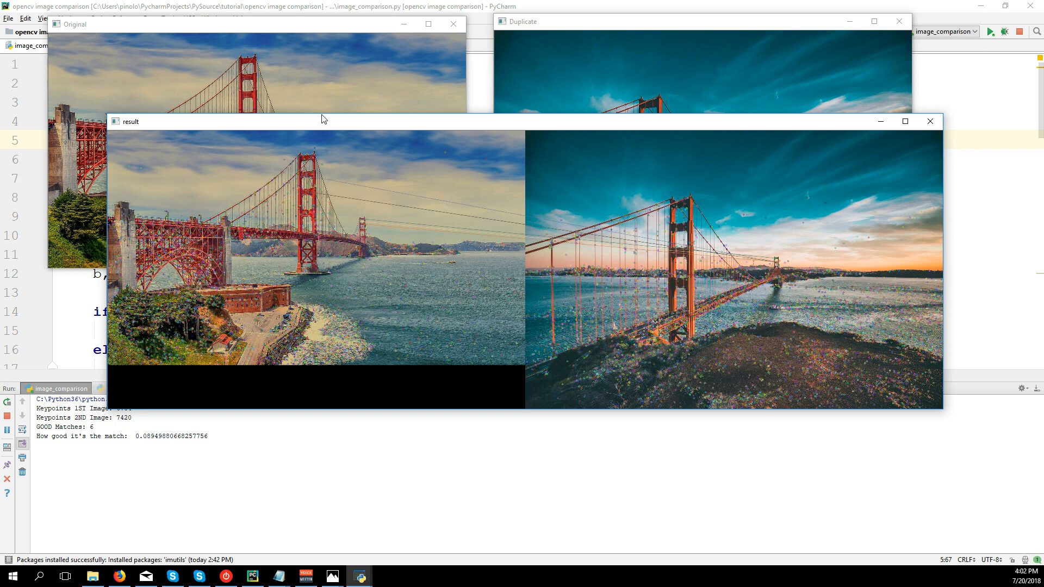